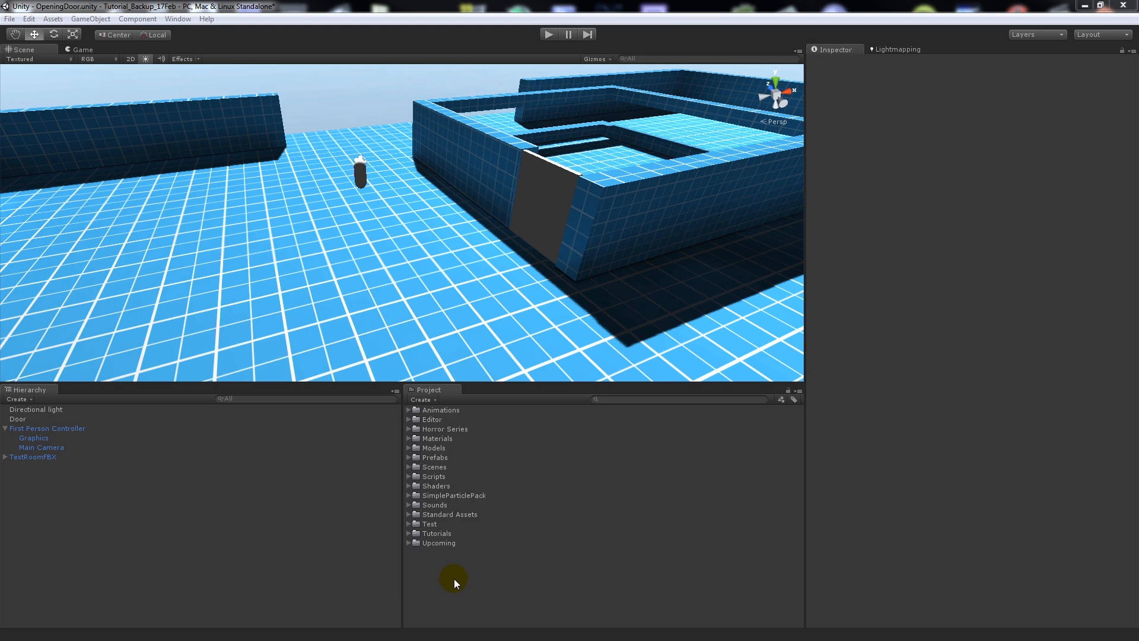
# Select the Door object in the Hierarchy to view its Transform, Box Collider and Mesh Renderer
pyautogui.click(18, 419)
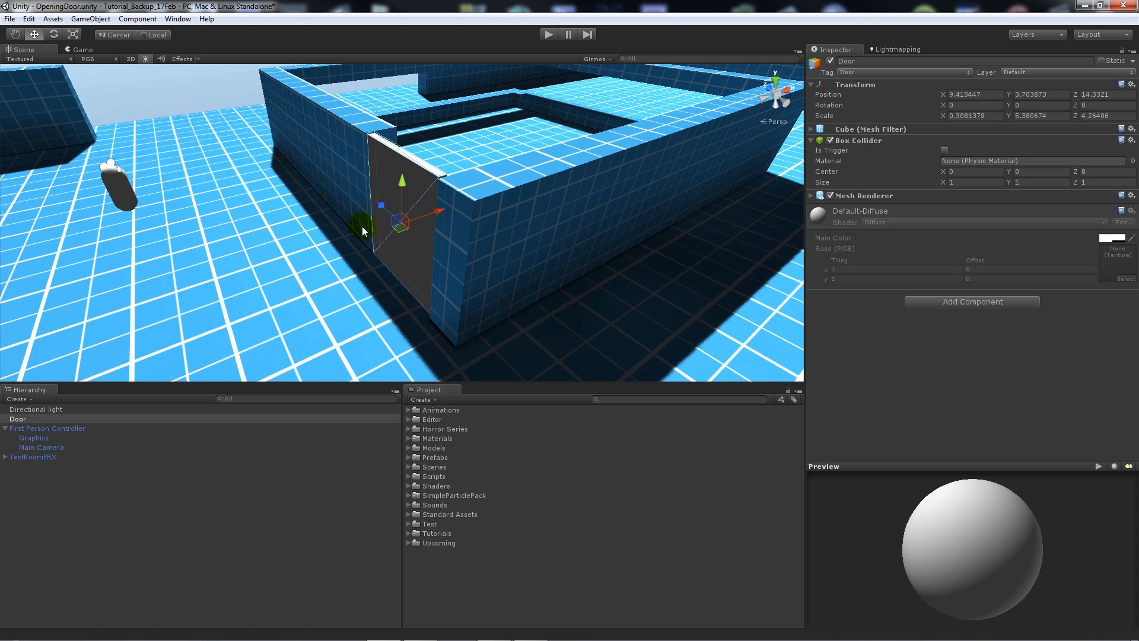
pyautogui.moveTo(420, 233)
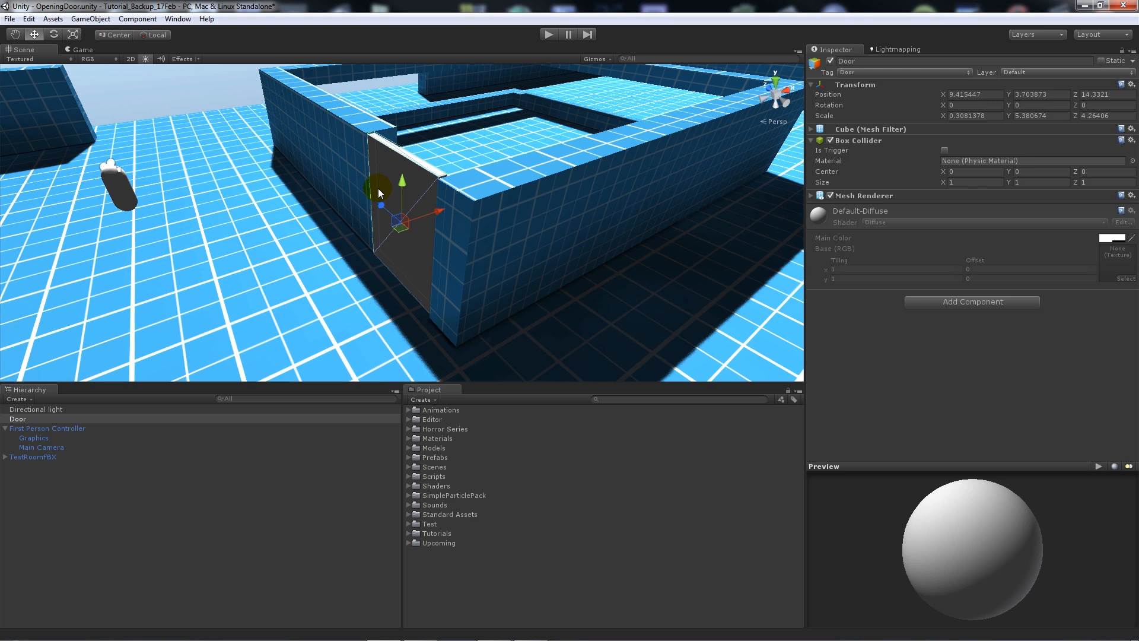
pyautogui.moveTo(396, 188)
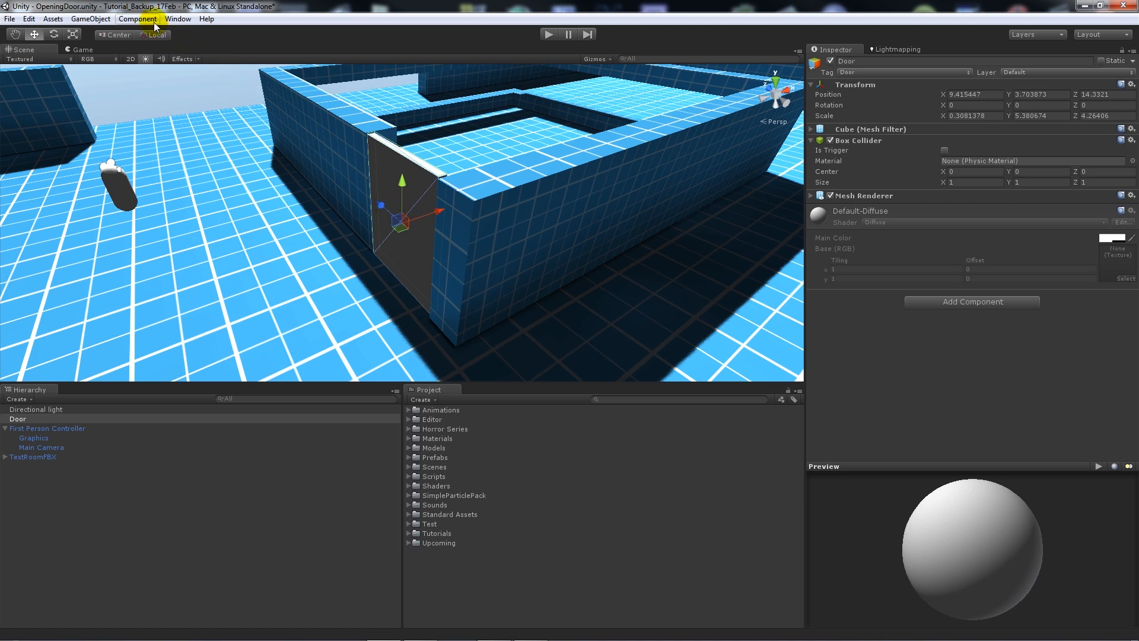
# Add an Animation component to the Door and set its Animations size to 2
pyautogui.click(137, 18)
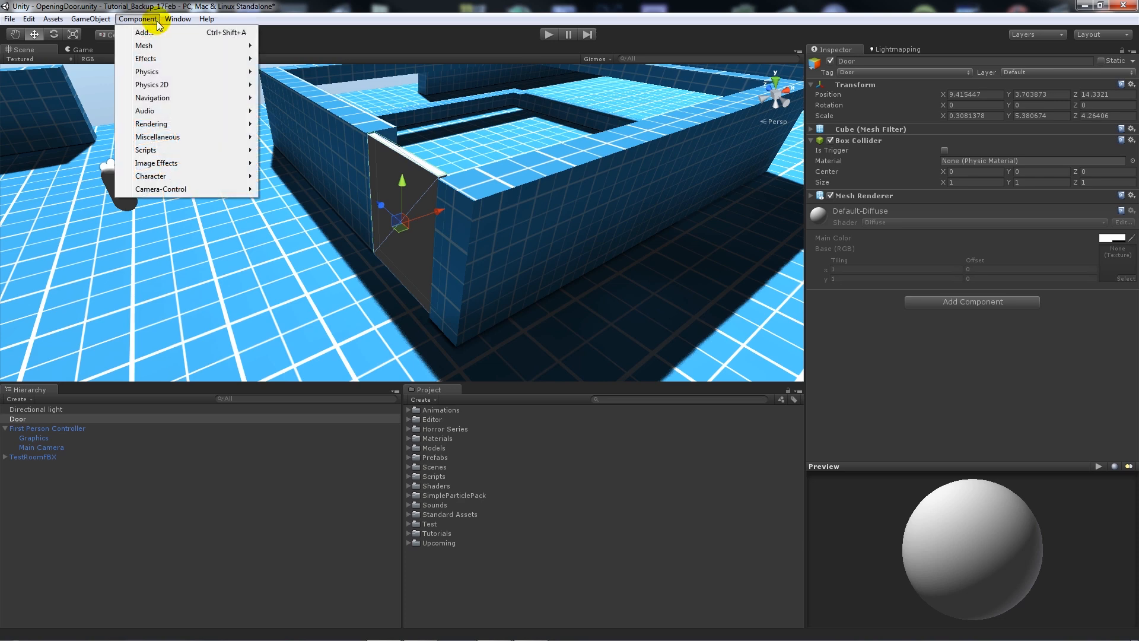
pyautogui.moveTo(158, 137)
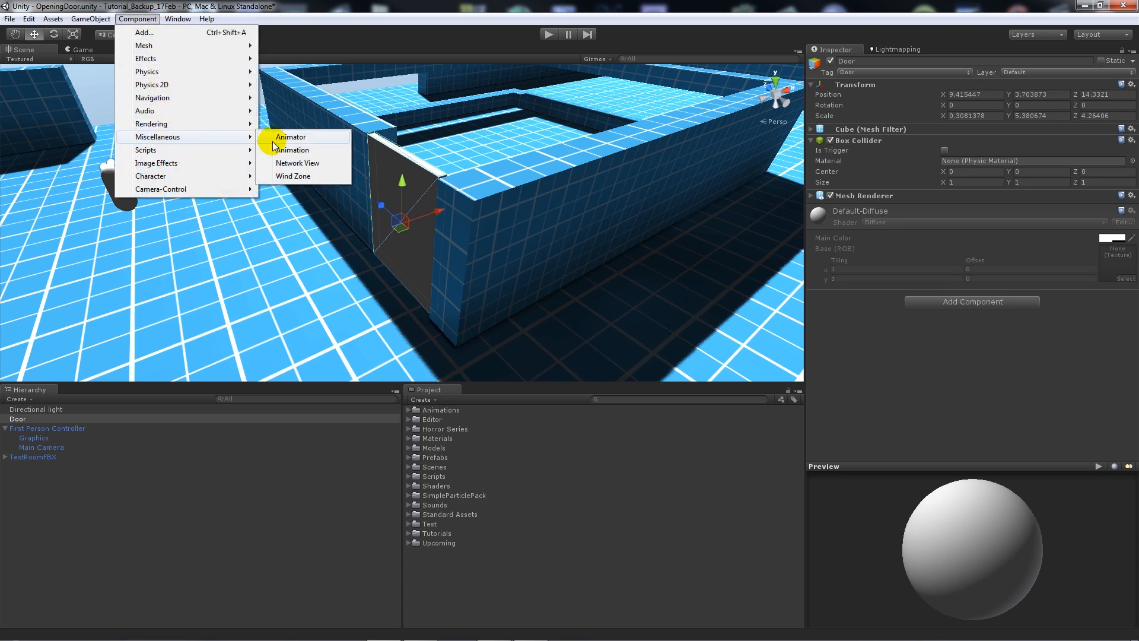
pyautogui.click(291, 150)
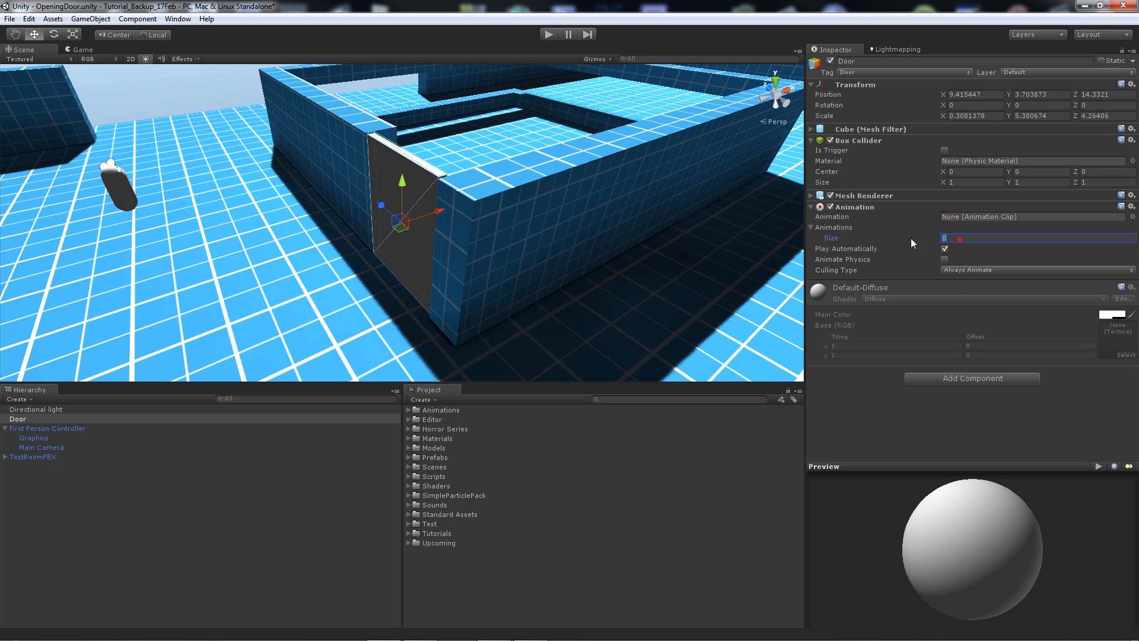
pyautogui.write('2')
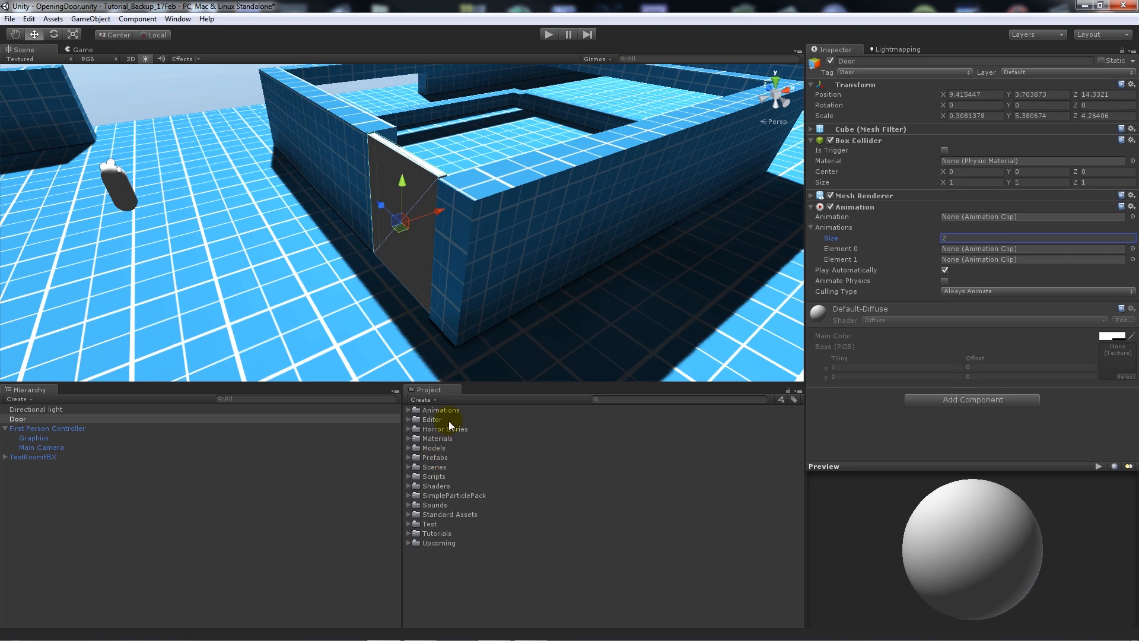
pyautogui.click(178, 19)
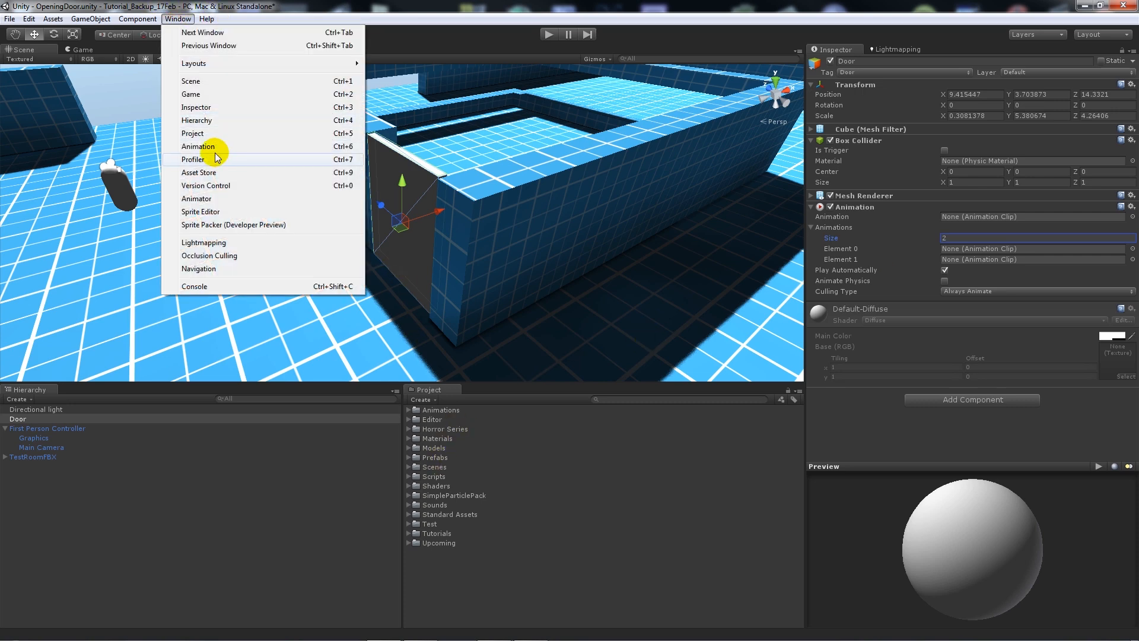
# Save a new DoorOpen clip with position and rotation keyframes at 0:00 and 0:30
pyautogui.click(198, 146)
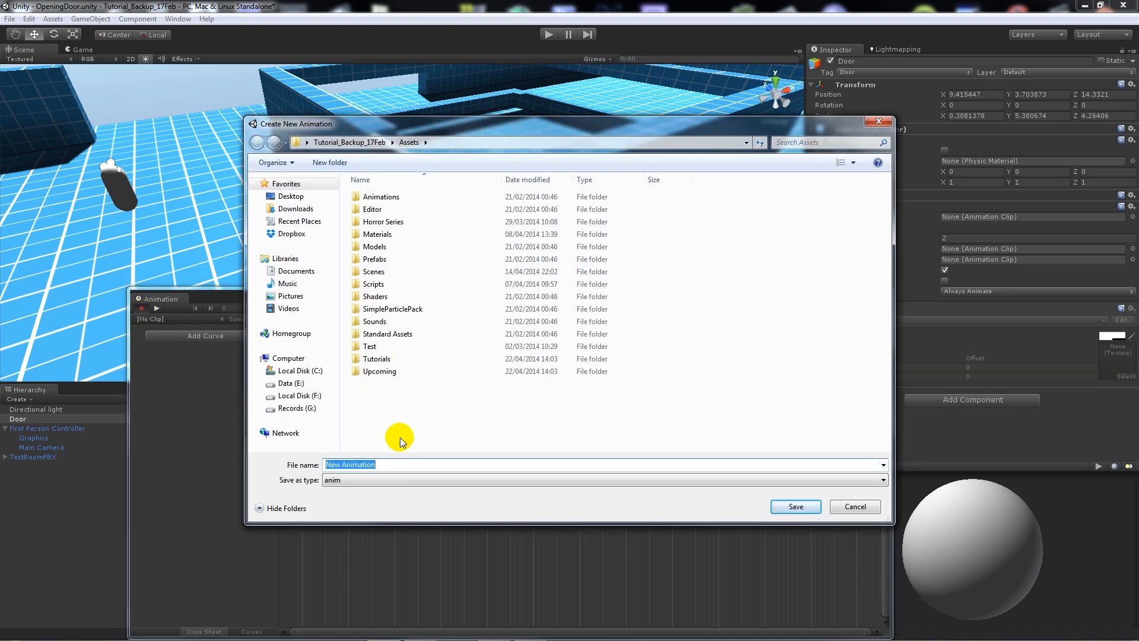
pyautogui.write('Door')
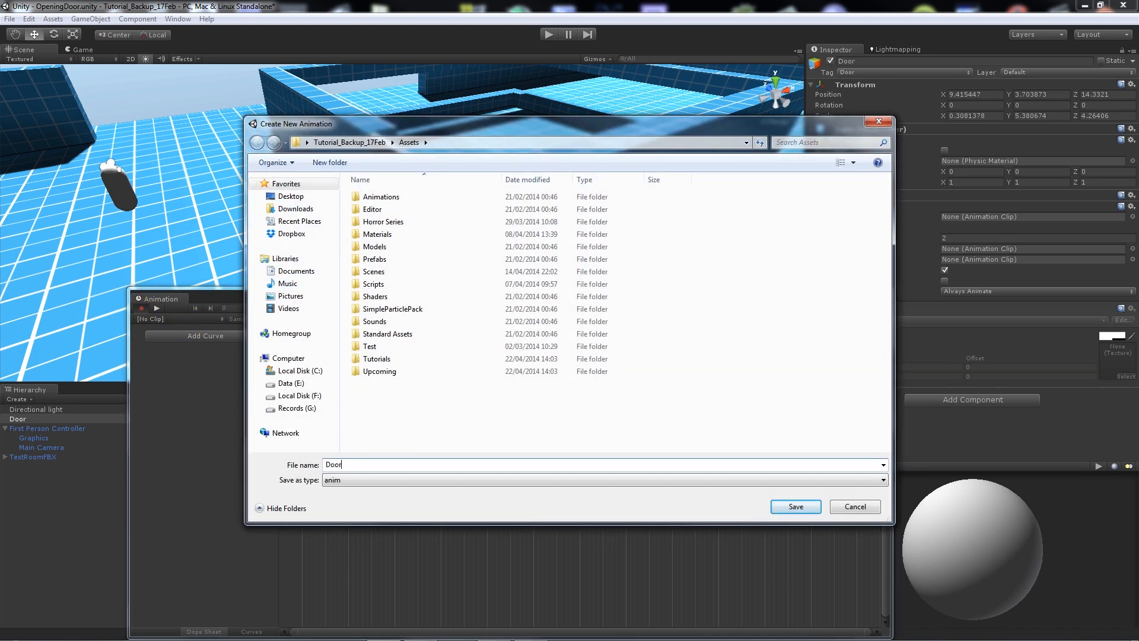
pyautogui.click(795, 506)
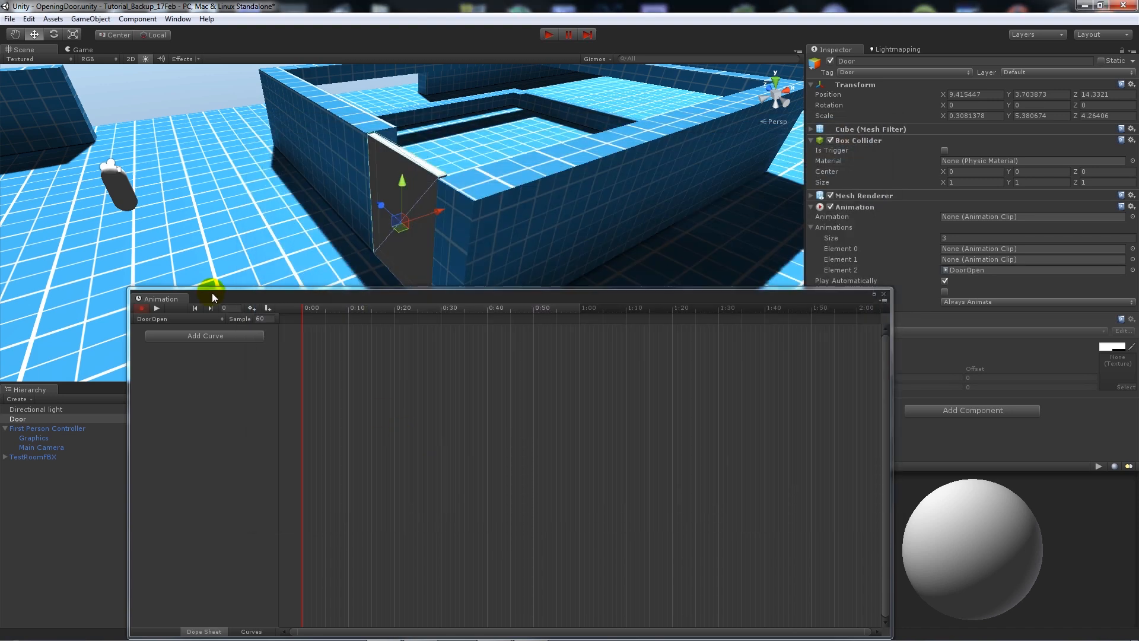
pyautogui.click(432, 307)
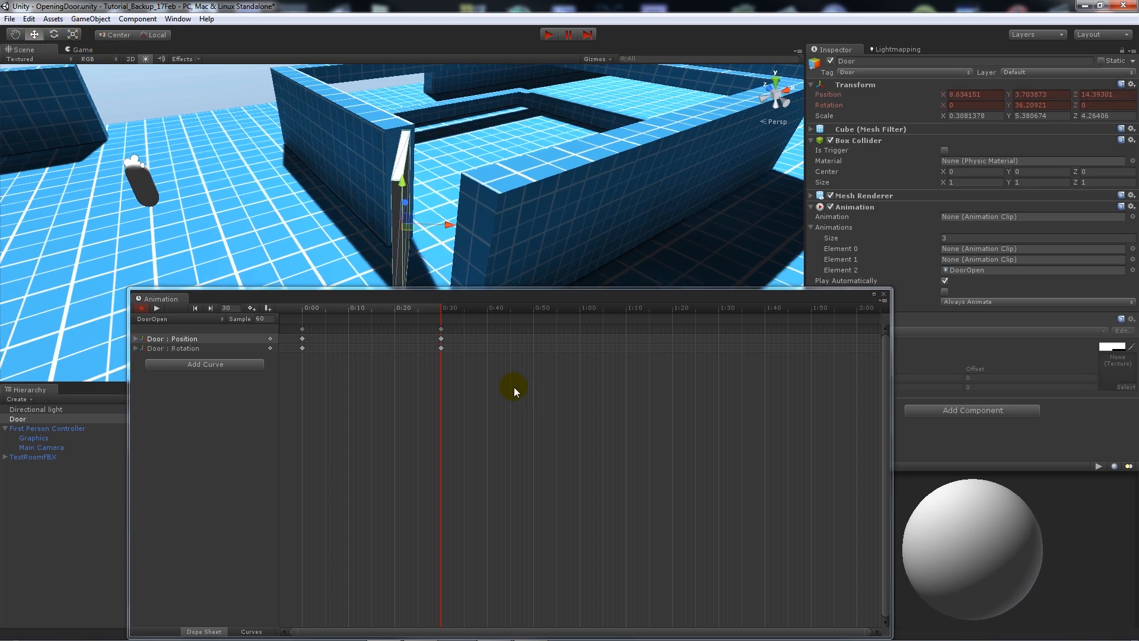
pyautogui.moveTo(415, 315)
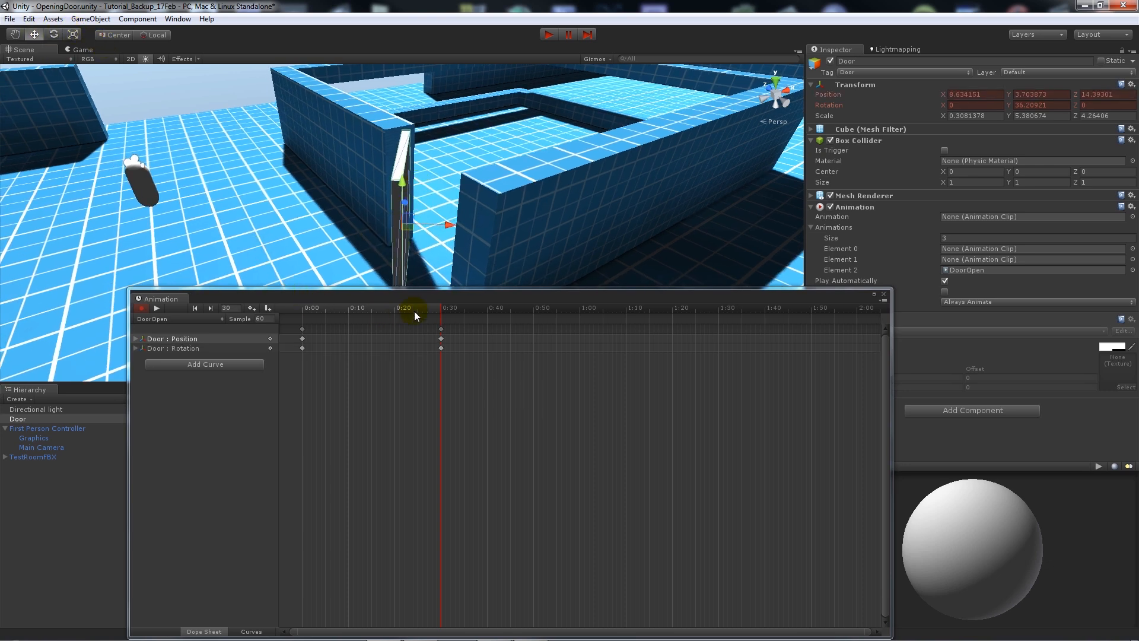
pyautogui.moveTo(414, 307); pyautogui.dragTo(428, 307)
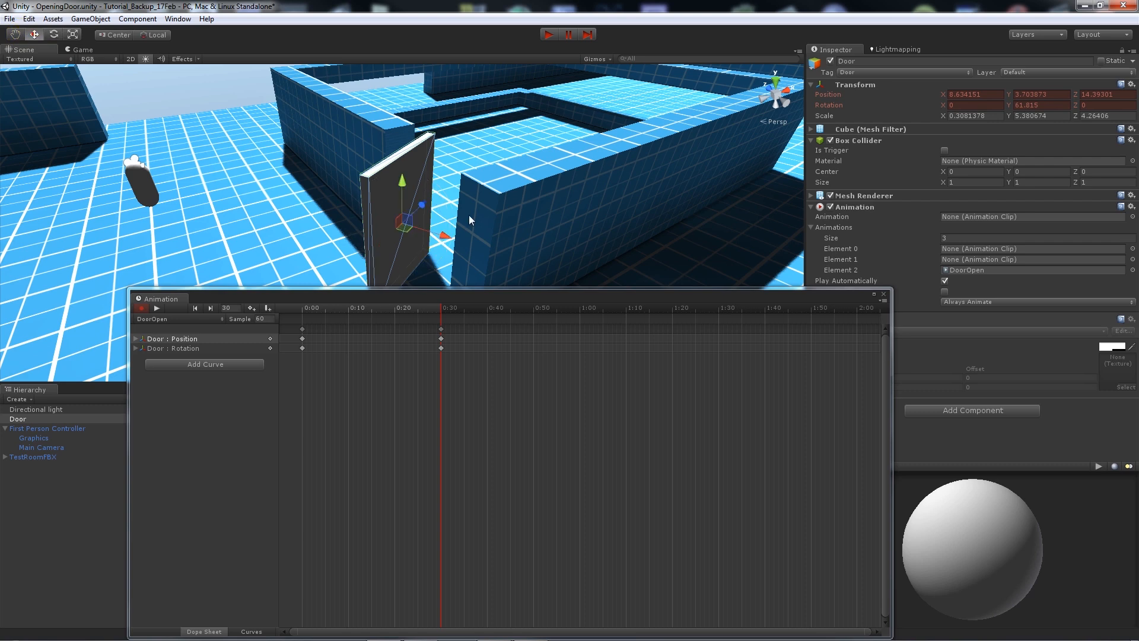
pyautogui.moveTo(468, 220); pyautogui.dragTo(385, 236)
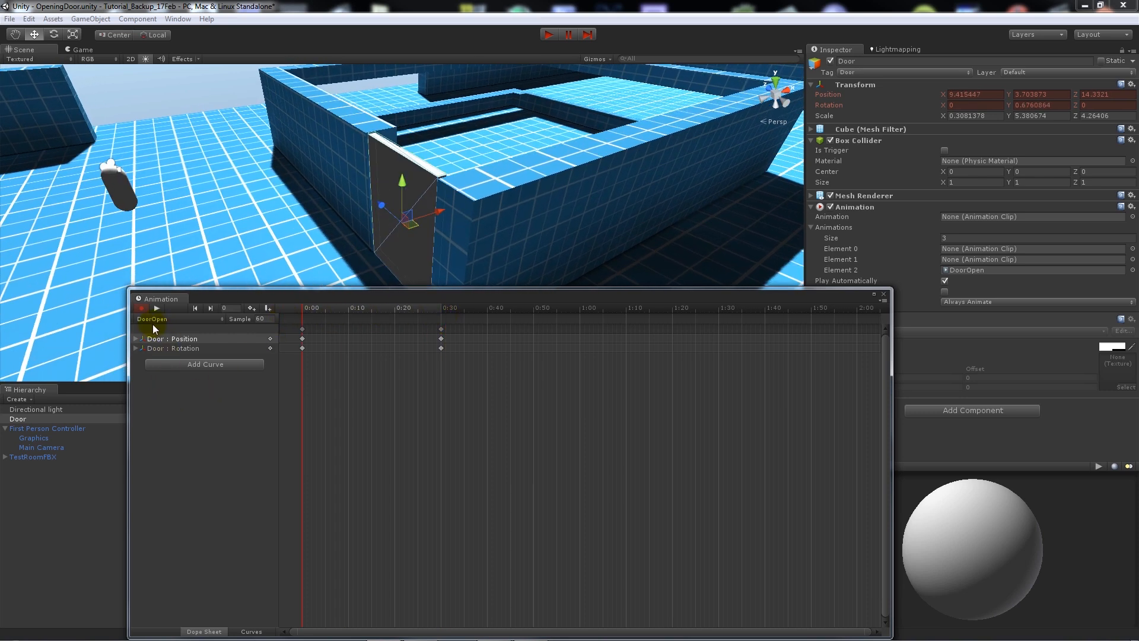
# Save a new DoorClose clip with DoorOpen's keyframes reversed, then close the Animation window
pyautogui.click(151, 319)
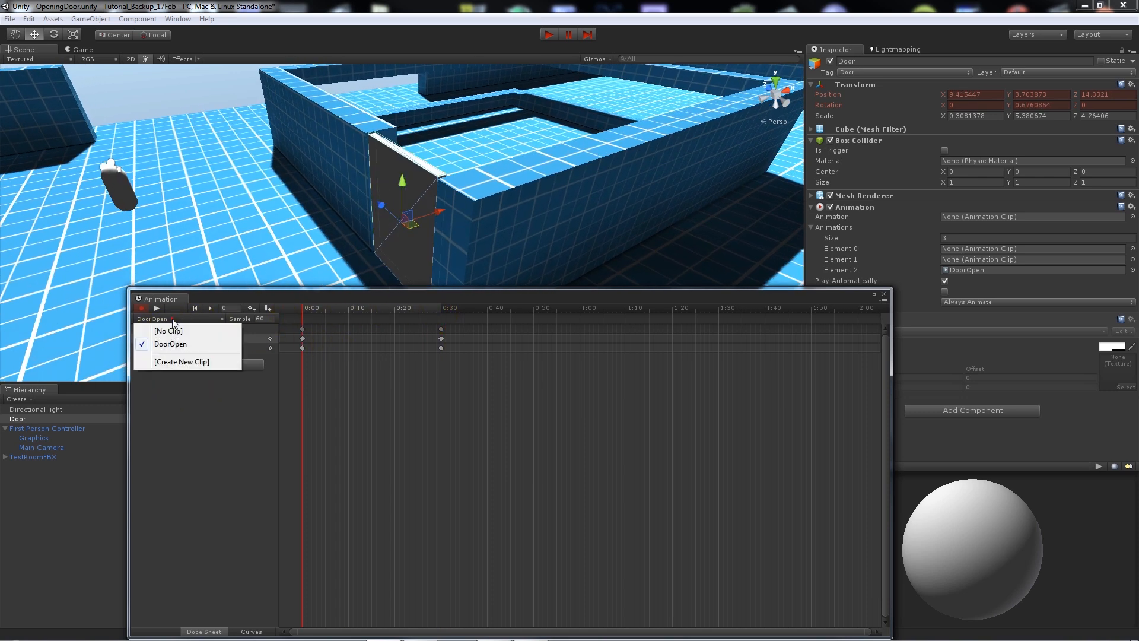
pyautogui.click(181, 361)
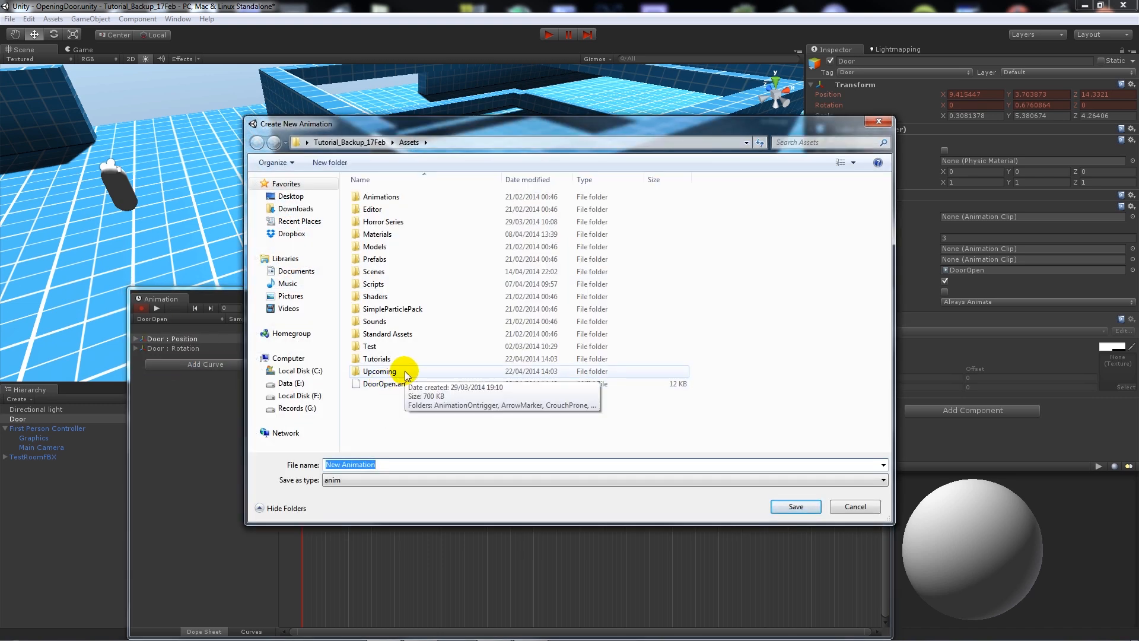
pyautogui.write('Door')
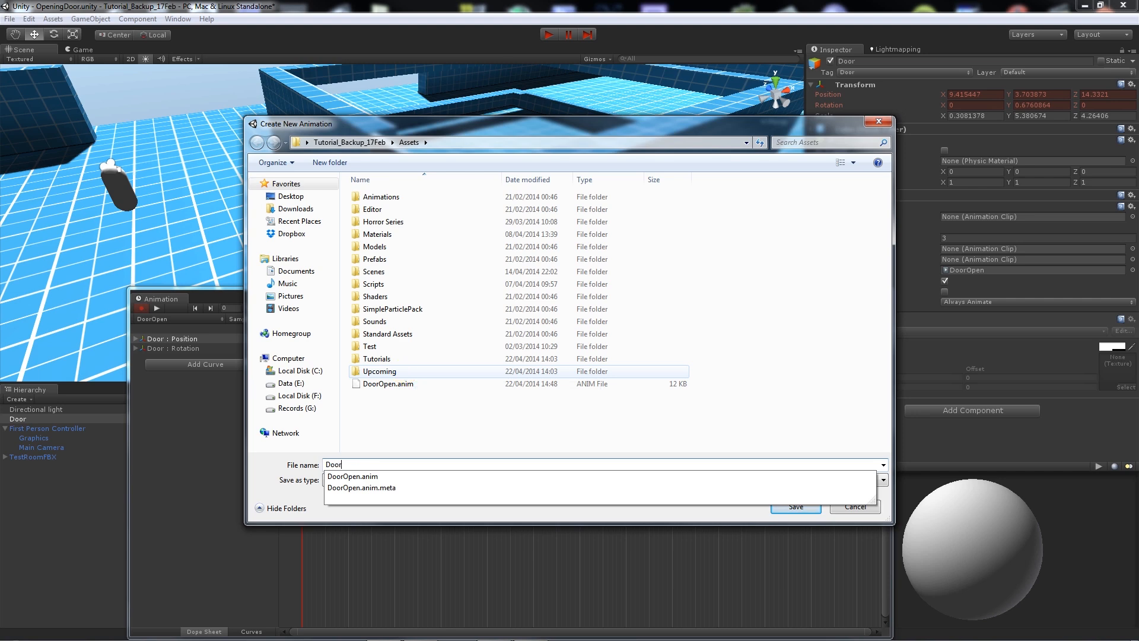
pyautogui.click(795, 506)
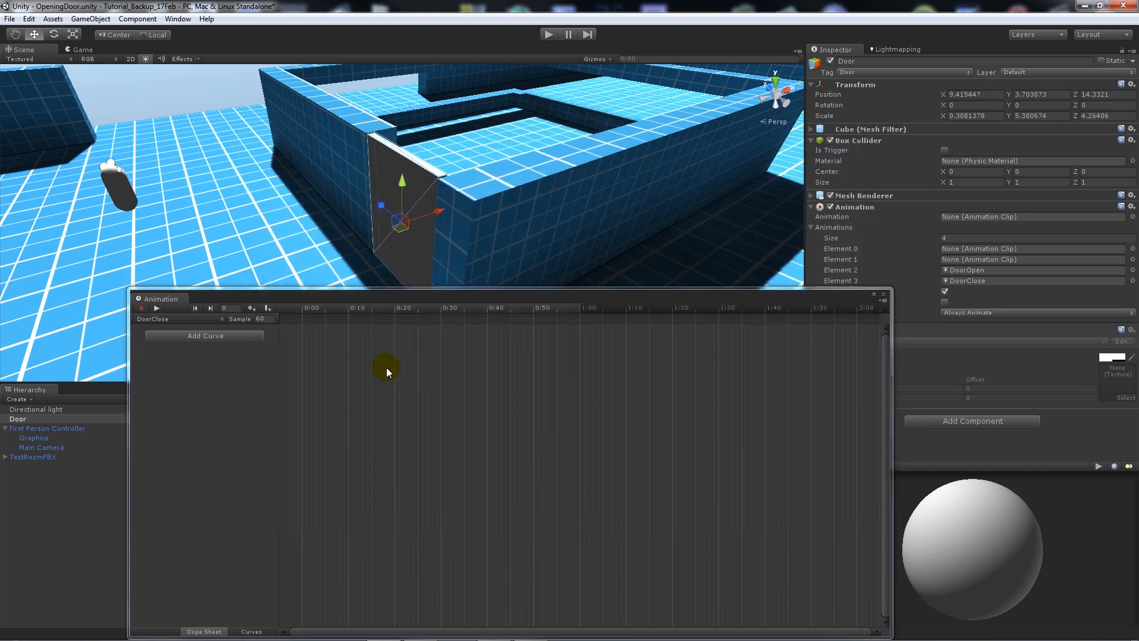
pyautogui.moveTo(365, 218)
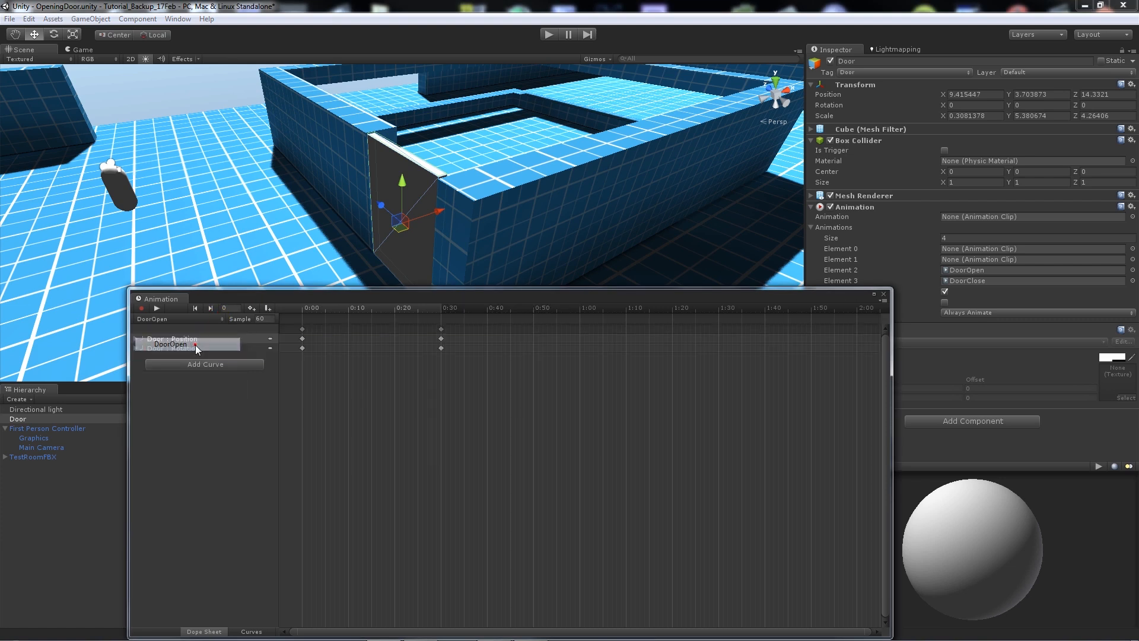
pyautogui.click(548, 34)
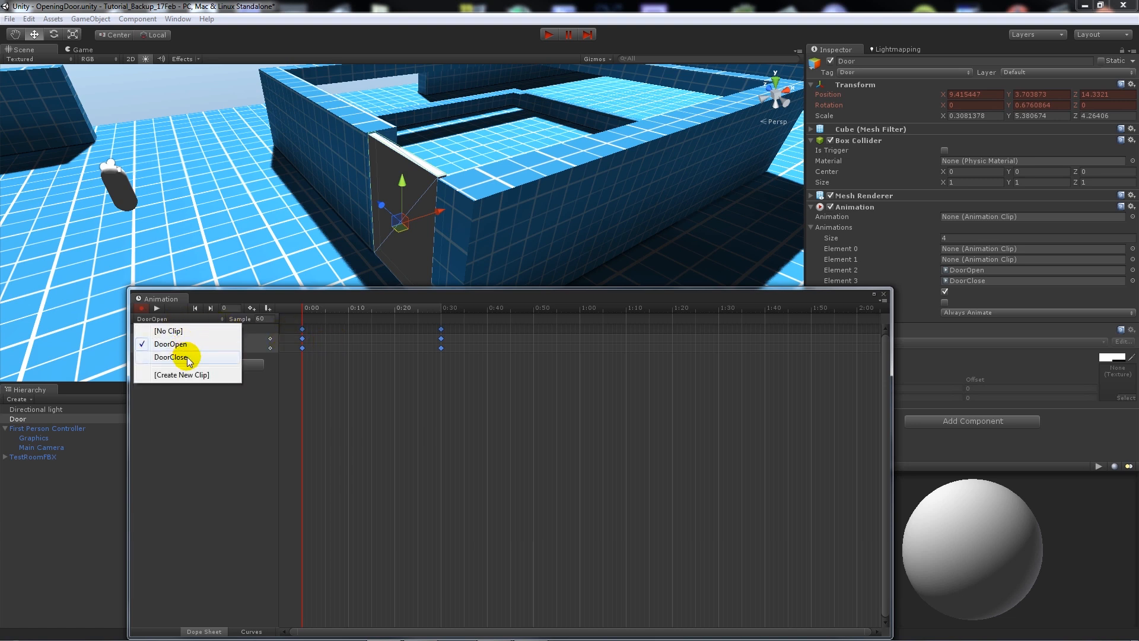
pyautogui.click(171, 356)
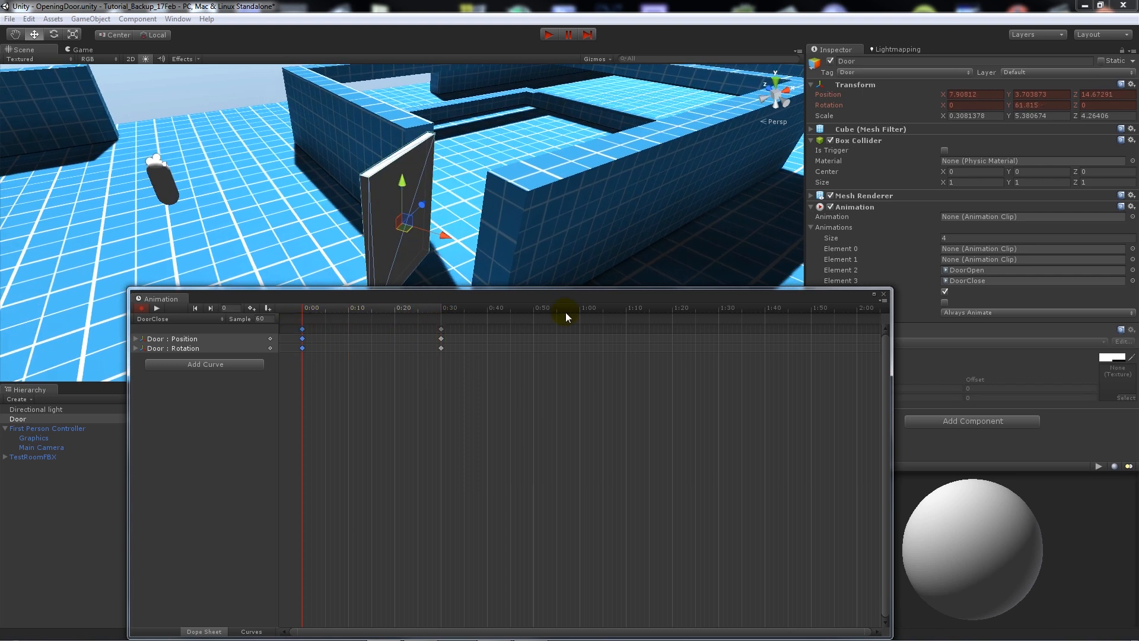
pyautogui.moveTo(881, 298)
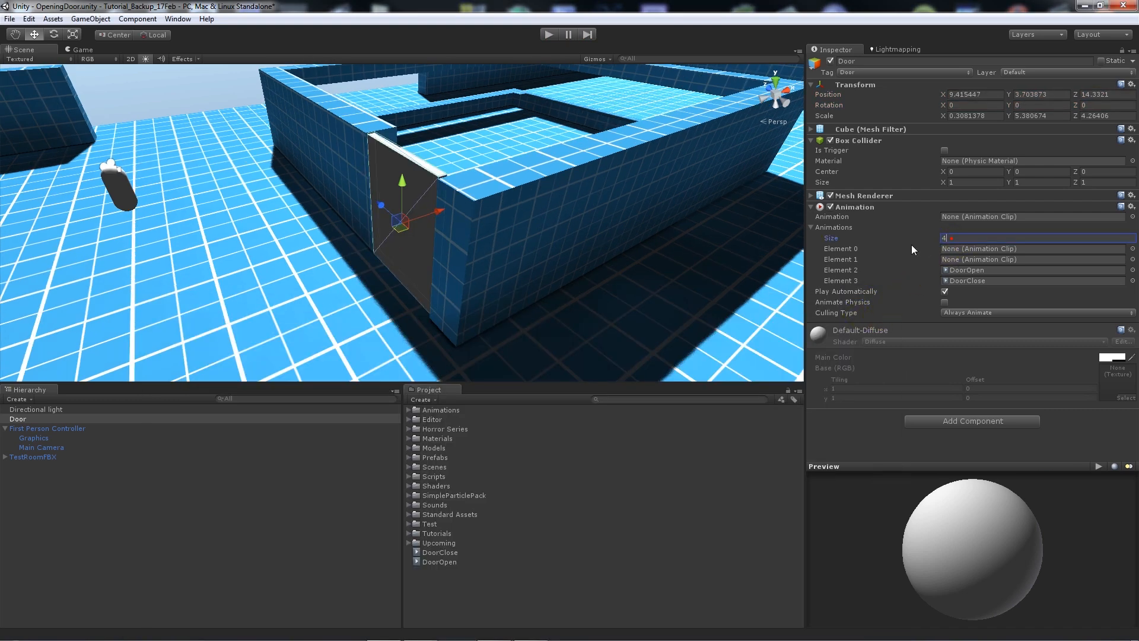
# Set the Animations size to 2, leaving Element 0 DoorOpen and Element 1 DoorClose
pyautogui.write('2')
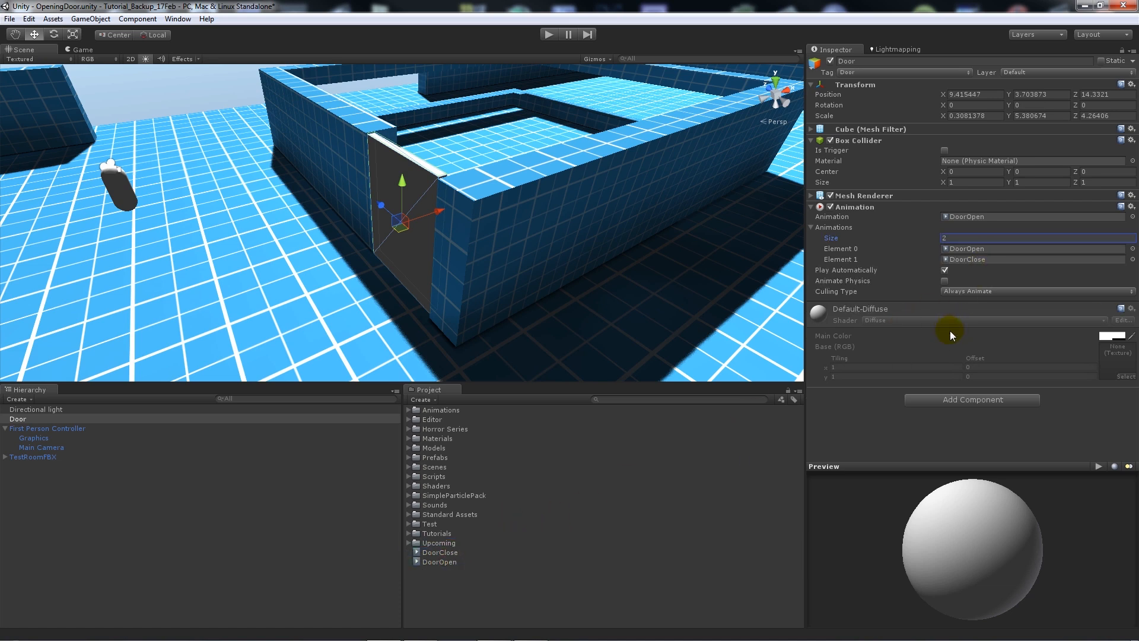
pyautogui.moveTo(941, 339)
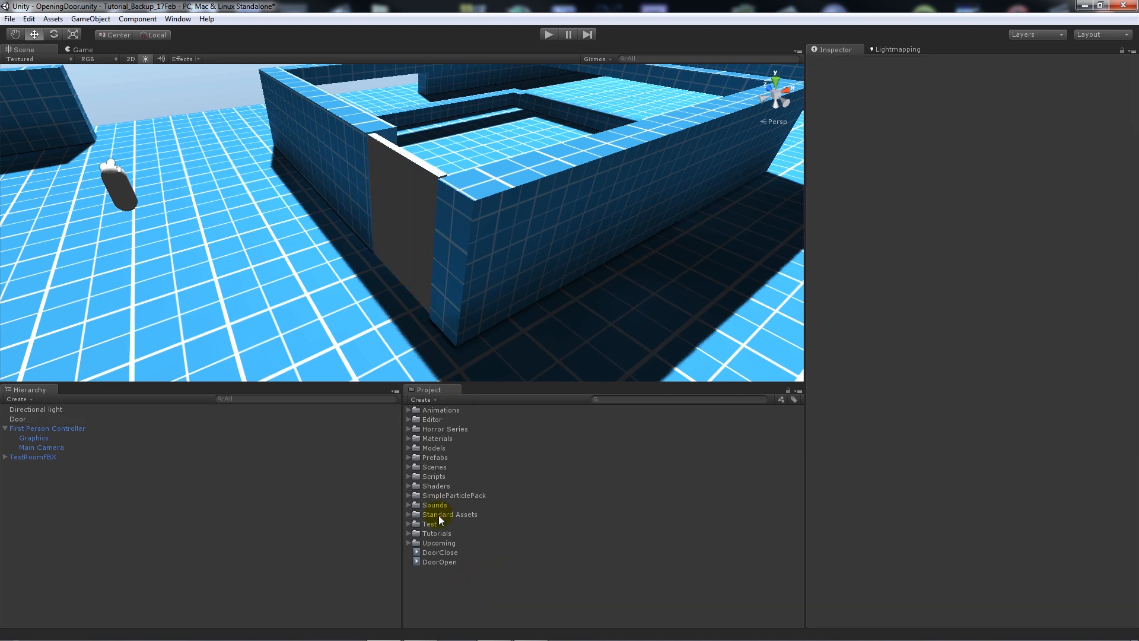
pyautogui.click(439, 552)
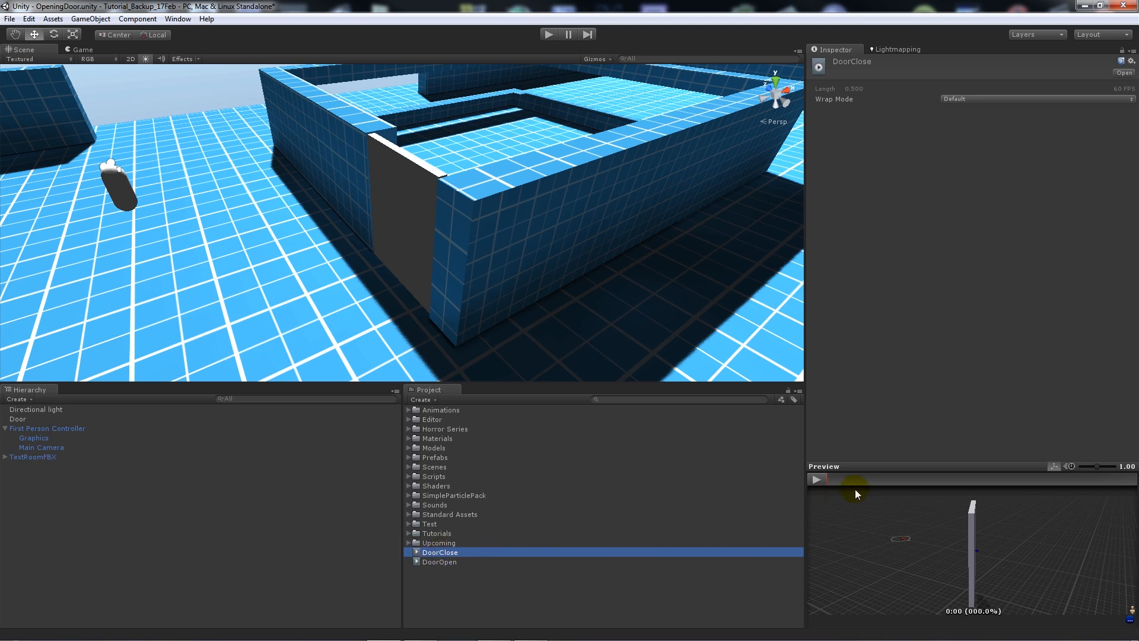
pyautogui.moveTo(456, 553)
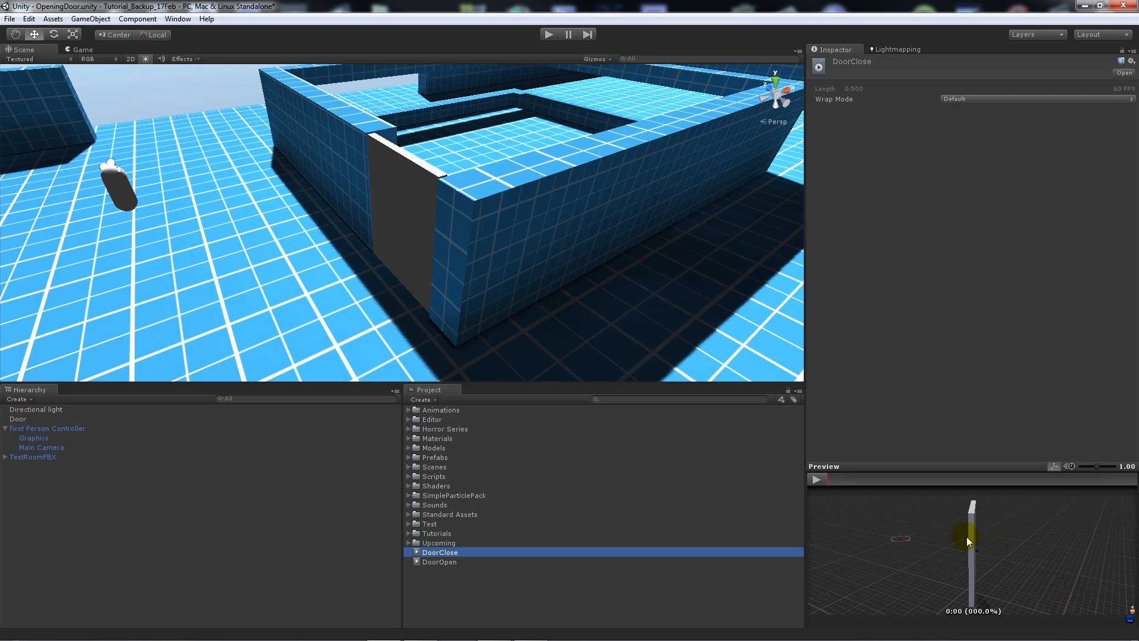
pyautogui.moveTo(816, 479)
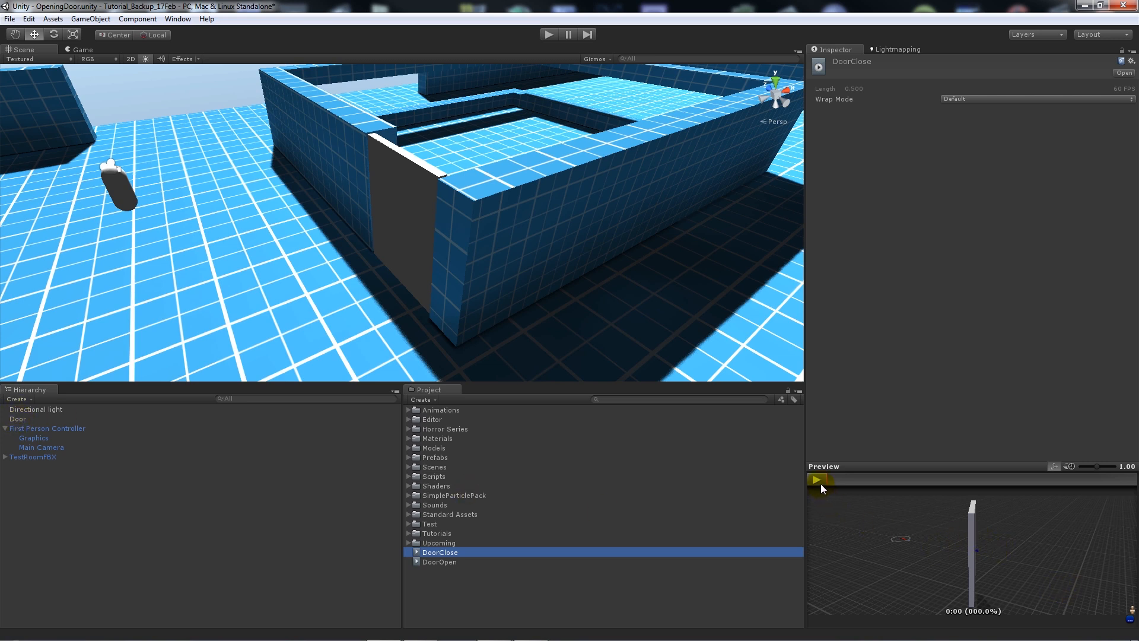
pyautogui.click(818, 479)
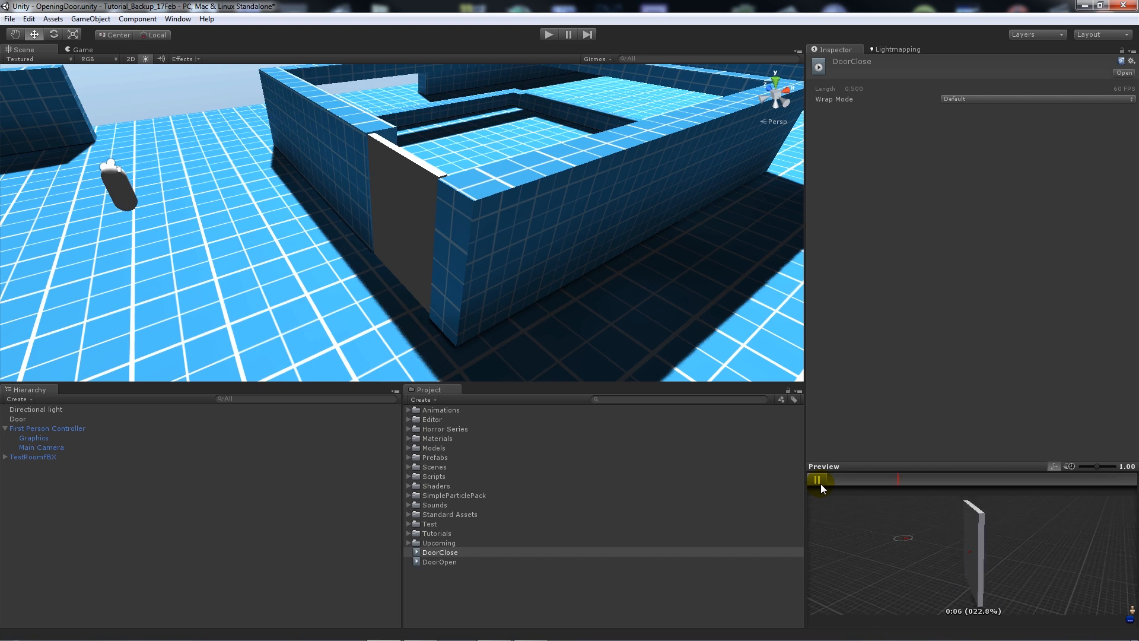
pyautogui.click(439, 562)
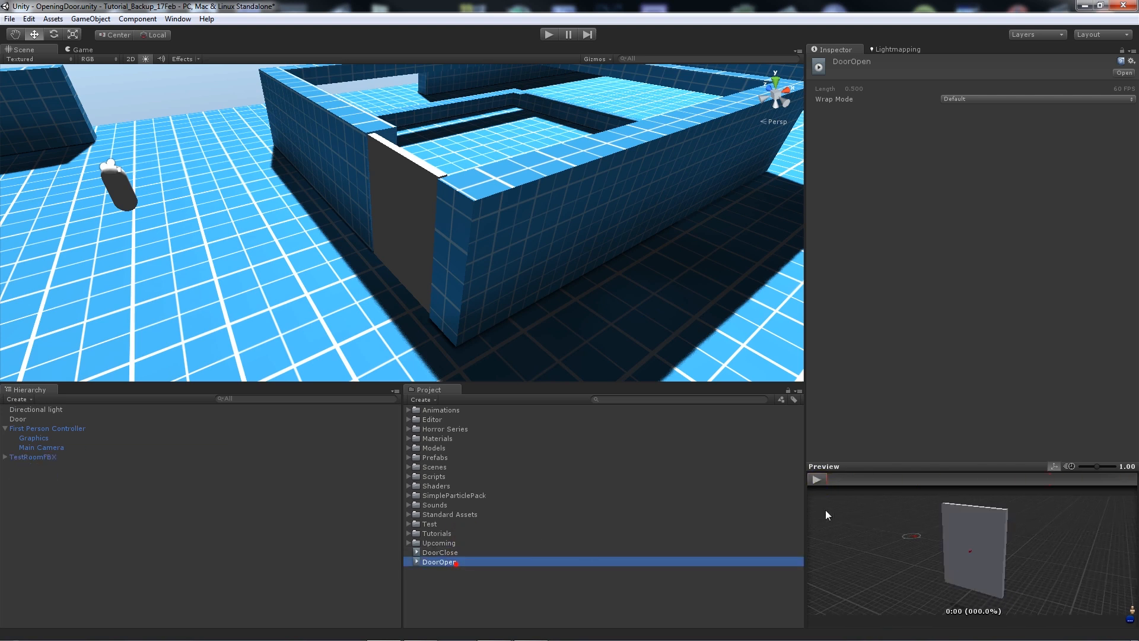
pyautogui.click(816, 479)
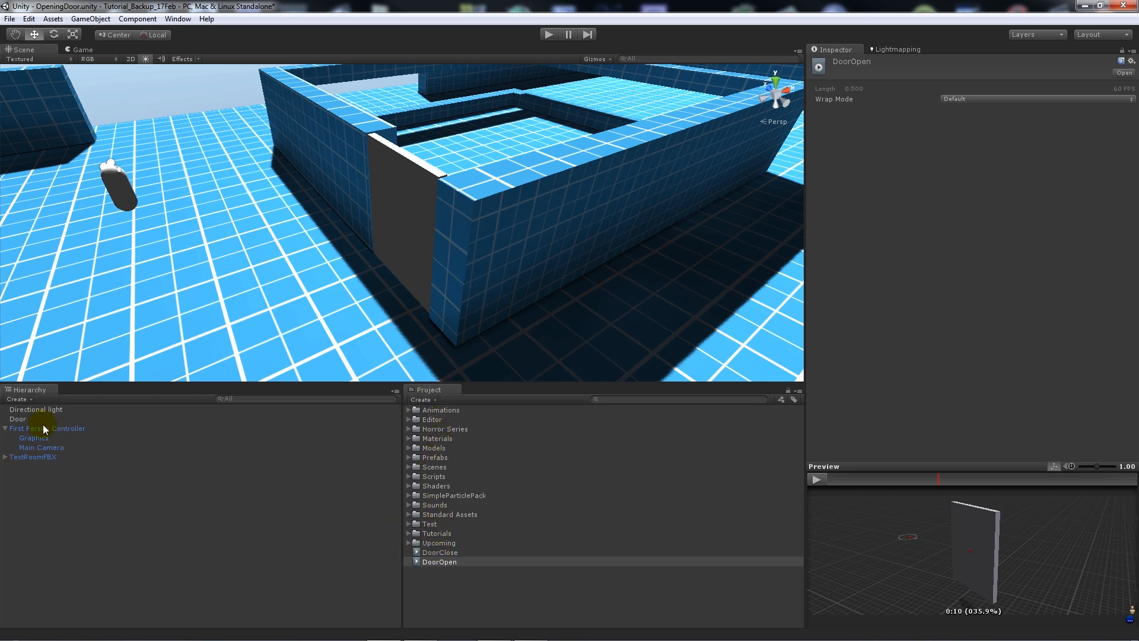
pyautogui.click(17, 418)
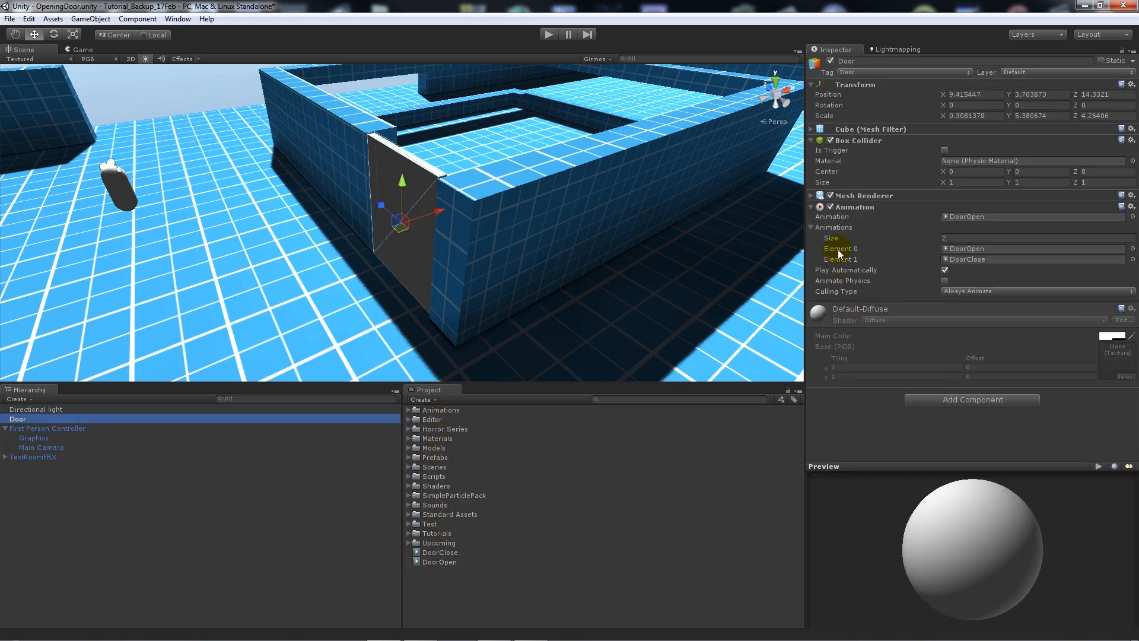
pyautogui.click(945, 270)
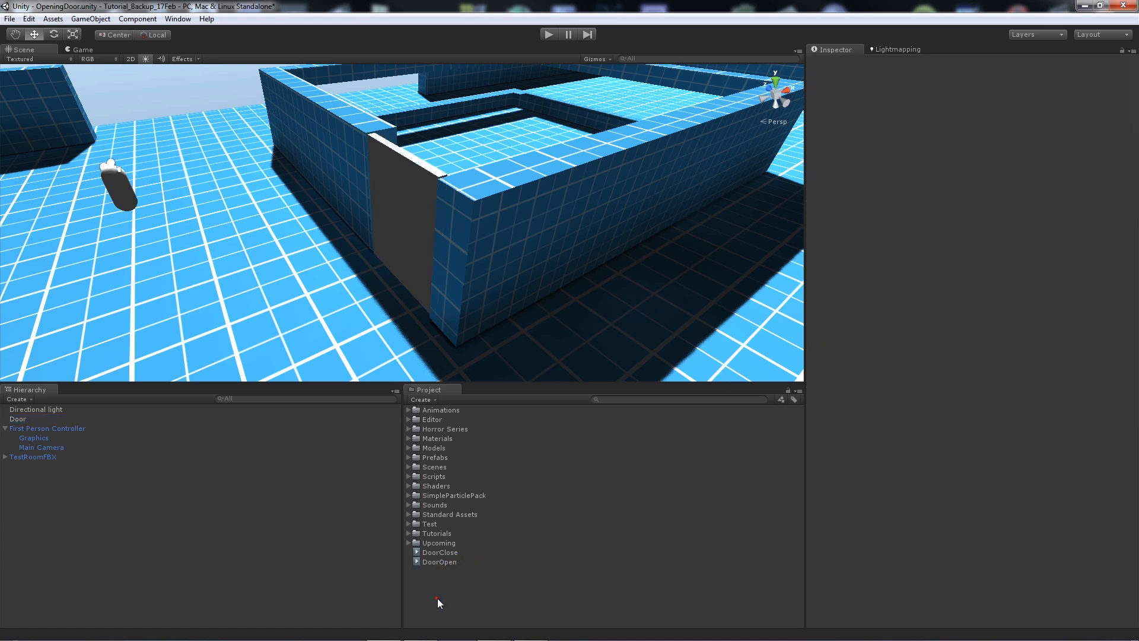
# Create a JavaScript asset named OpeningDoor in the Project panel and open it in MonoDevelop
pyautogui.rightClick(438, 601)
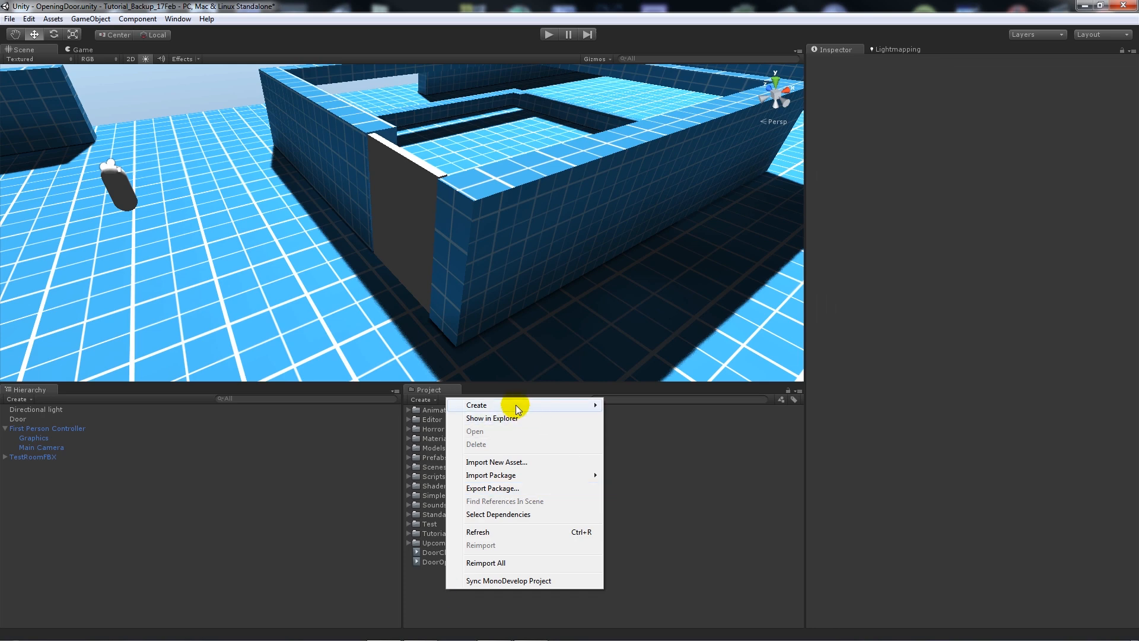
pyautogui.click(476, 405)
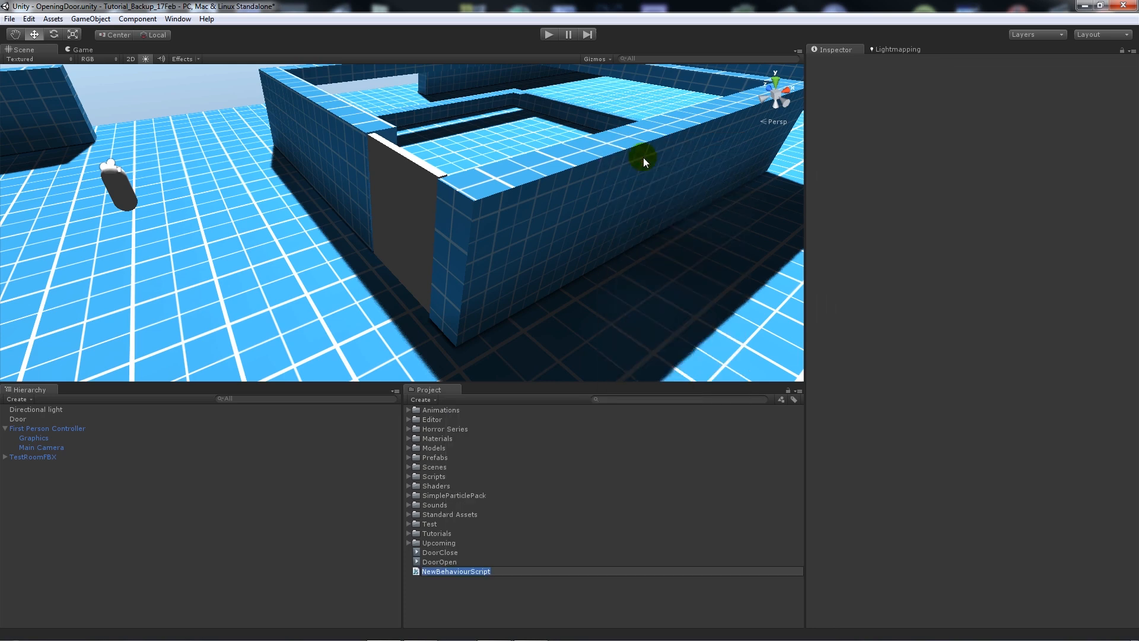
pyautogui.write('OpeningDoor')
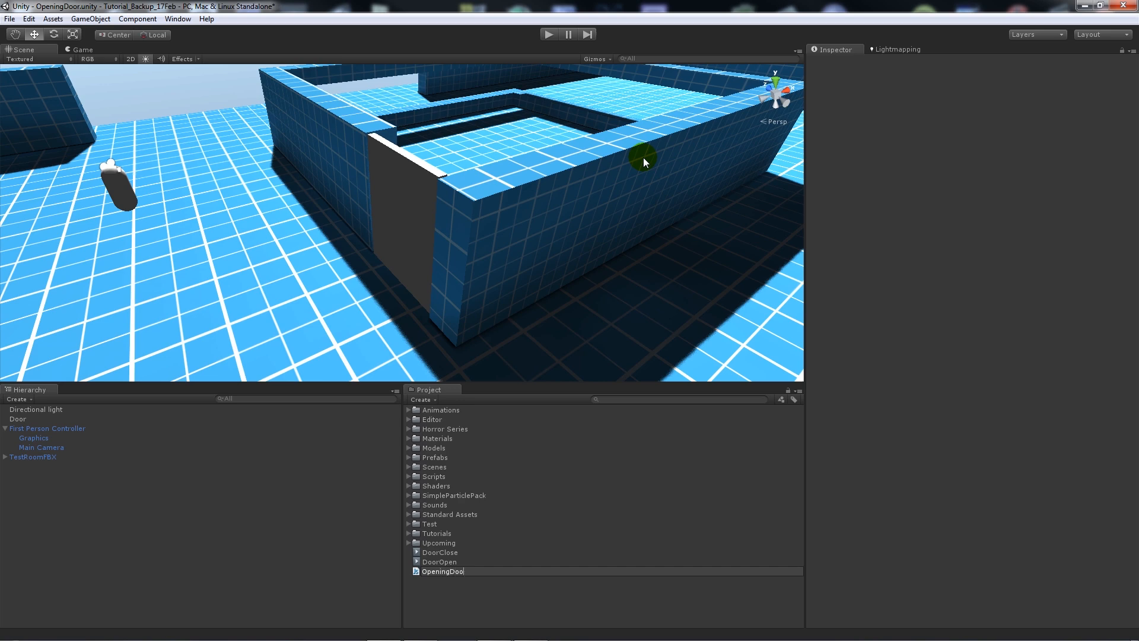
pyautogui.click(441, 571)
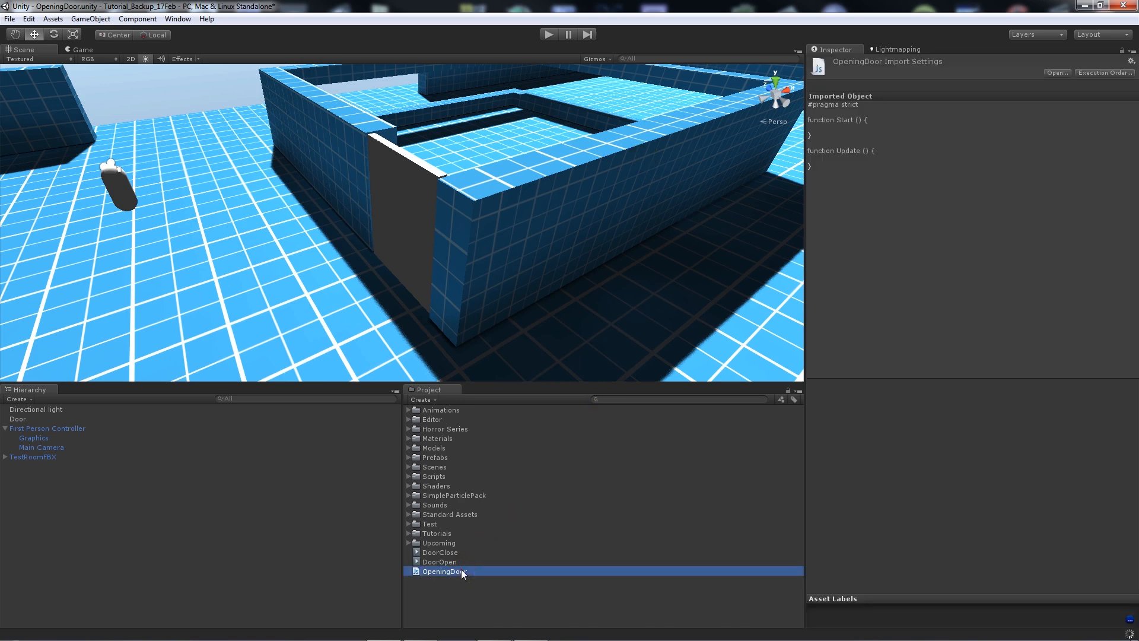
pyautogui.doubleClick(444, 571)
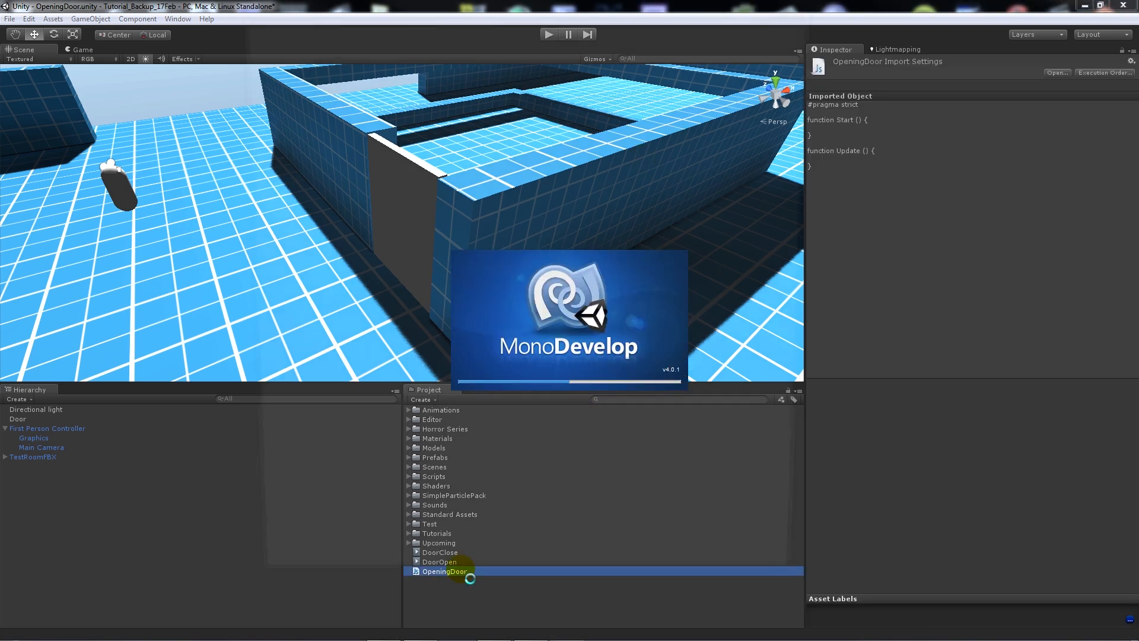
# Declare private guiShow and isOpen booleans, both initialised to false
pyautogui.doubleClick(444, 571)
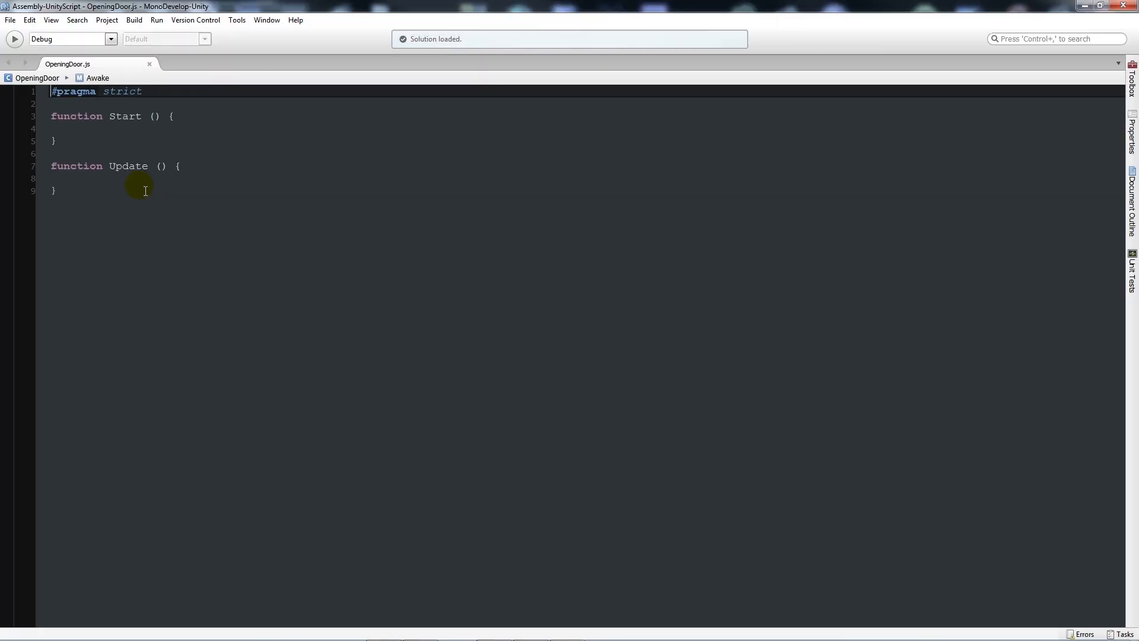
pyautogui.moveTo(141, 203)
pyautogui.write('priv')
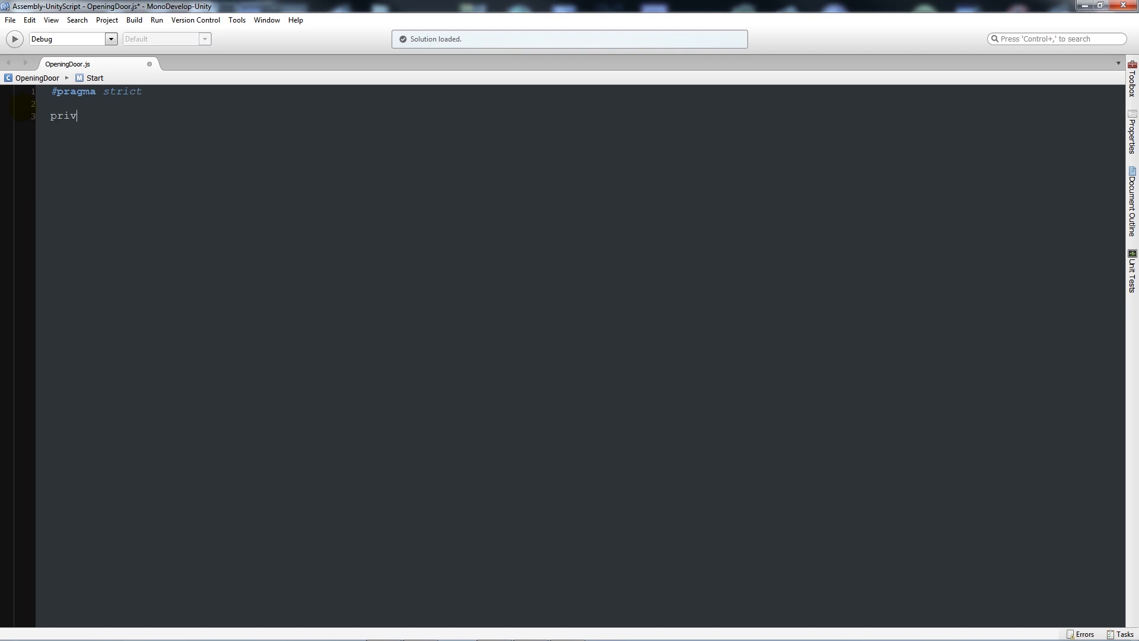
pyautogui.write('ate var')
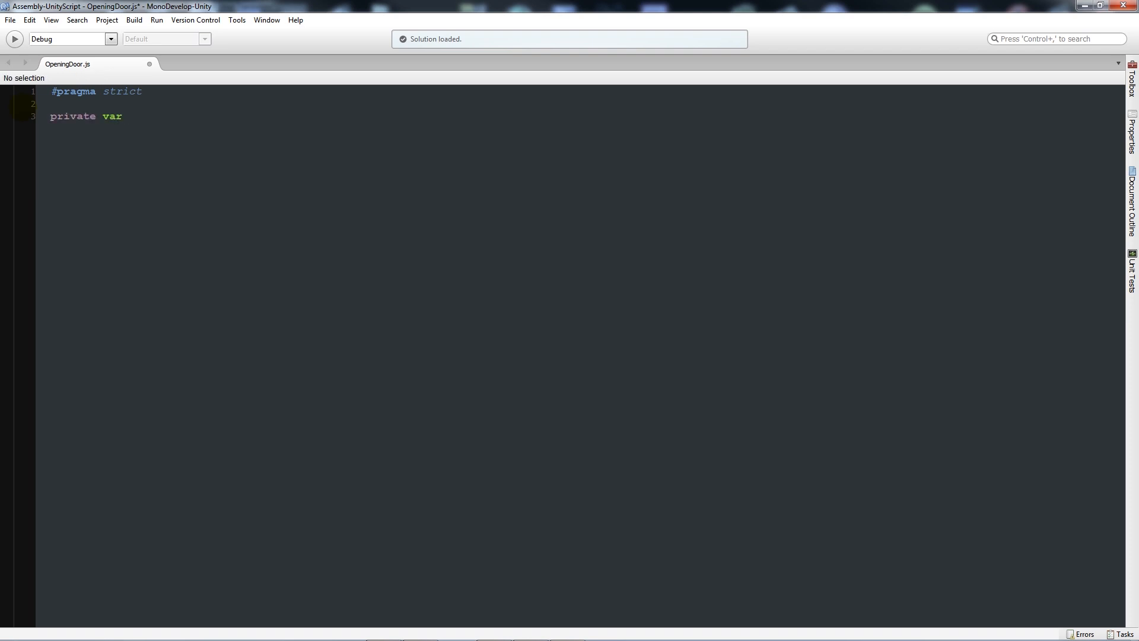
pyautogui.write('guiShow : Bo')
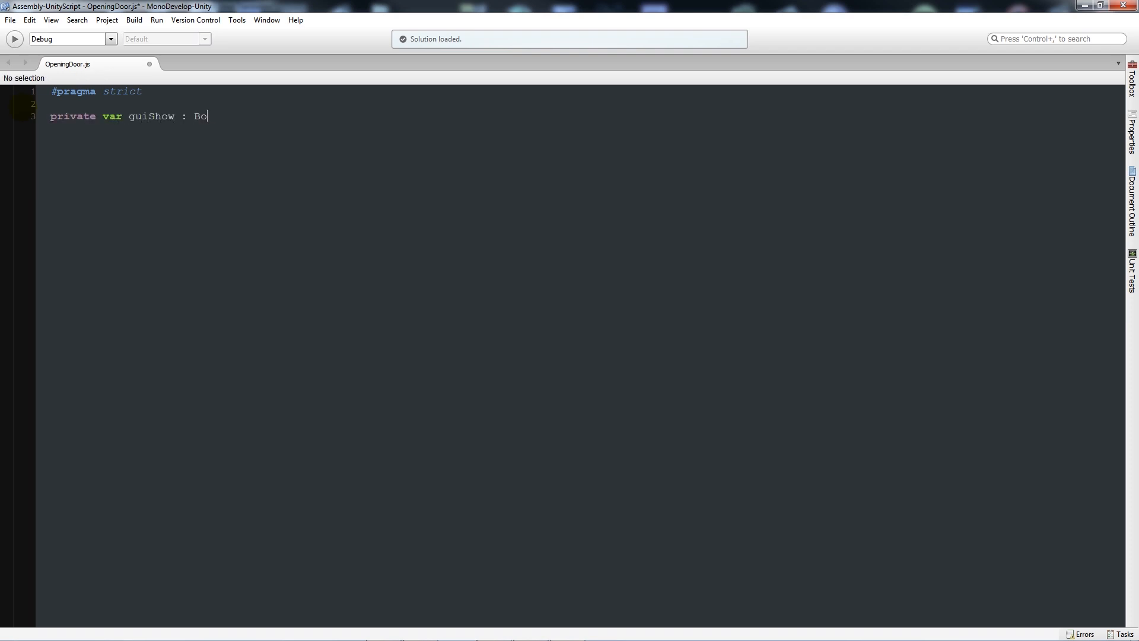
pyautogui.write('olean')
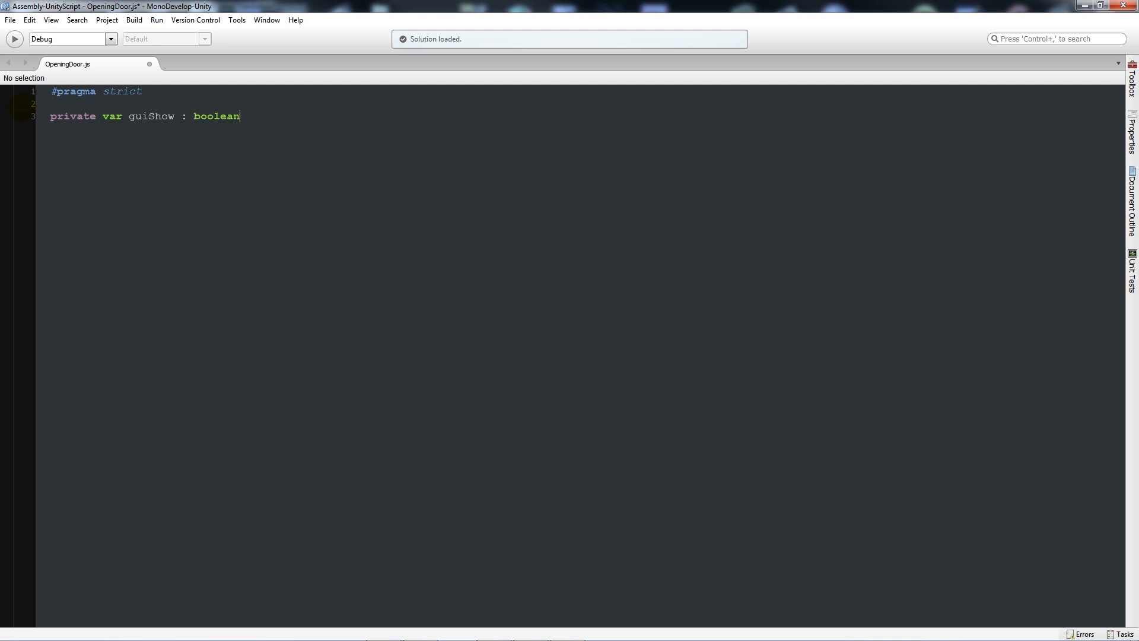
pyautogui.write('= false;')
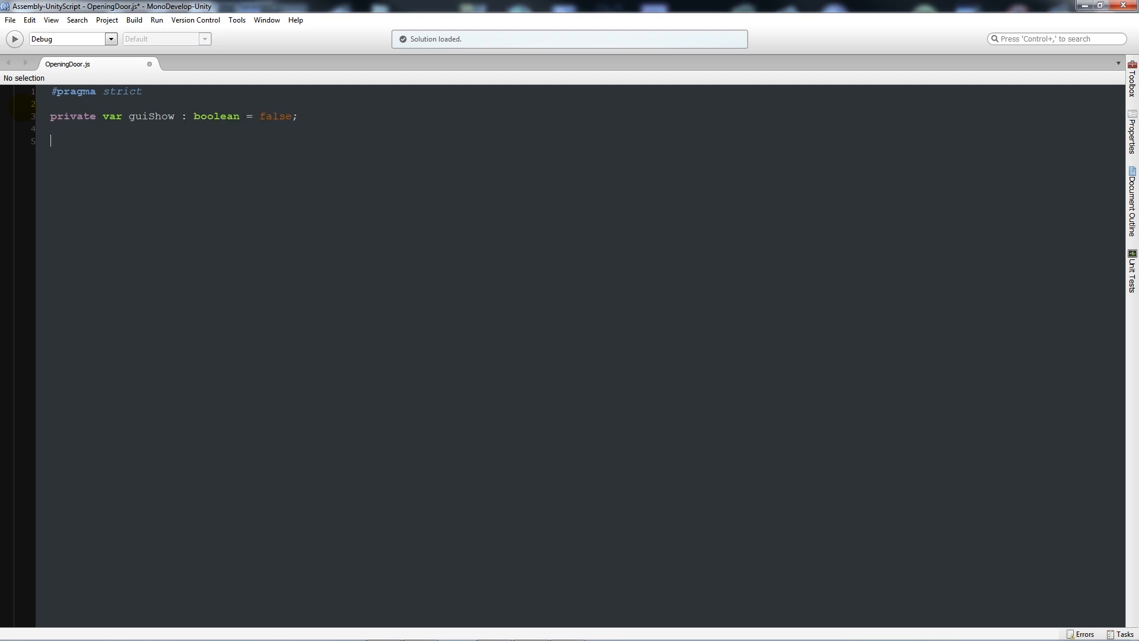
pyautogui.write('priva')
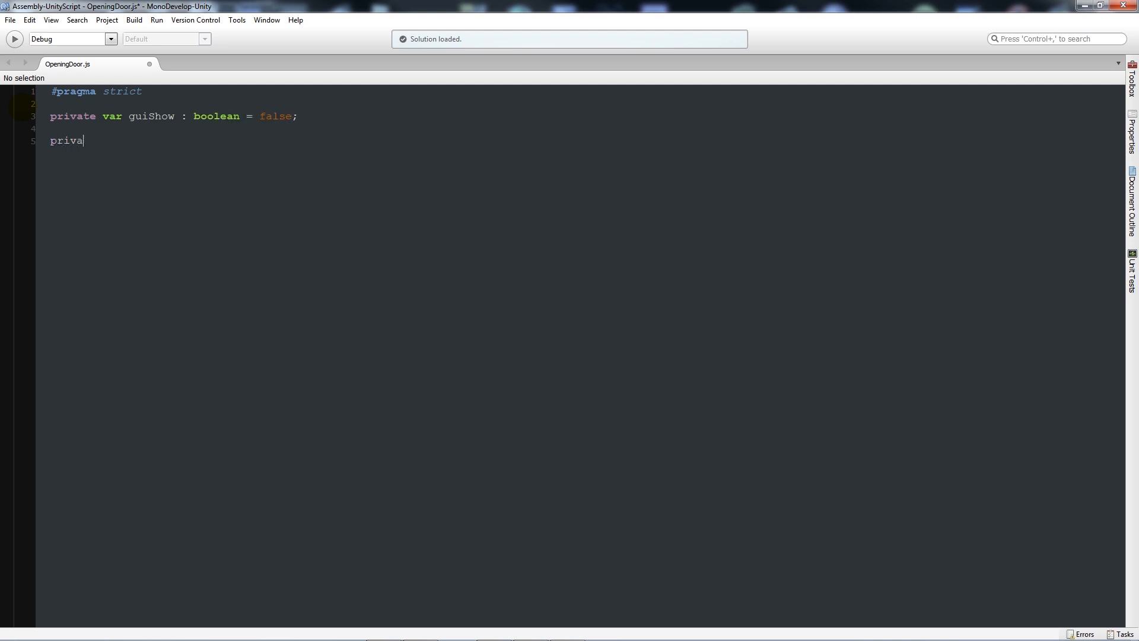
pyautogui.write('e var')
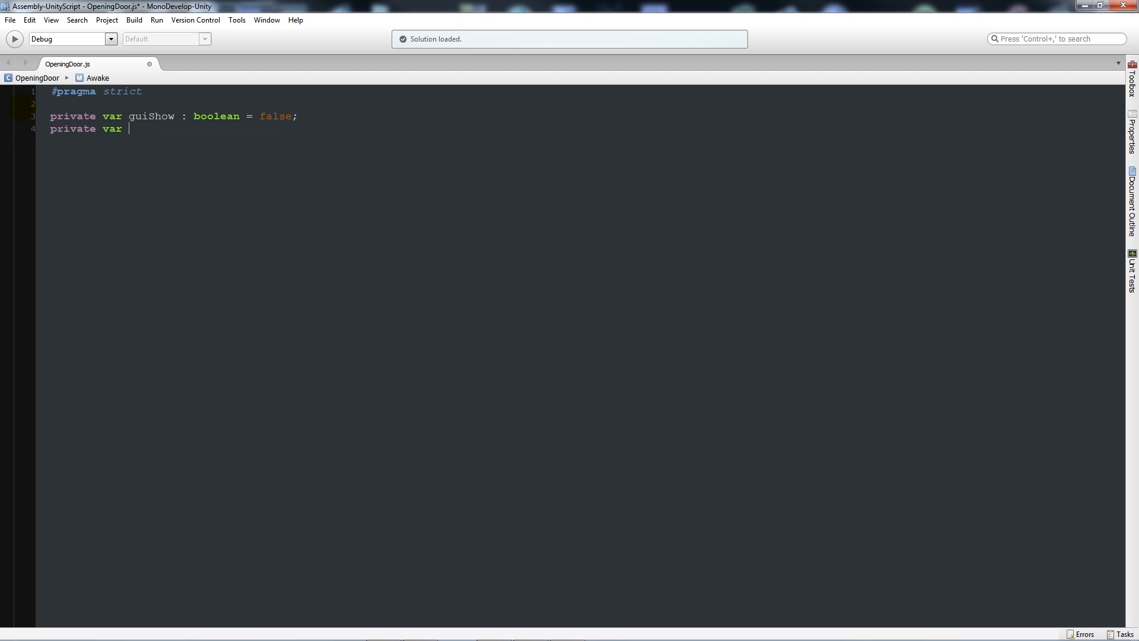
pyautogui.write('isOpen :')
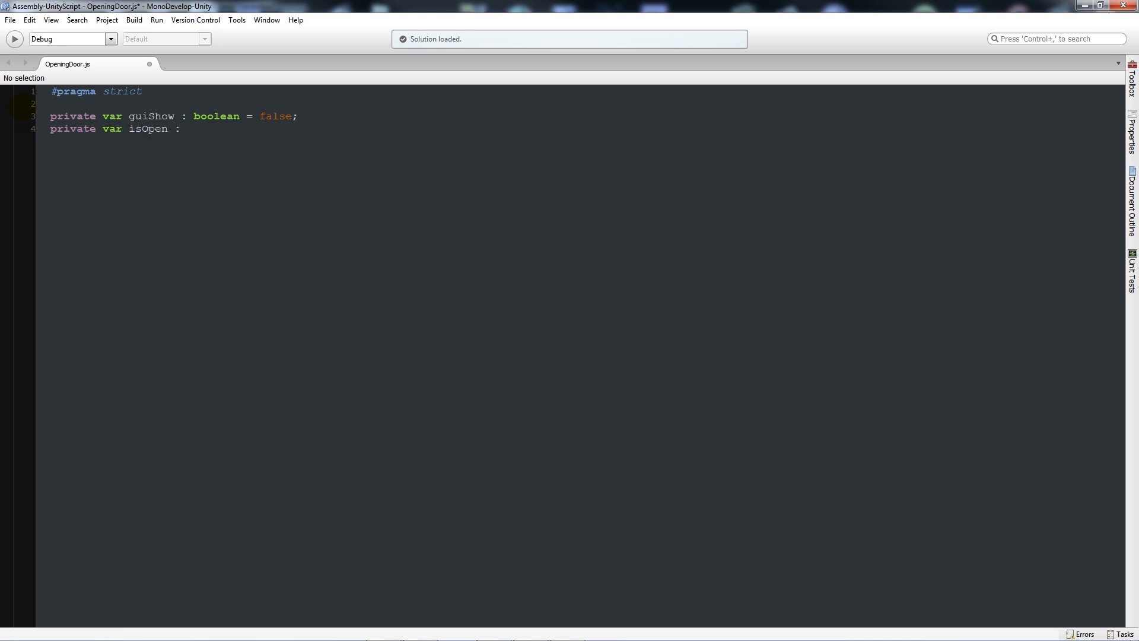
pyautogui.write('boolean = FalseString;')
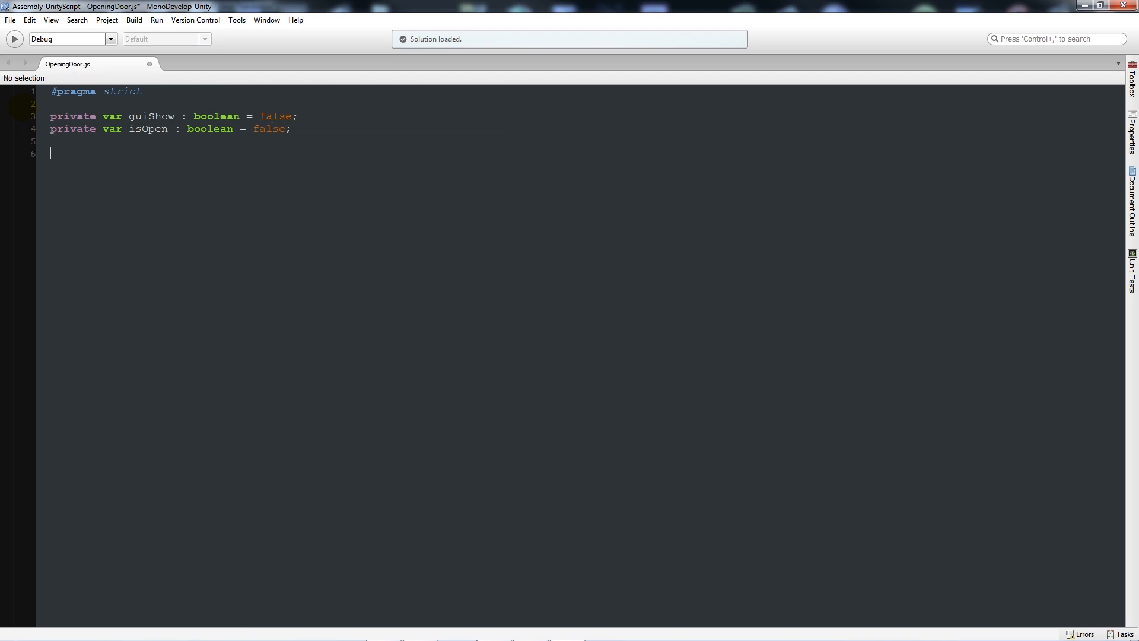
# Declare var door : GameObject and rayLength = 10, and begin an Update function
pyautogui.write('var door')
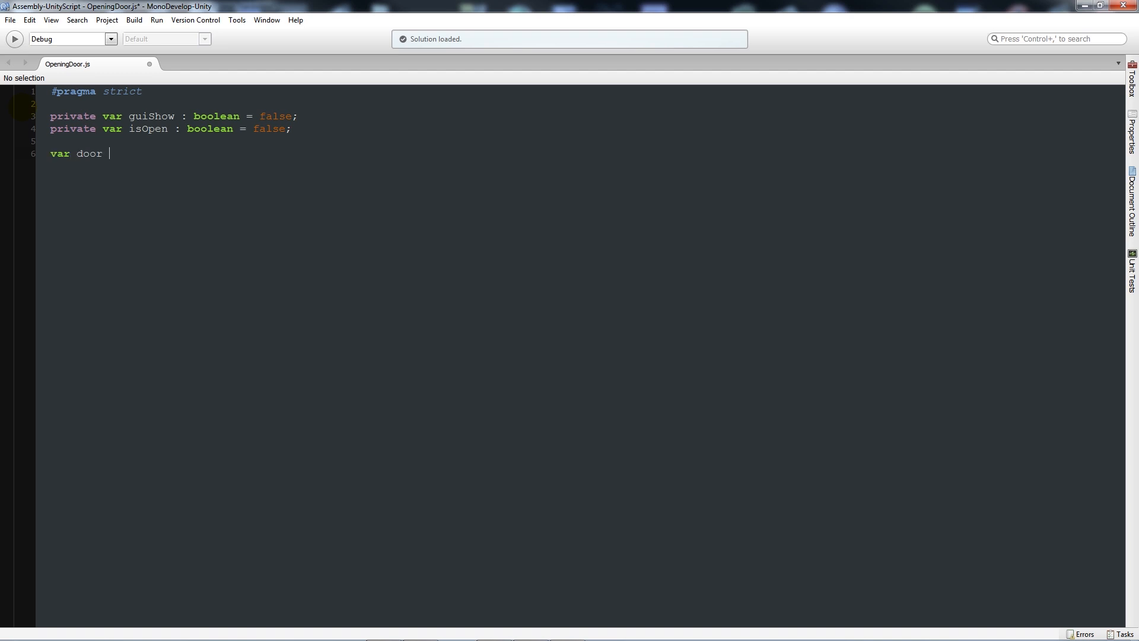
pyautogui.write(': GameO')
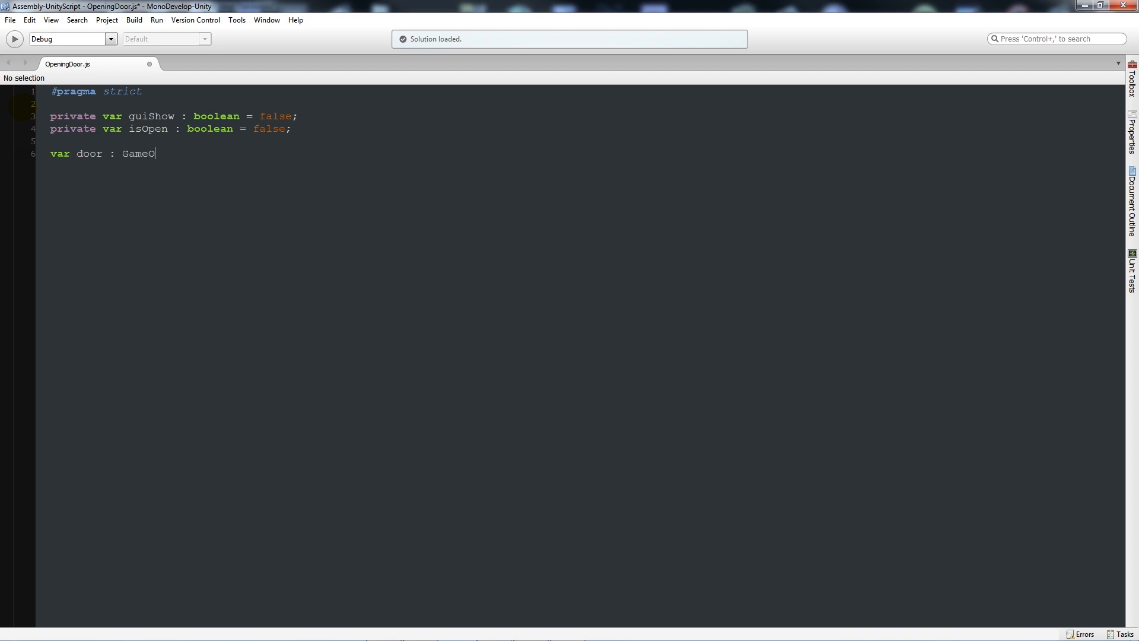
pyautogui.write('bject;')
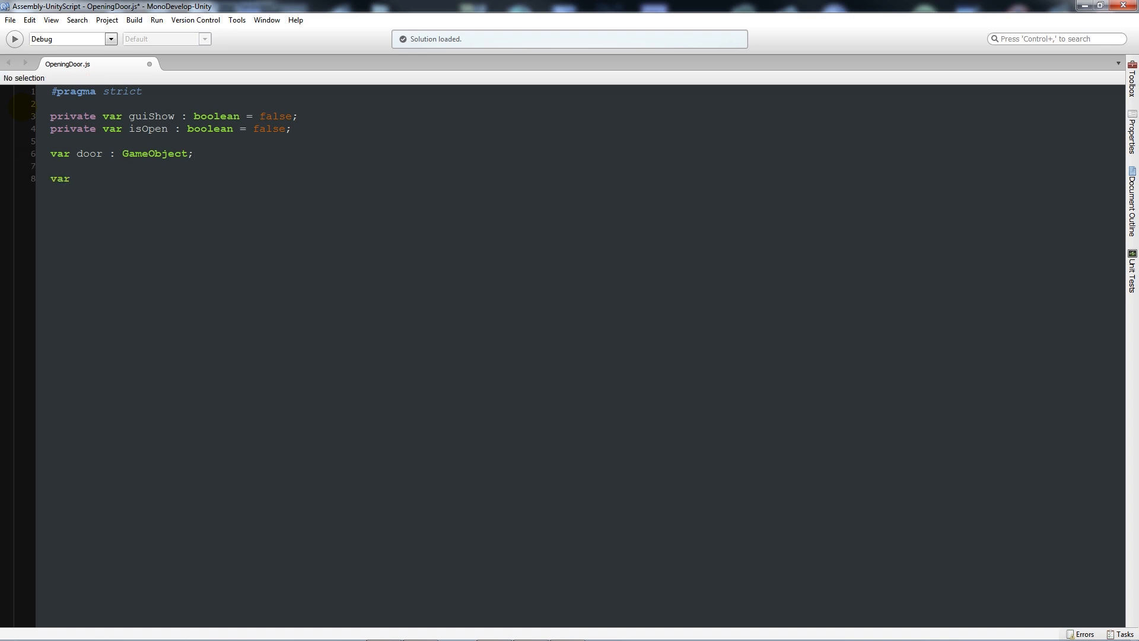
pyautogui.write('rayLength')
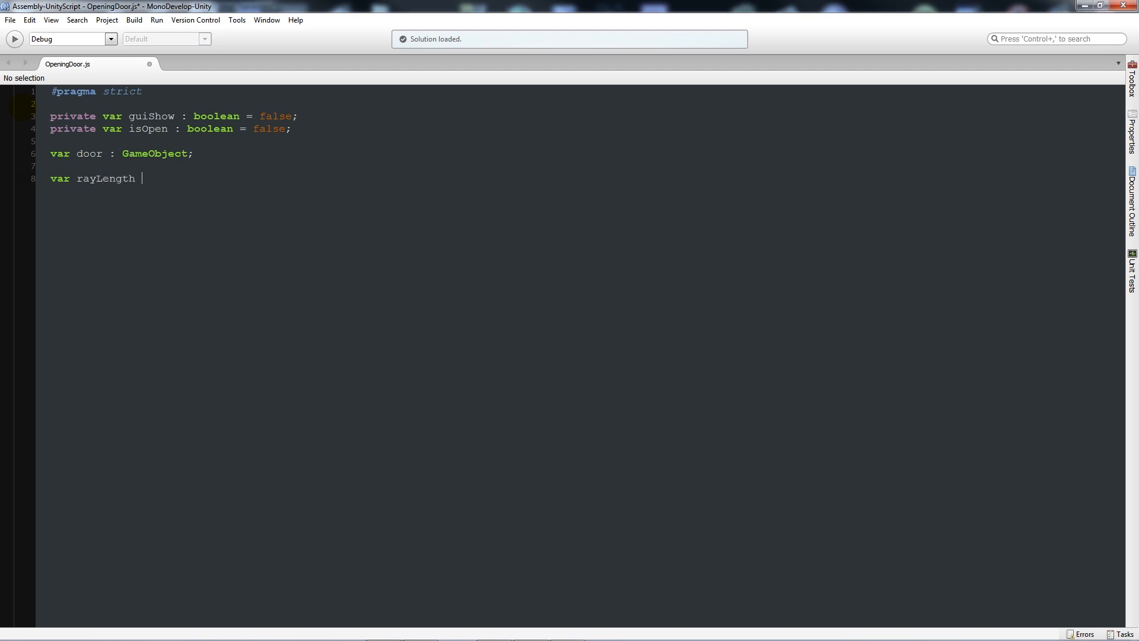
pyautogui.write('-')
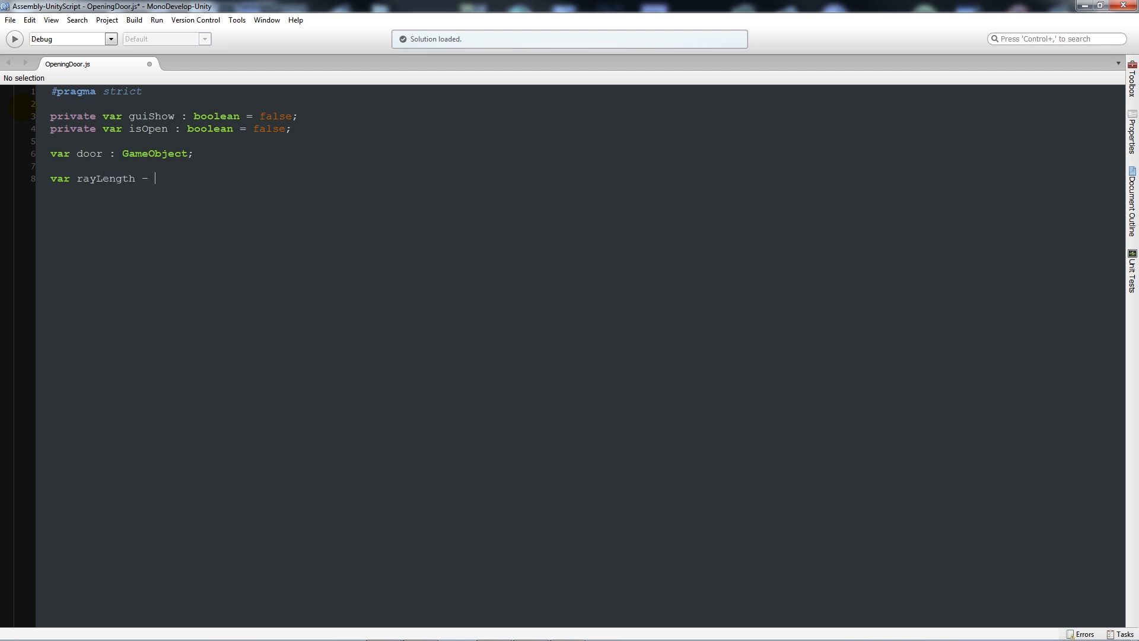
pyautogui.write('10;')
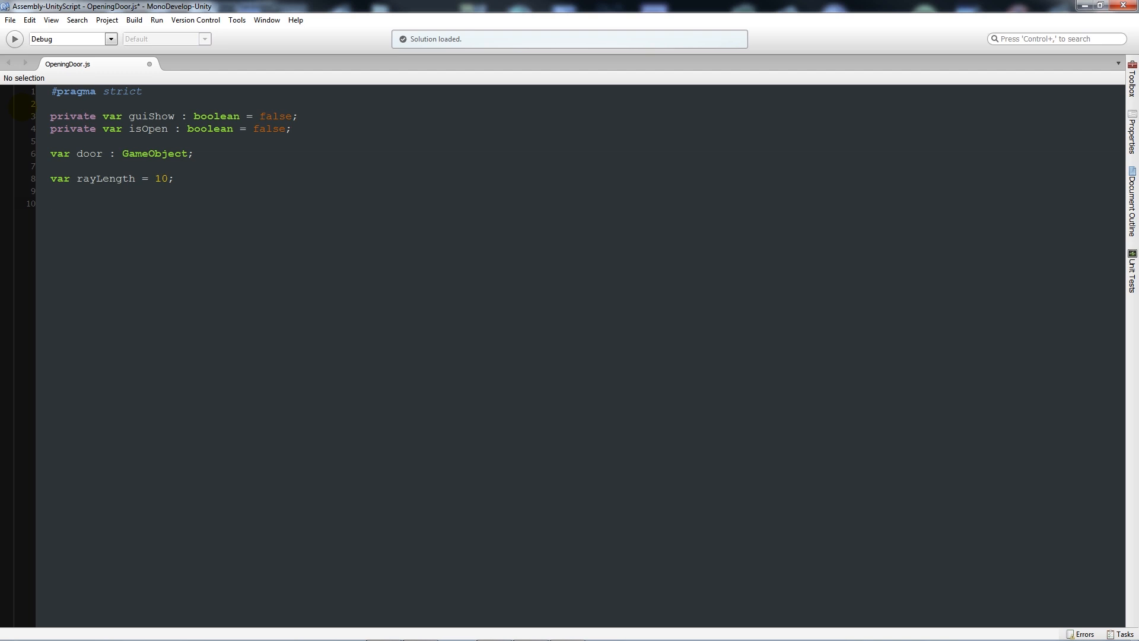
pyautogui.write('function Upd')
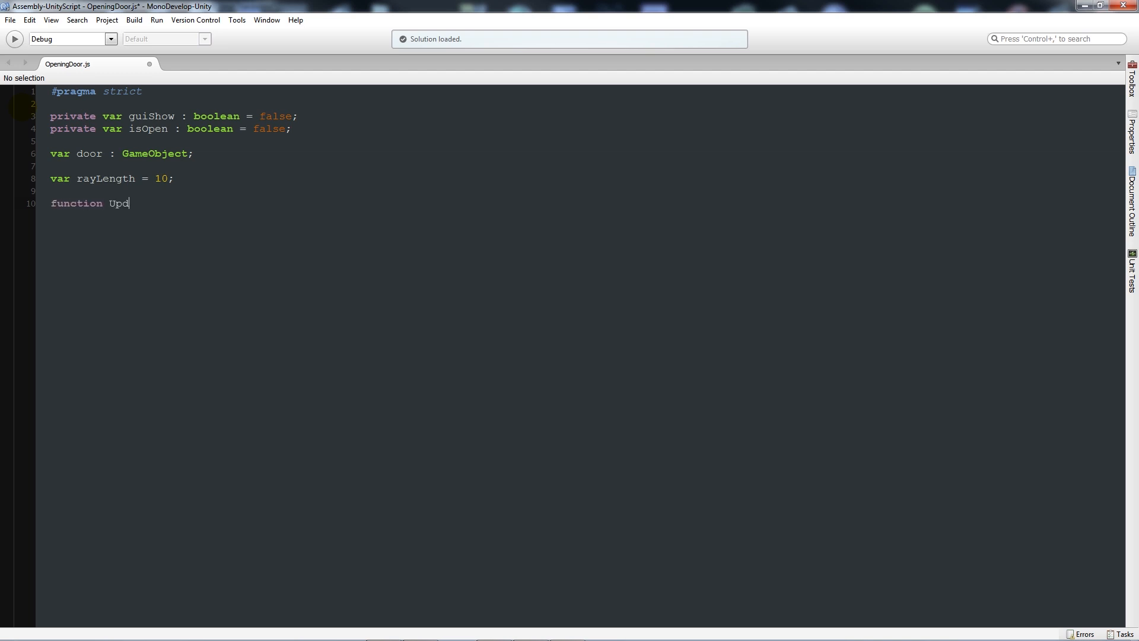
# Finish the Update signature and declare var hit : RaycastHit inside it
pyautogui.write('ate()')
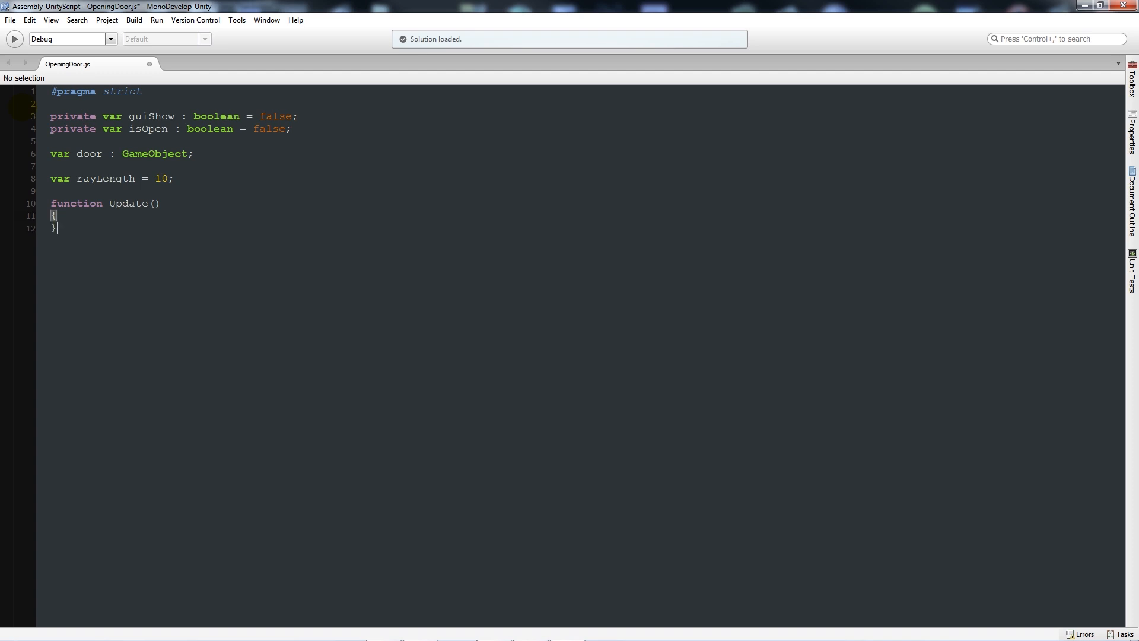
pyautogui.press('enter')
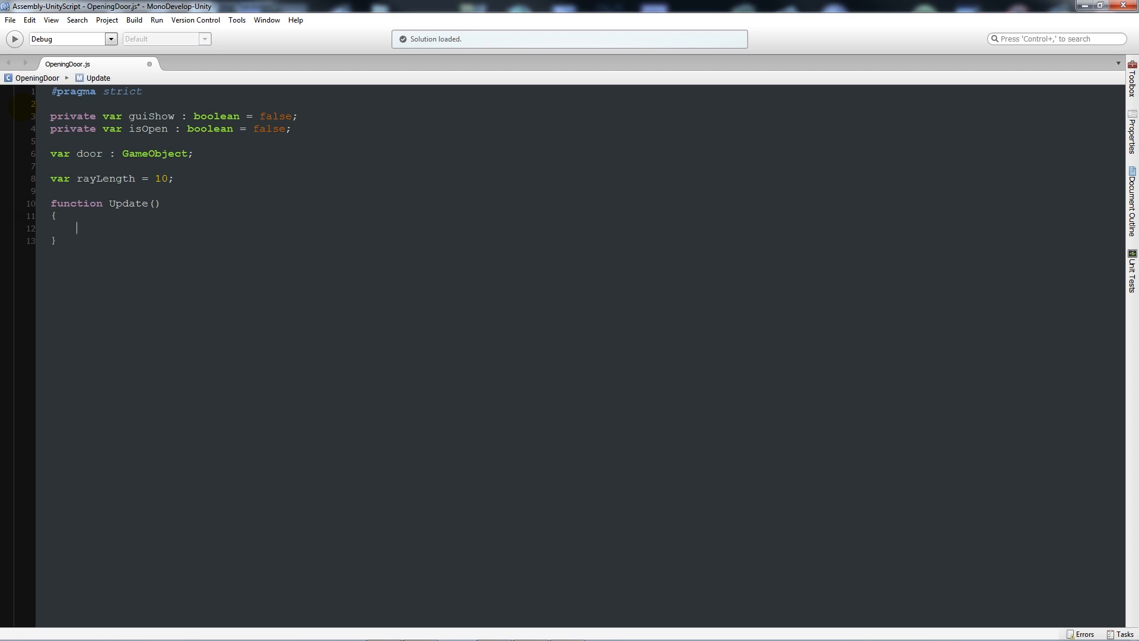
pyautogui.write('var')
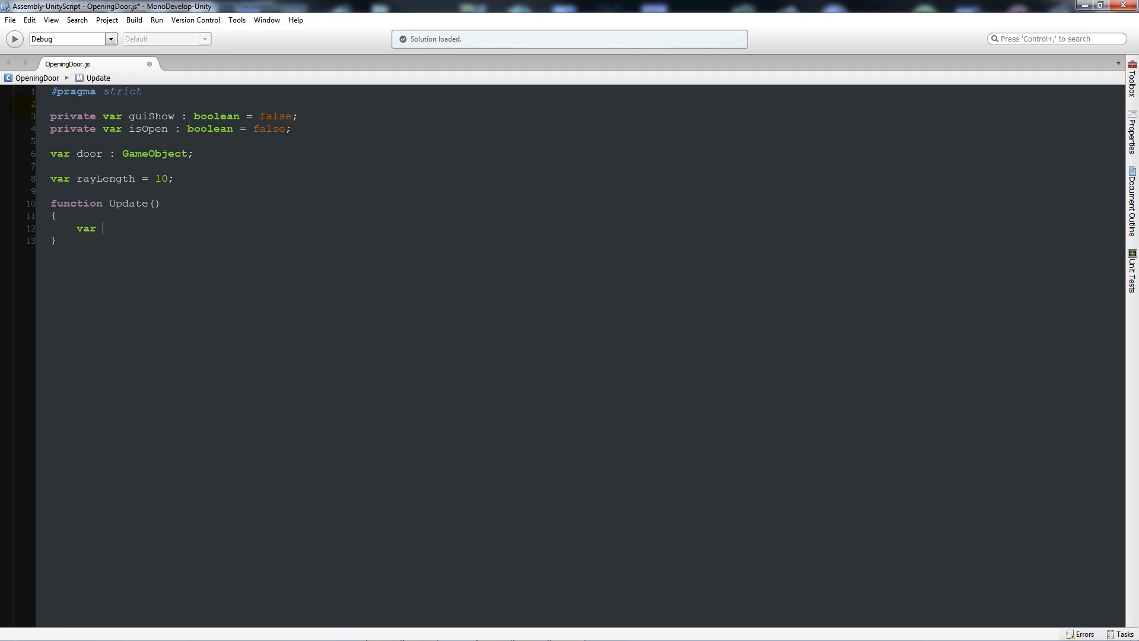
pyautogui.write('hit : Ray')
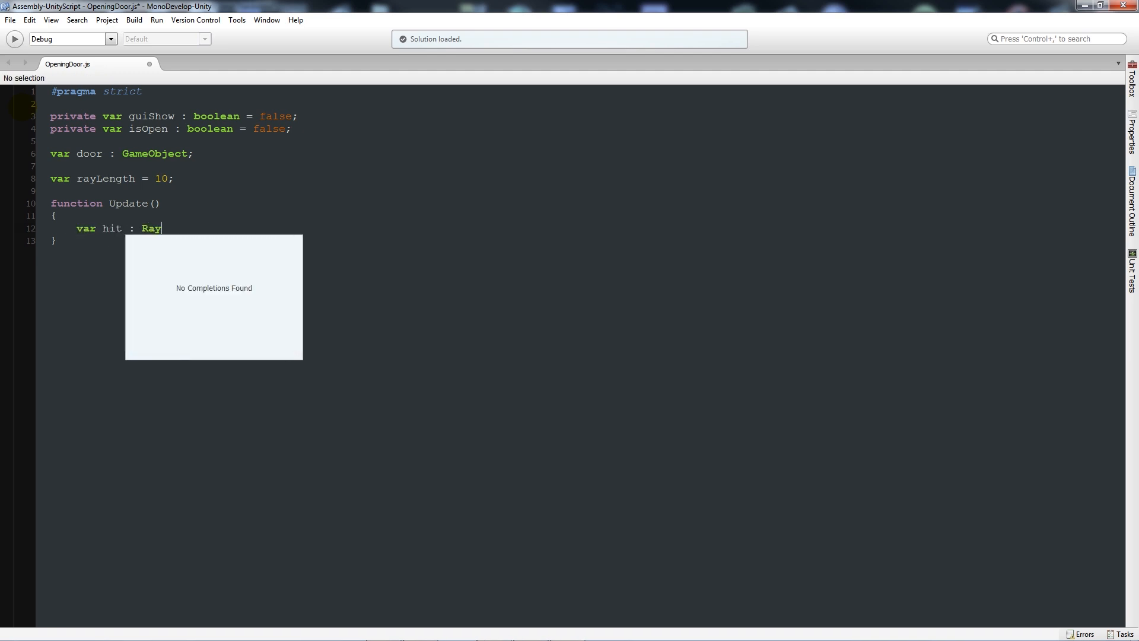
pyautogui.write('cast')
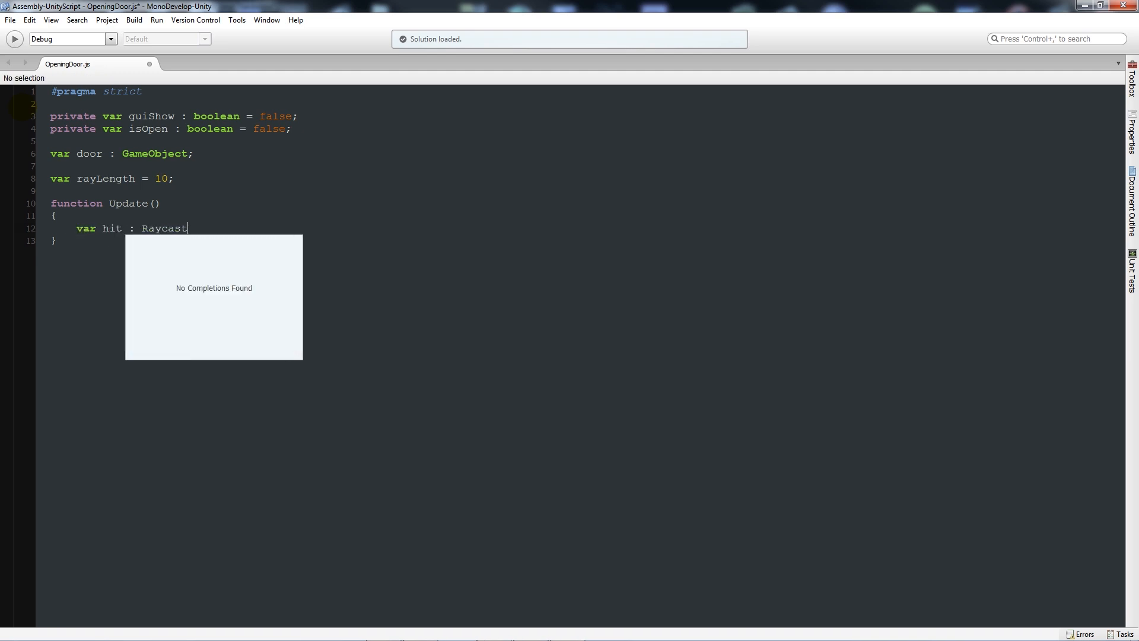
pyautogui.write('Hit;')
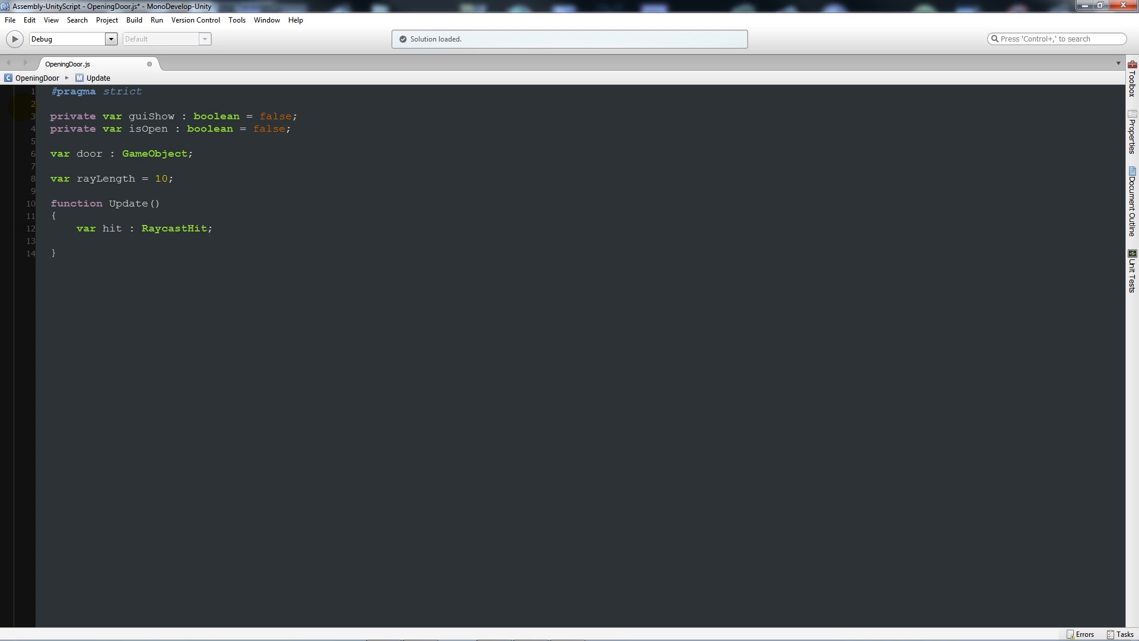
# Declare fwd as transform.TransformDirection(Vector3.forward)
pyautogui.write('var fwd')
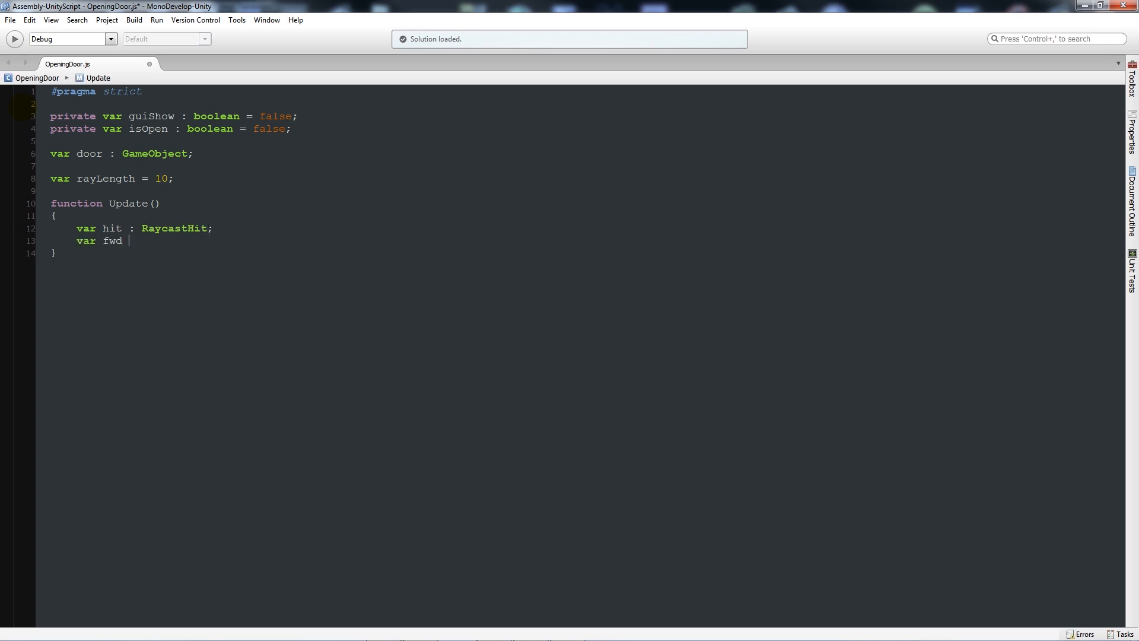
pyautogui.write('-')
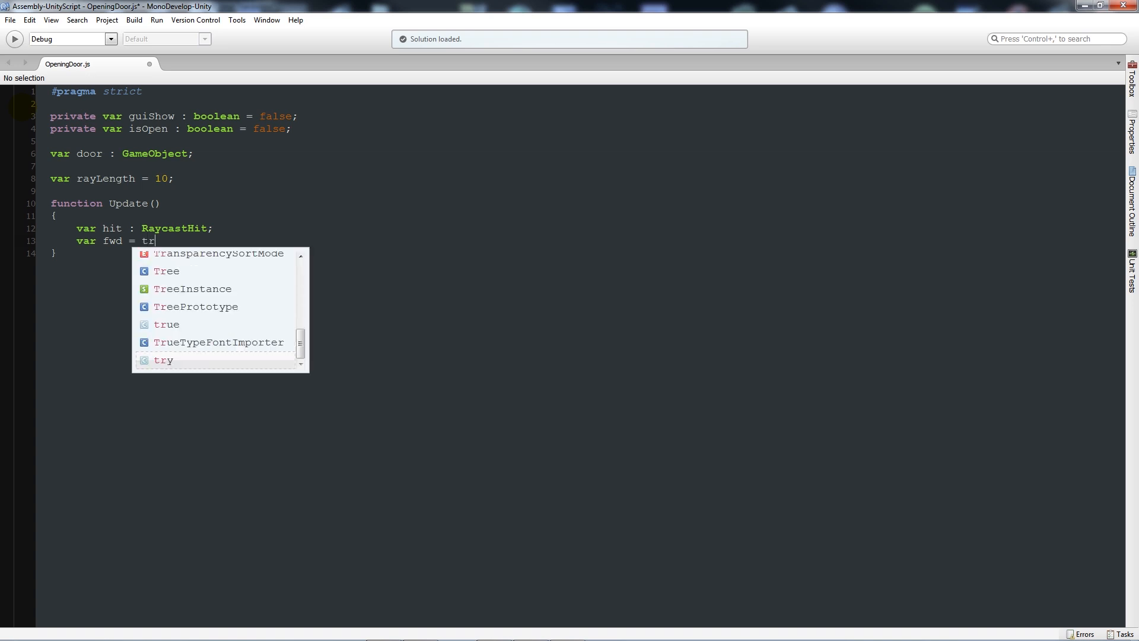
pyautogui.write('ansform')
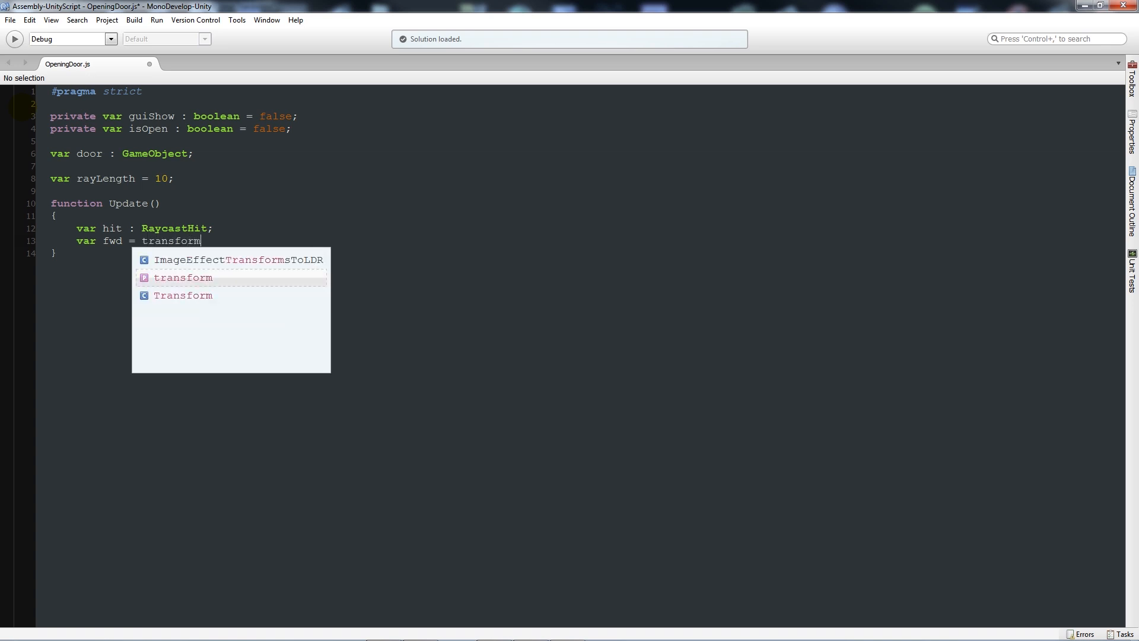
pyautogui.write('.')
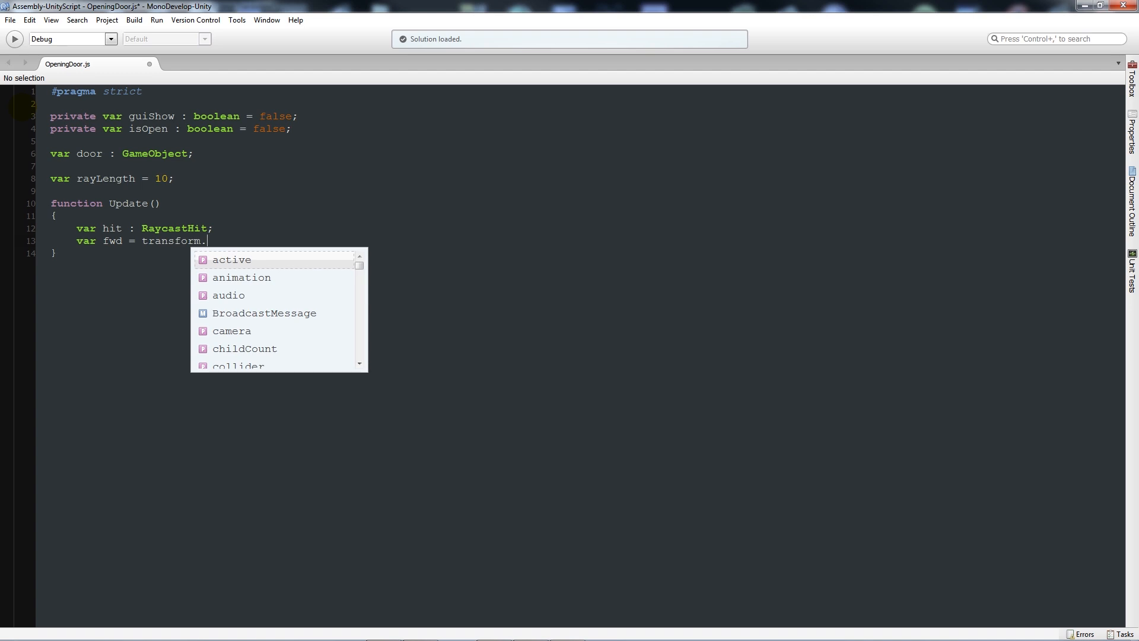
pyautogui.write('TransformDirection')
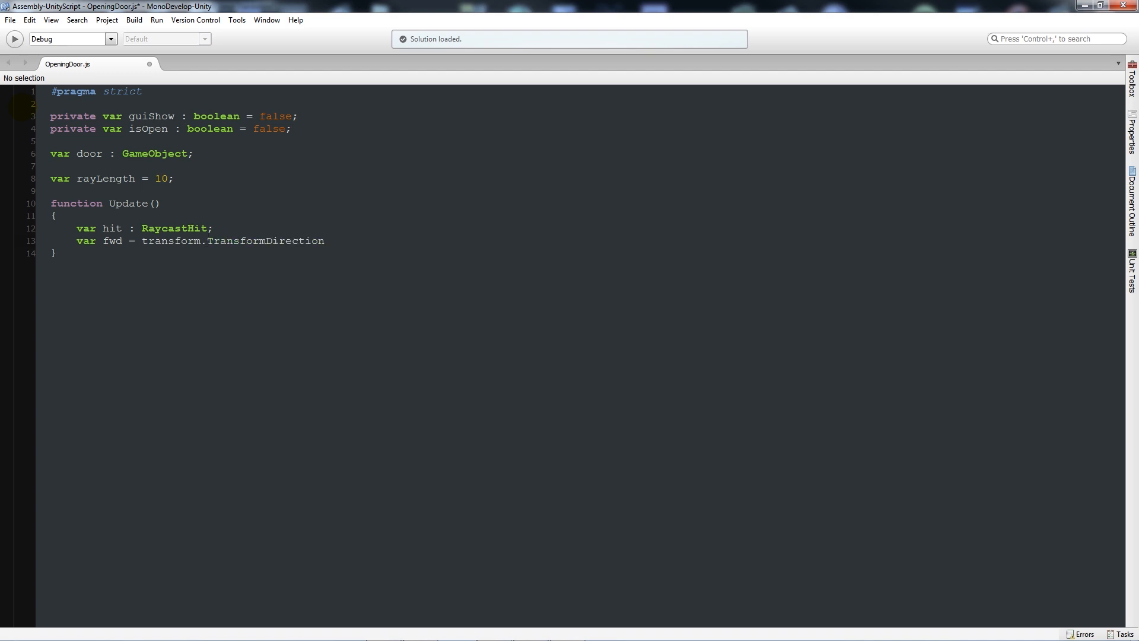
pyautogui.write('(Vector3')
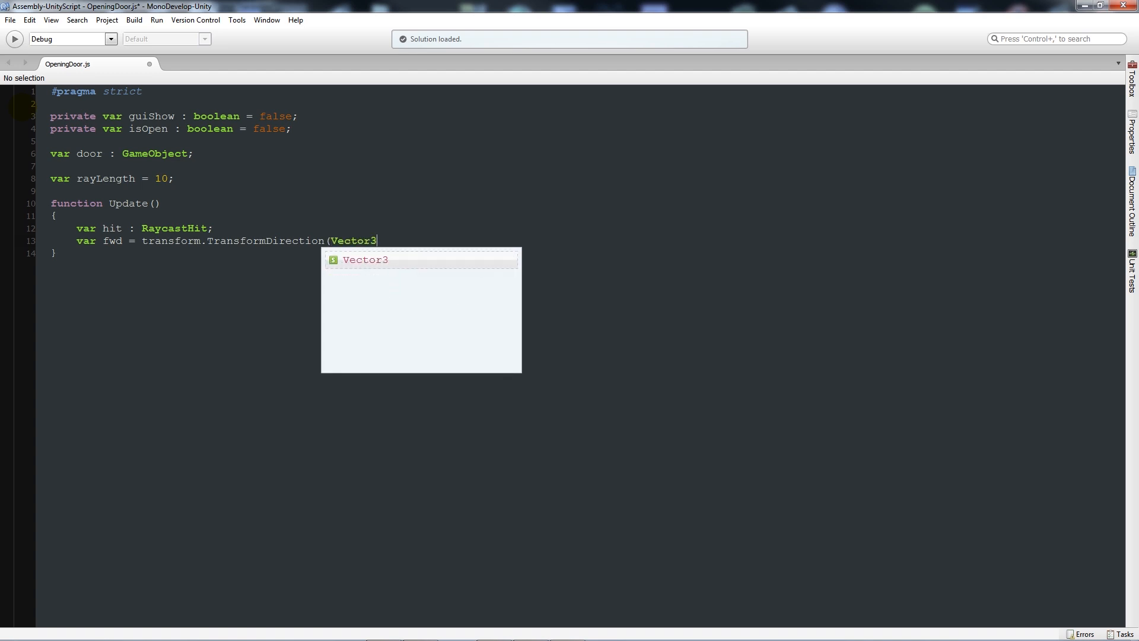
pyautogui.write('.forward')
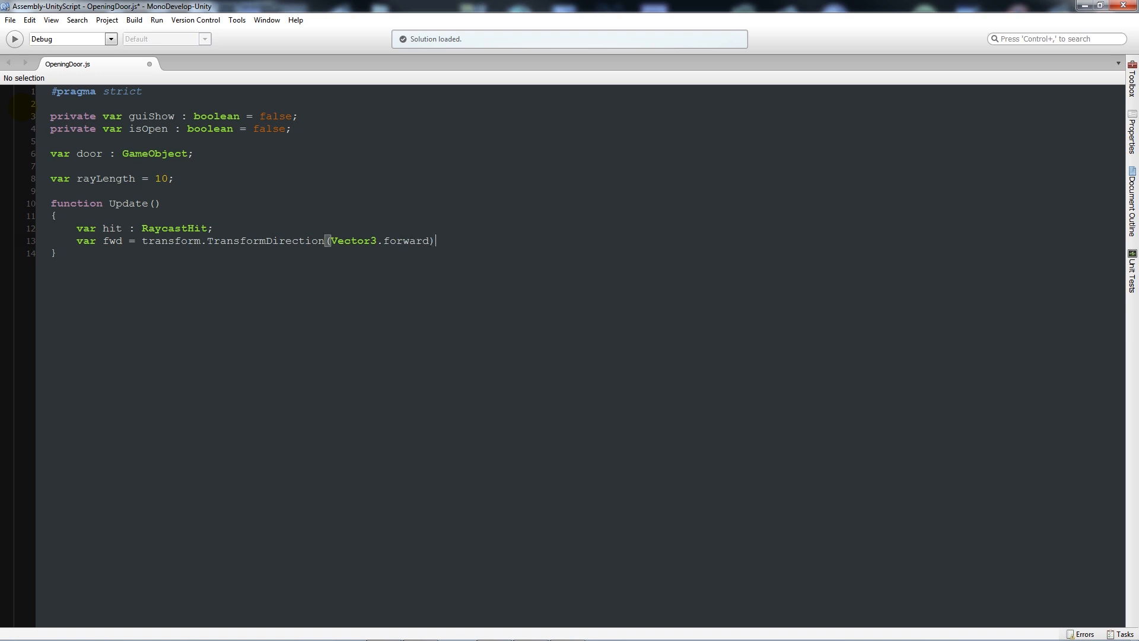
pyautogui.write(';')
pyautogui.write('if(')
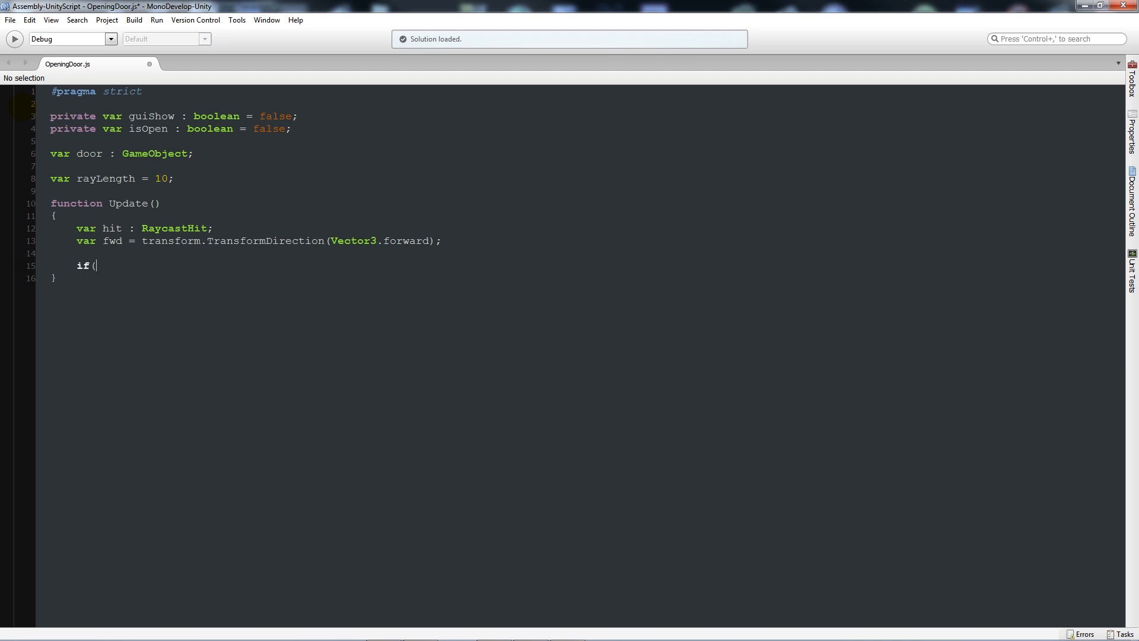
# Fill the if condition with Physics.Raycast(transform.position, fwd, hit, rayLength) using autocomplete
pyautogui.write('Physics.')
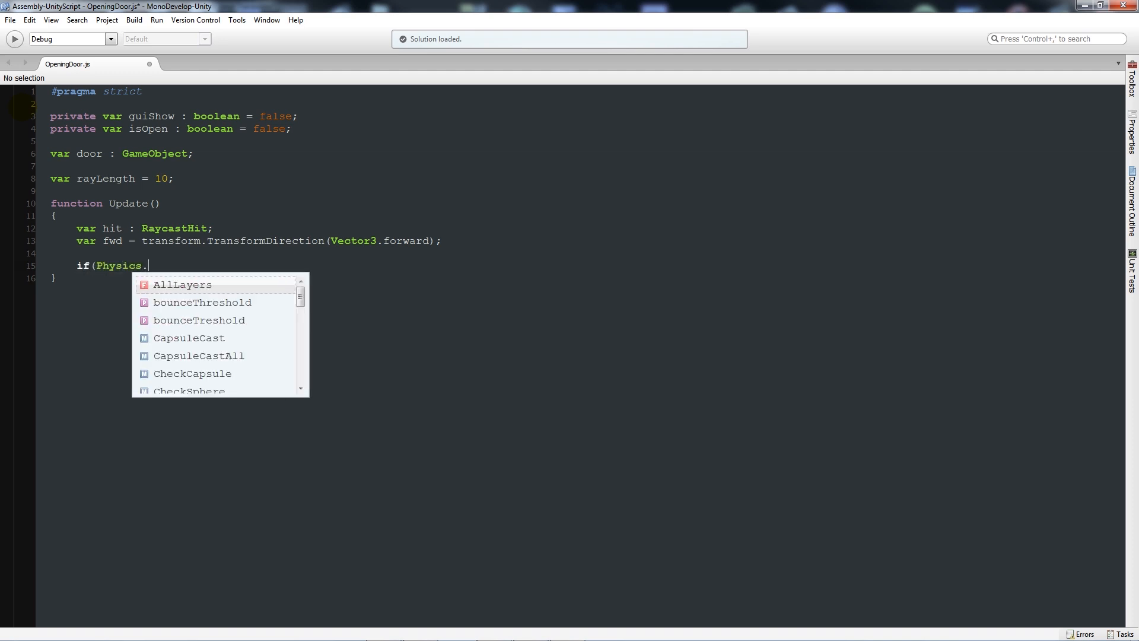
pyautogui.write('R')
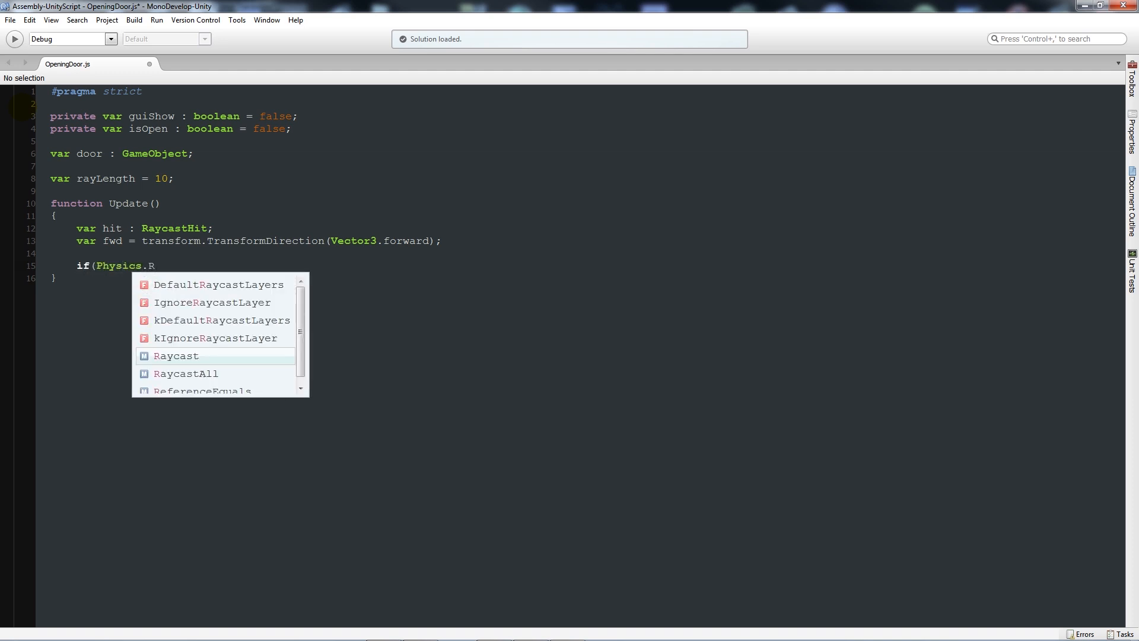
pyautogui.write('aycast(')
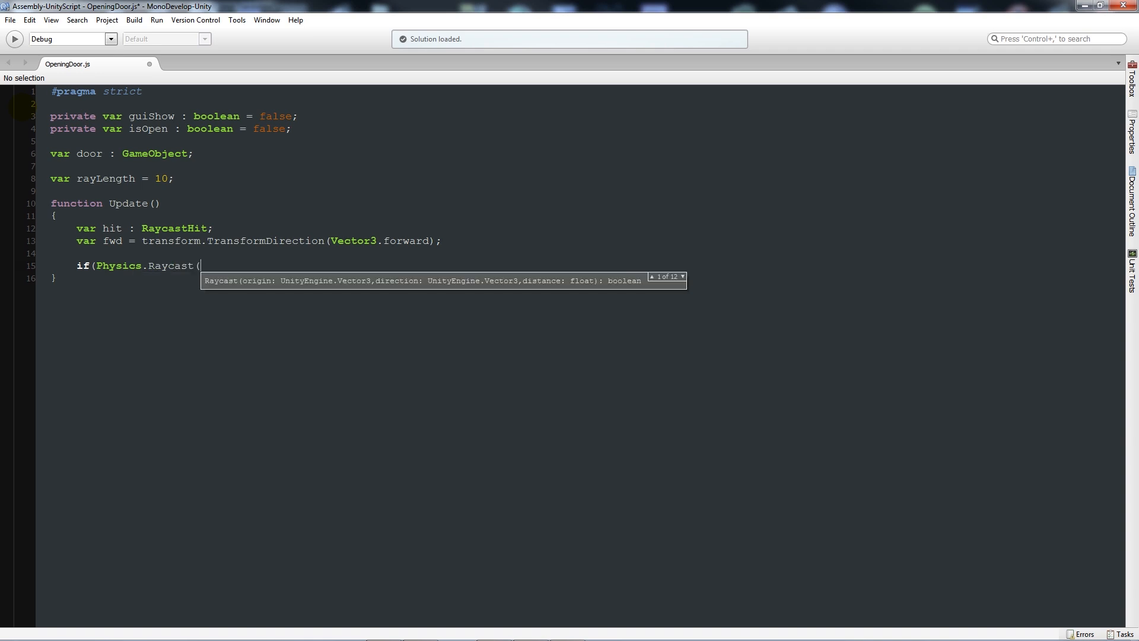
pyautogui.write('transform')
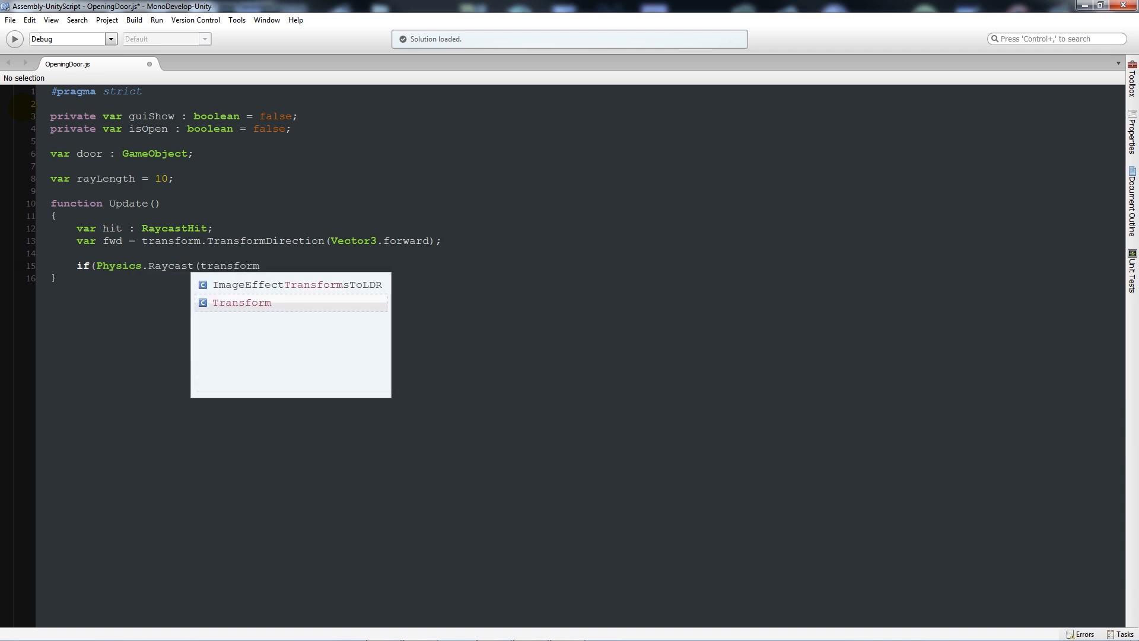
pyautogui.write('T')
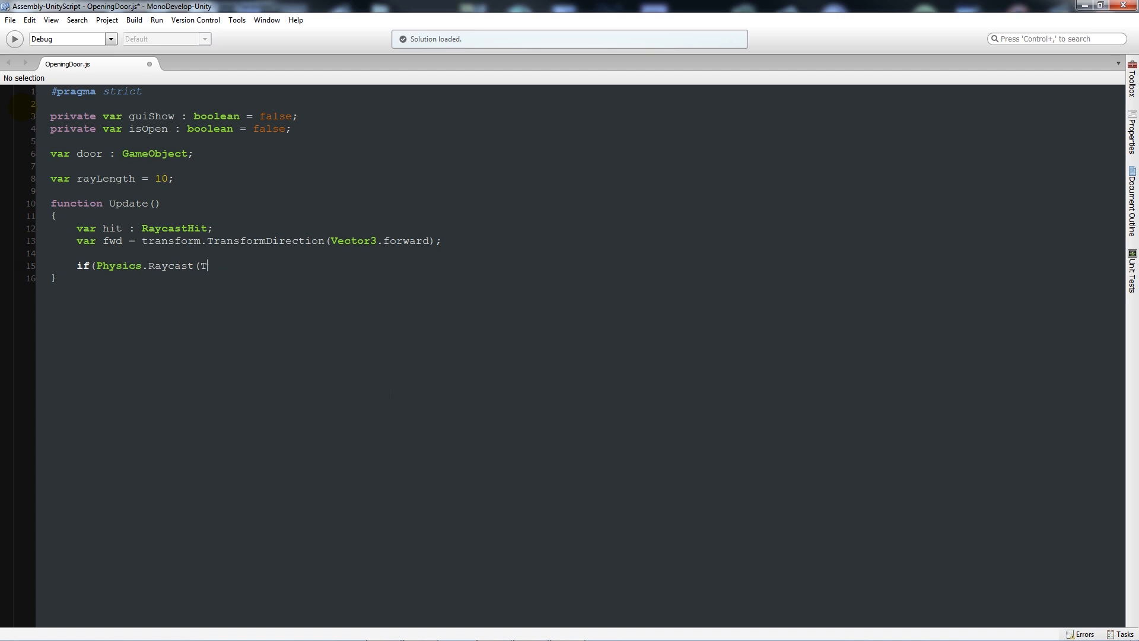
pyautogui.write('ransform.')
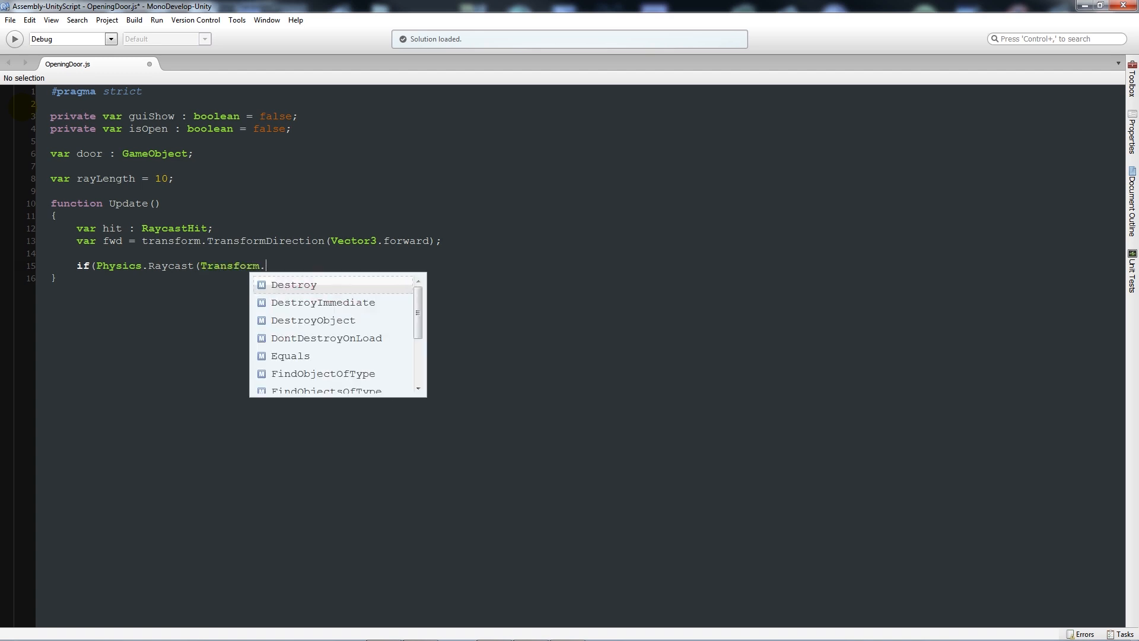
pyautogui.write('position, fwd,')
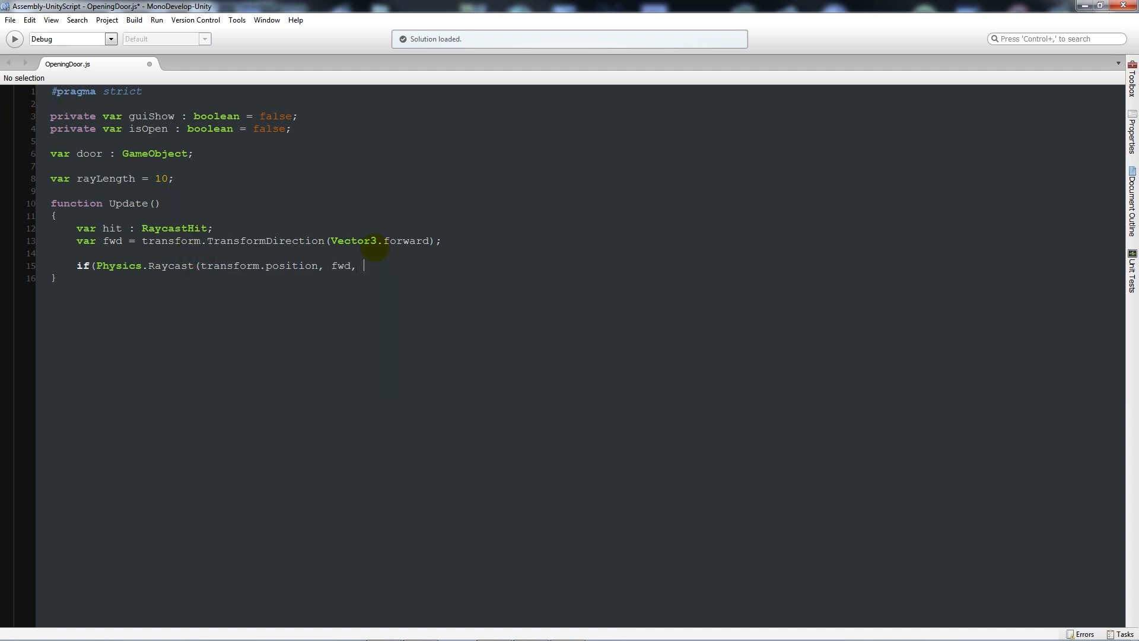
pyautogui.write('hit')
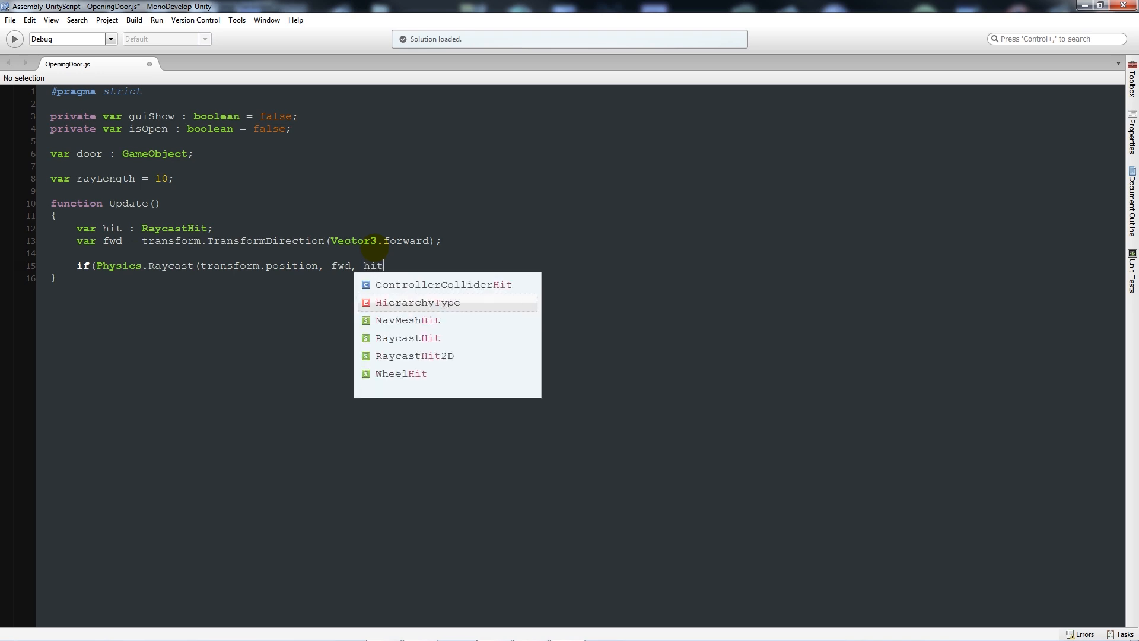
pyautogui.write(', ray')
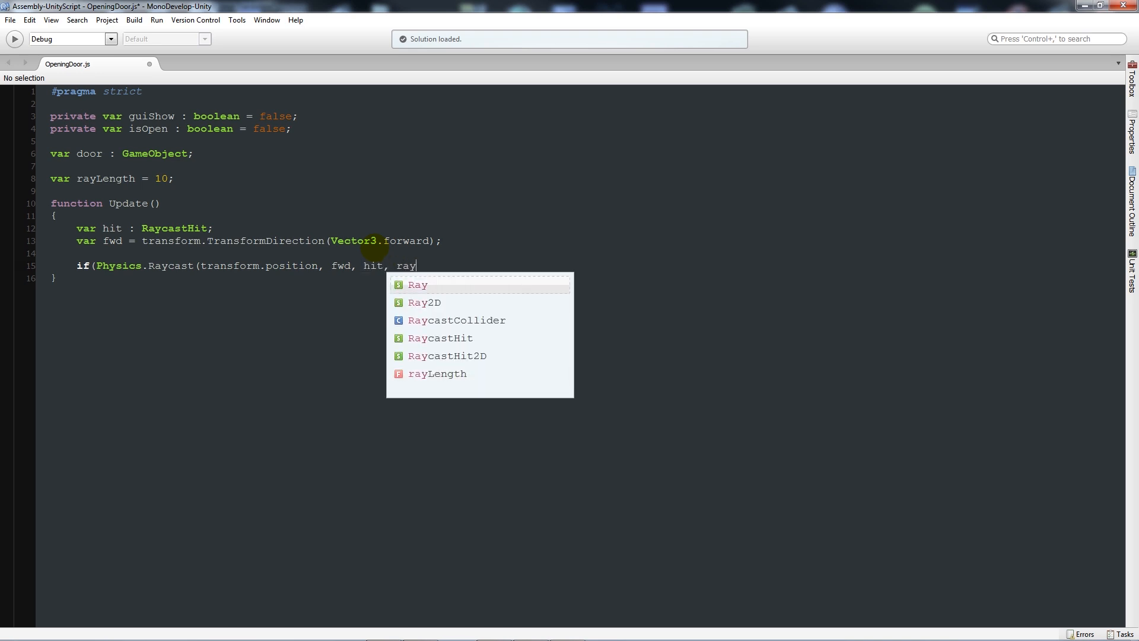
pyautogui.write('Length')
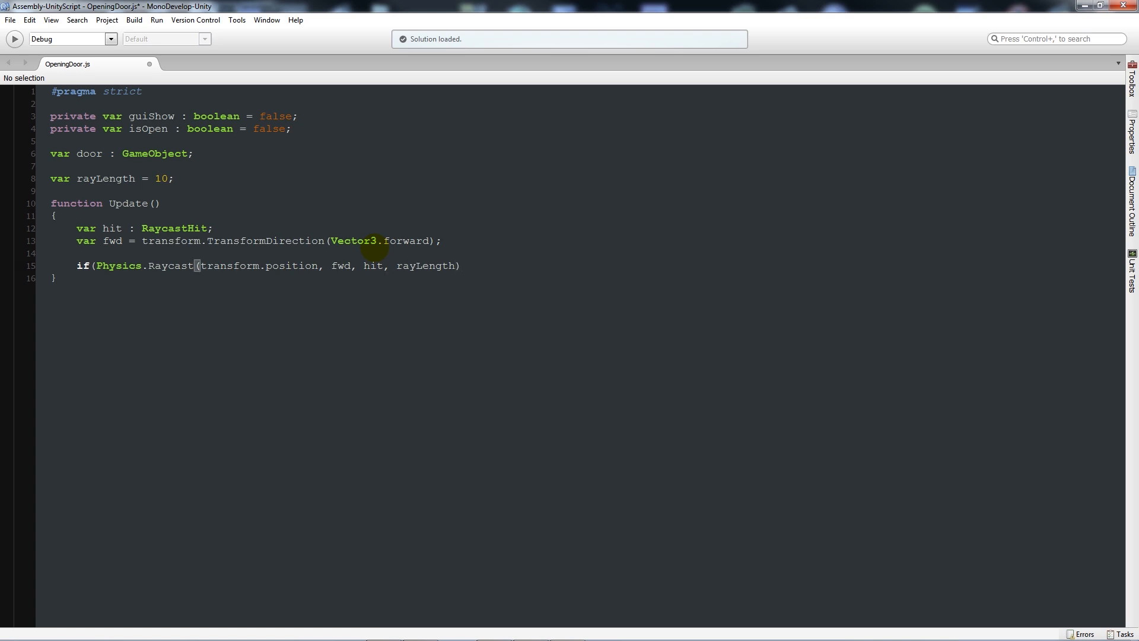
pyautogui.write(')')
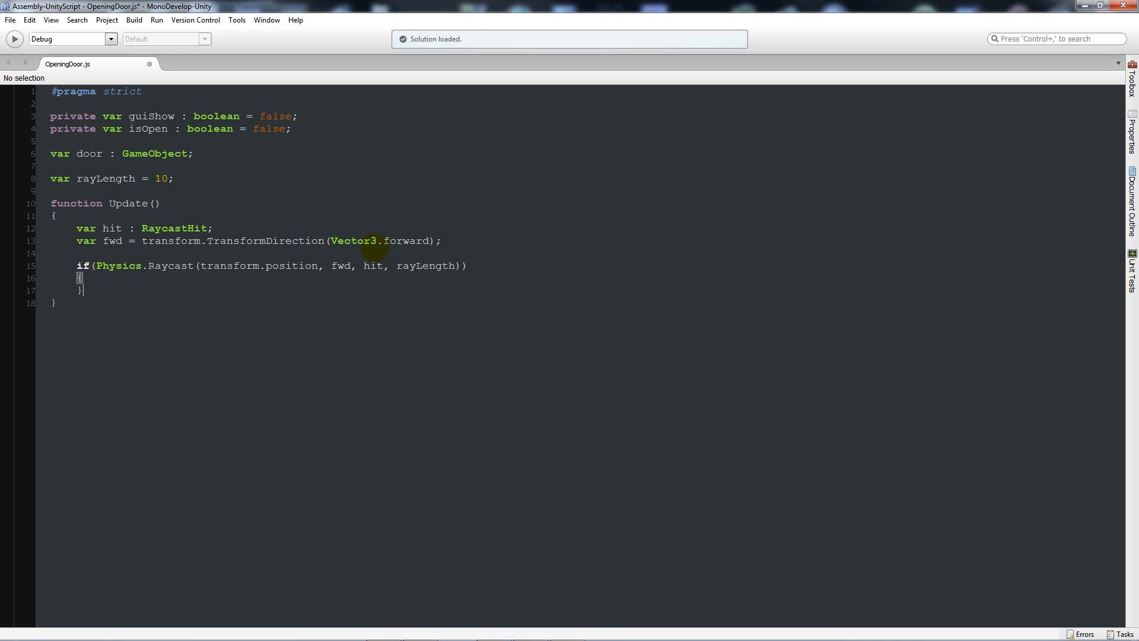
# Nest if(hit.collider.gameObject.tag == "Door") inside the raycast block
pyautogui.write('if(HierarchyType.c')
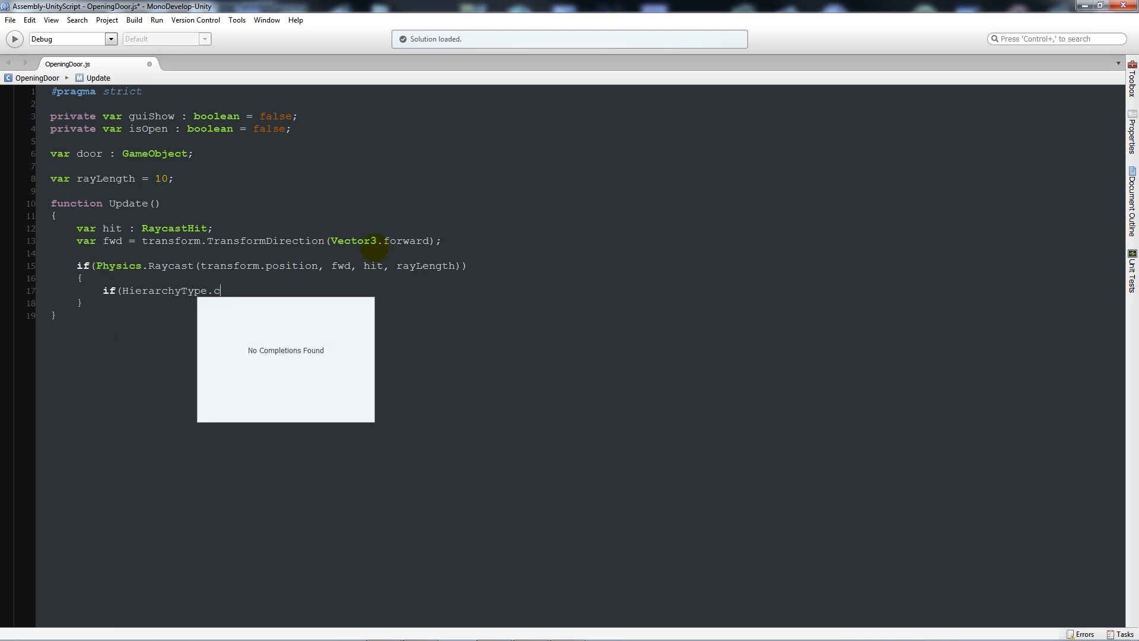
pyautogui.press('Backspace')
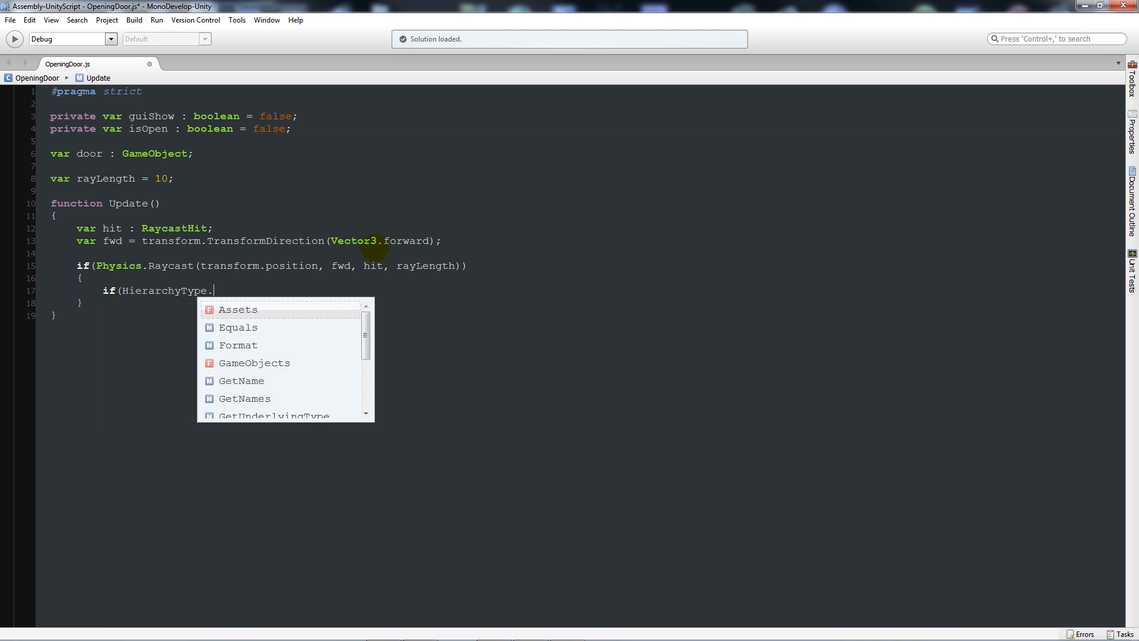
pyautogui.write('collider')
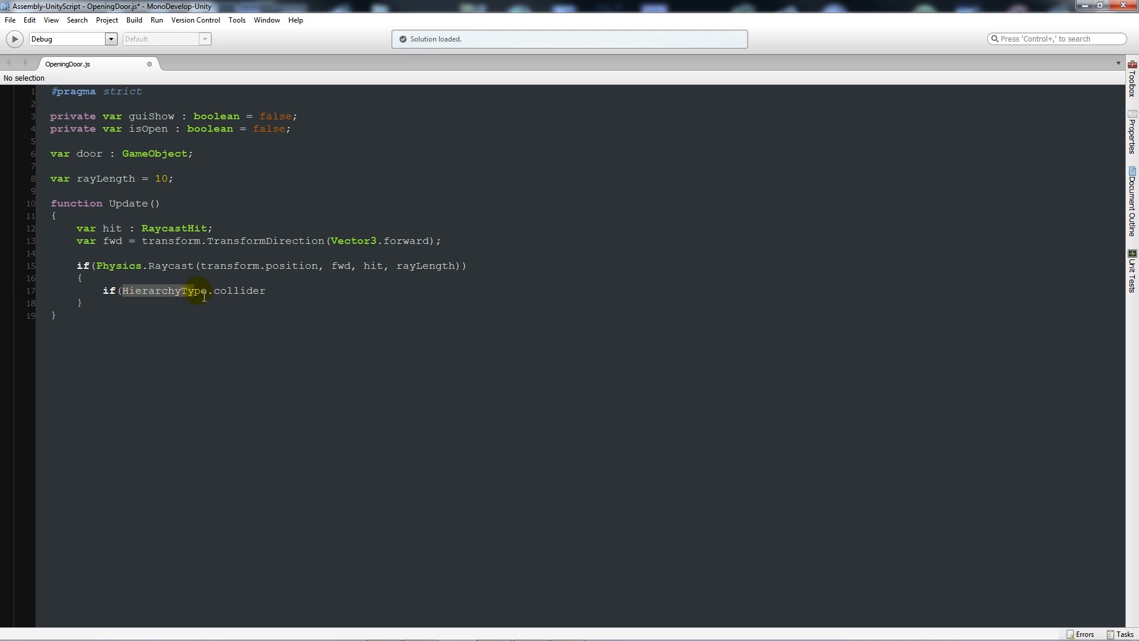
pyautogui.write('hit')
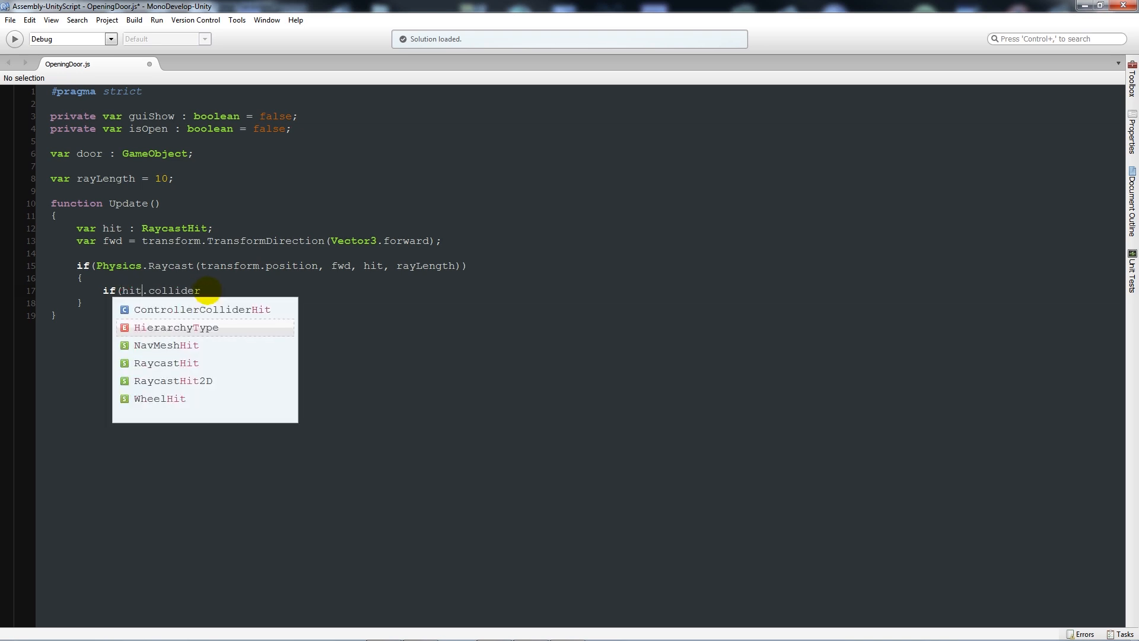
pyautogui.moveTo(246, 295)
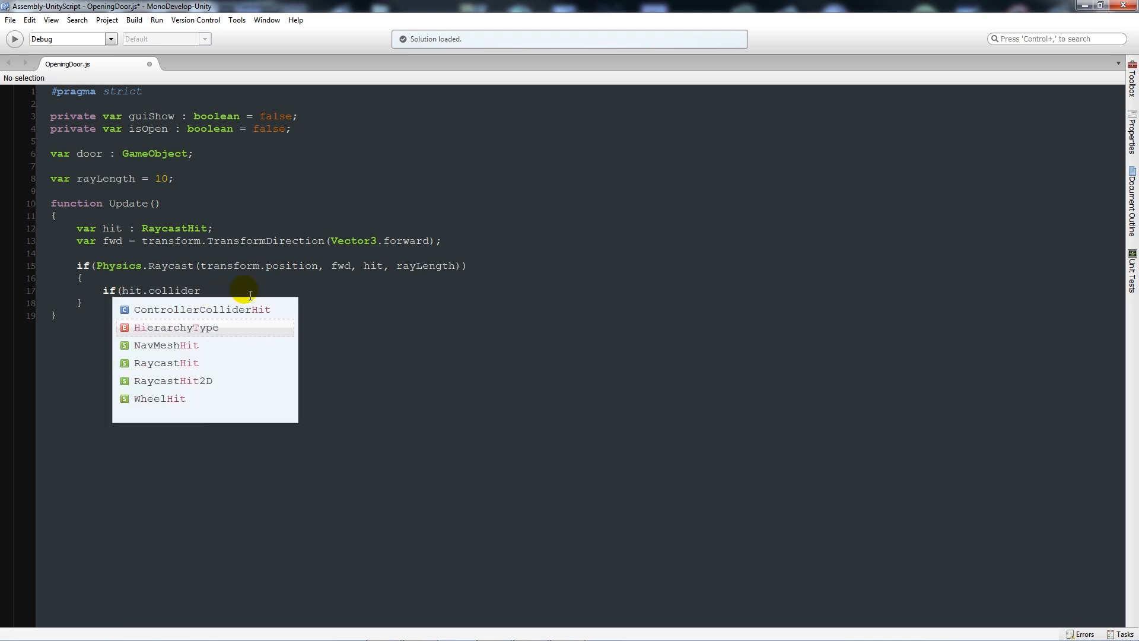
pyautogui.write('HierarchyType.game')
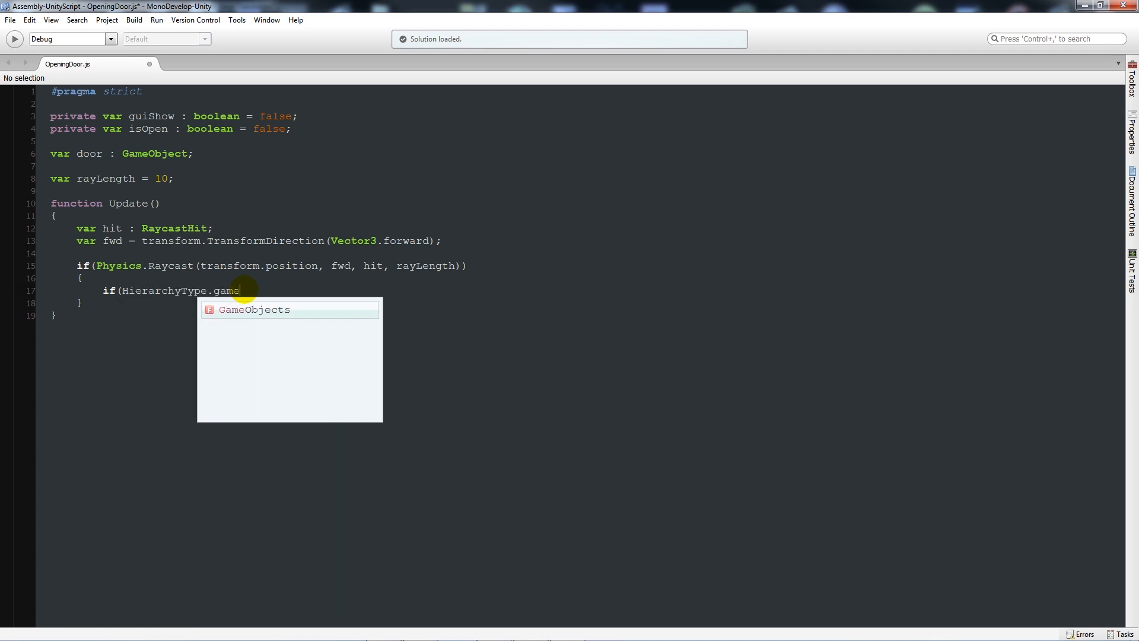
pyautogui.write('Objects.tag')
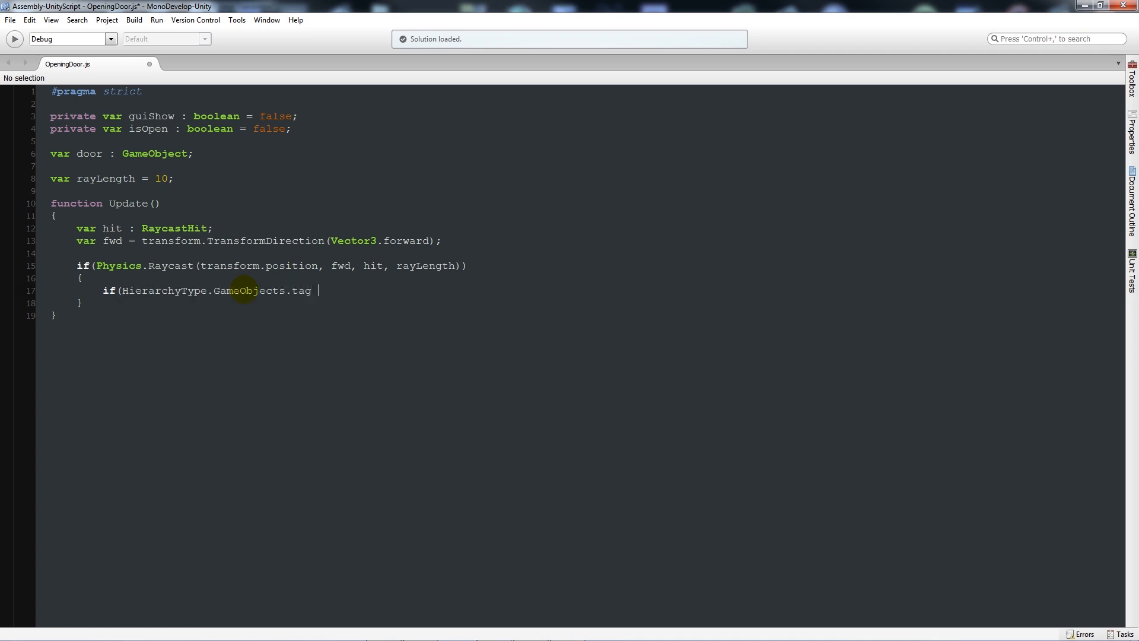
pyautogui.write('== "Do')
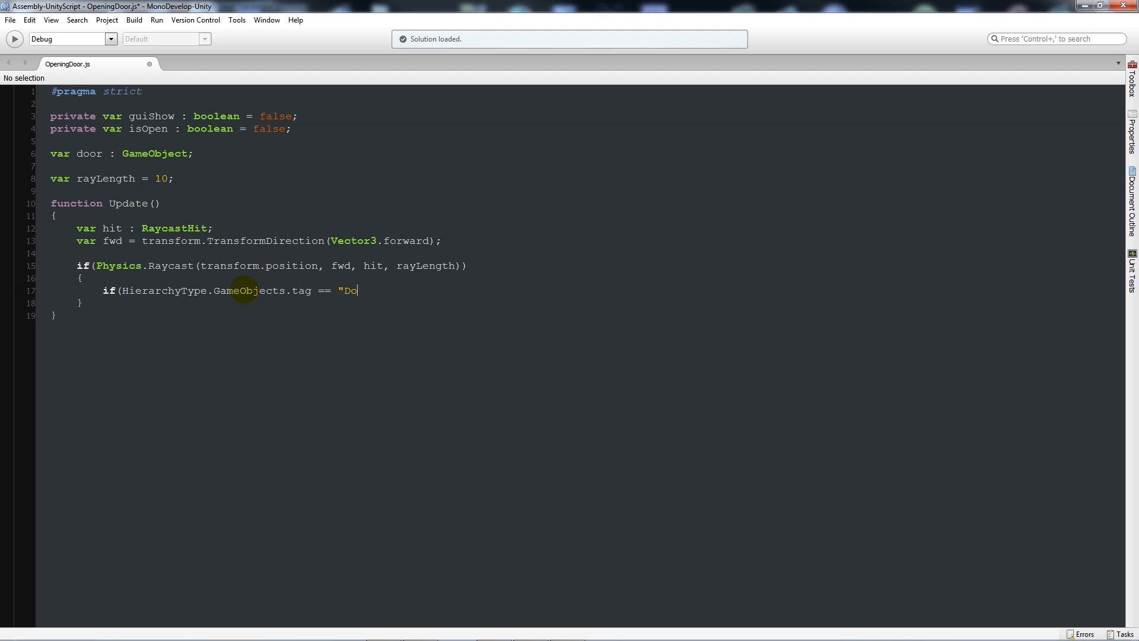
pyautogui.write('or")')
pyautogui.write('{')
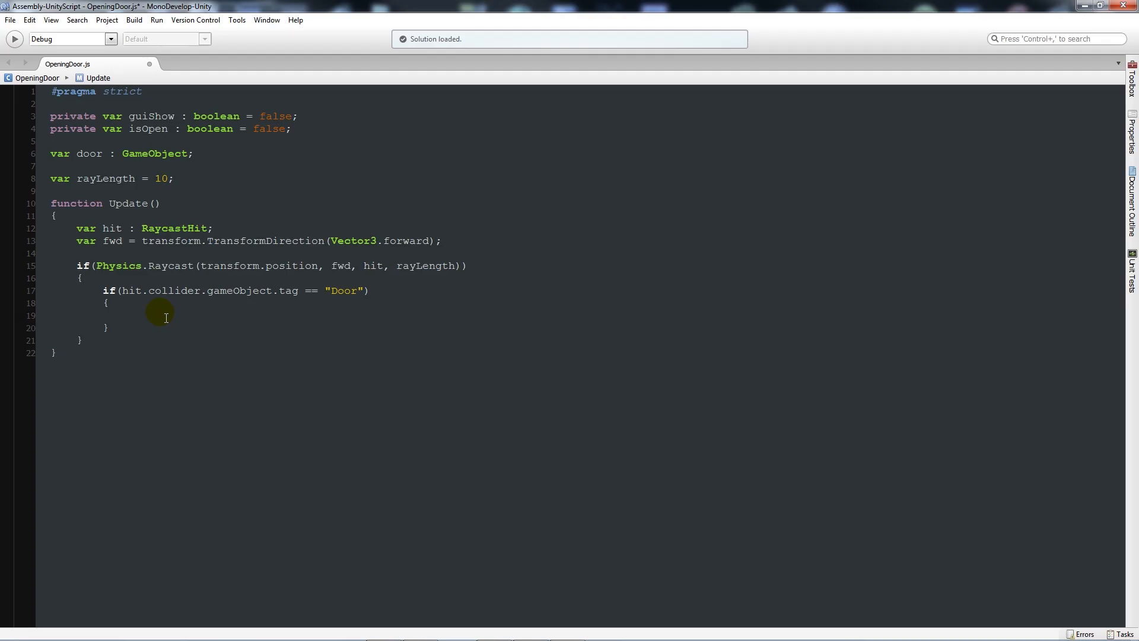
# Set guiShow = true, then add the condition Input.GetKeyDown("e") && isOpen == false
pyautogui.write('guiShow = tru')
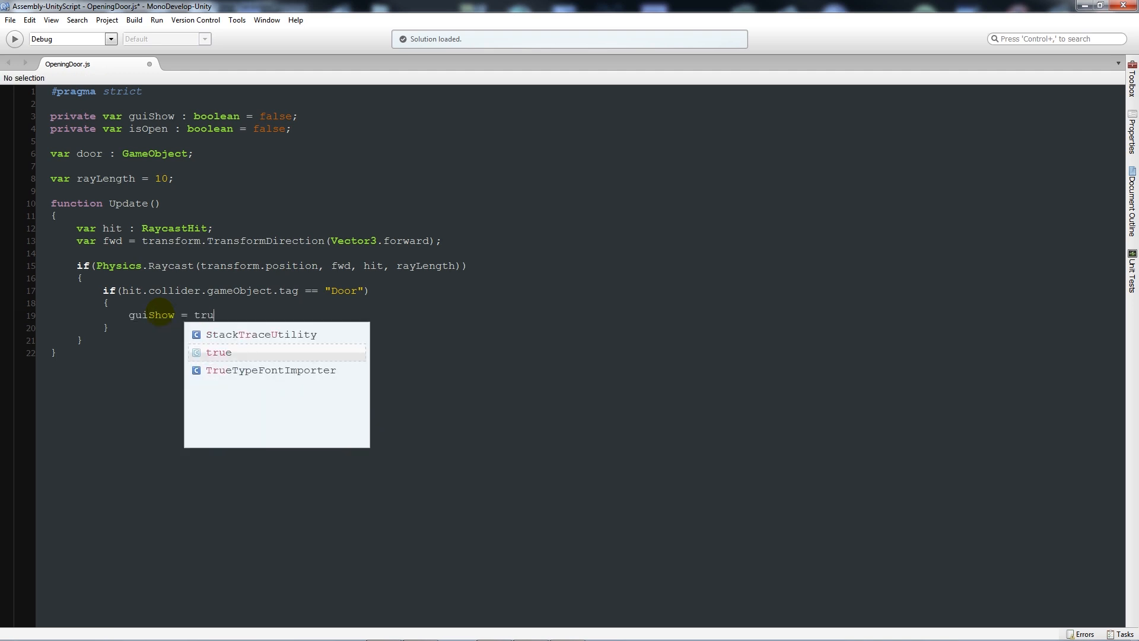
pyautogui.write('e;')
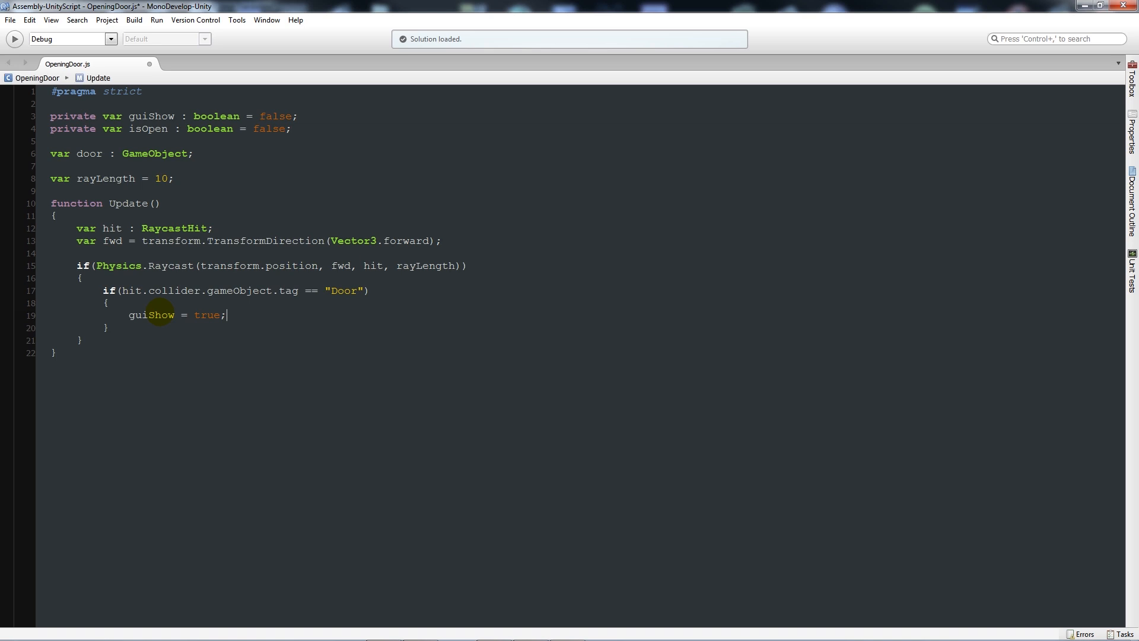
pyautogui.write('{')
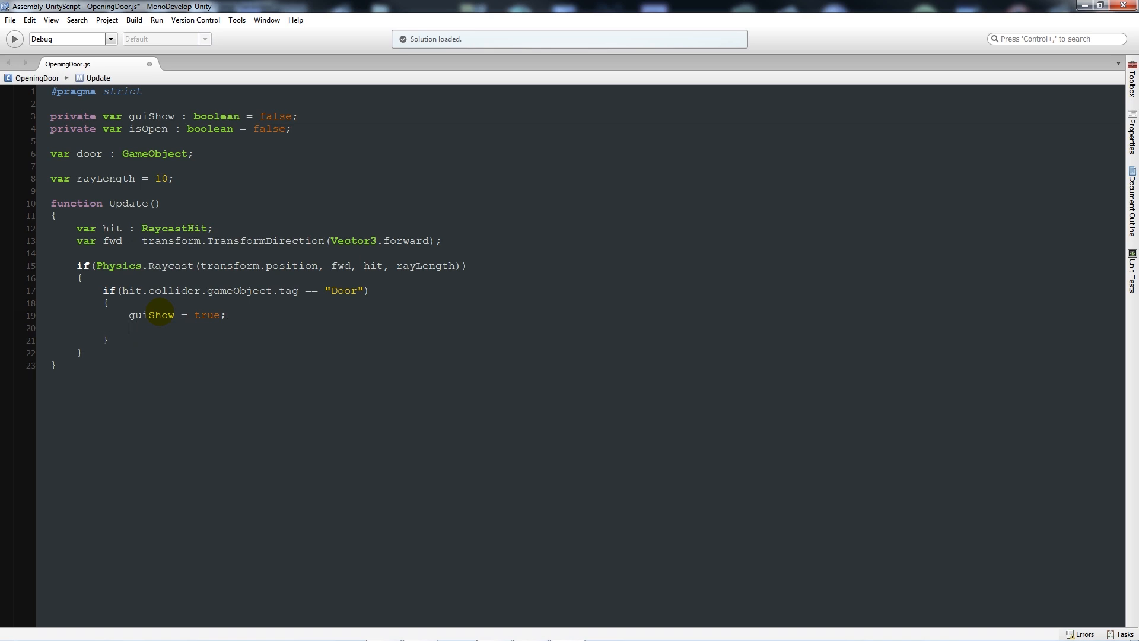
pyautogui.write('if(')
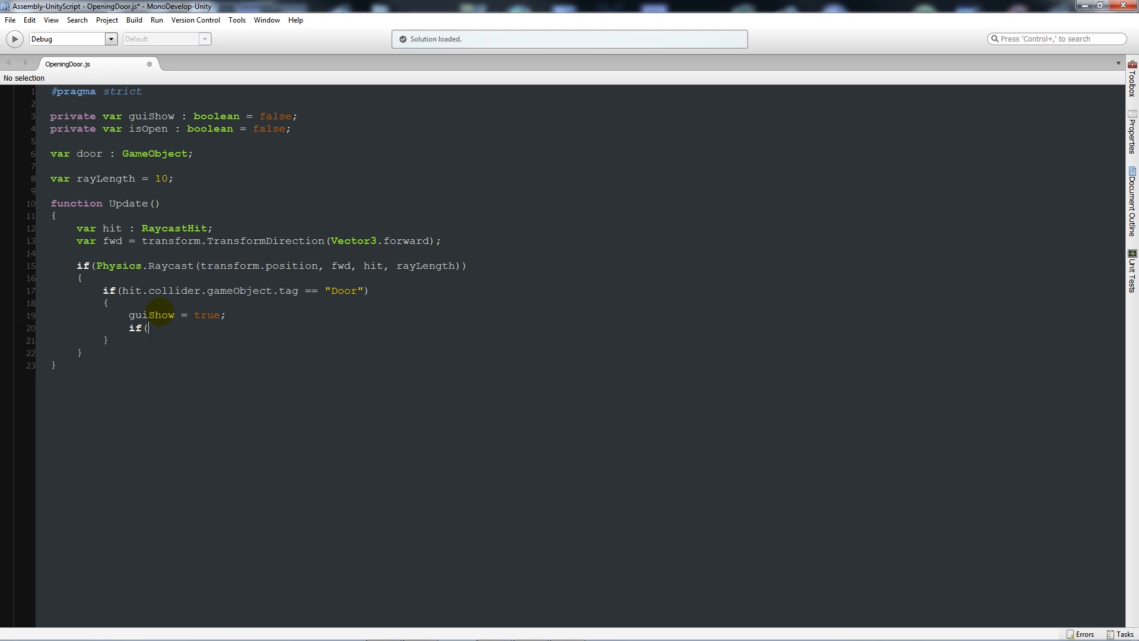
pyautogui.write('Input.Get')
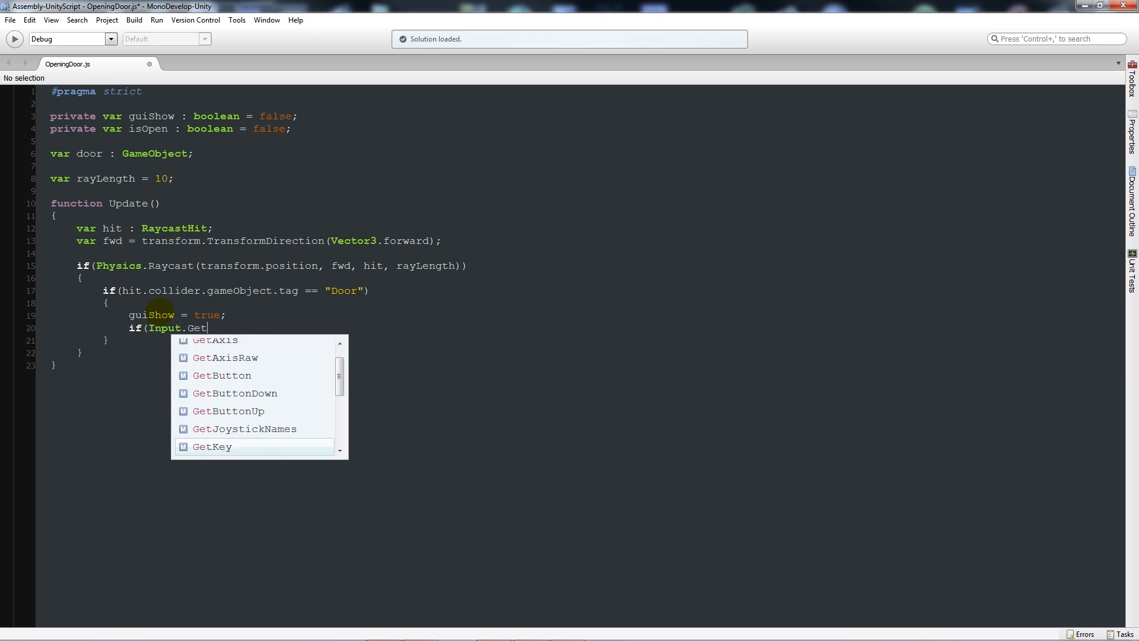
pyautogui.write('KeyDown("')
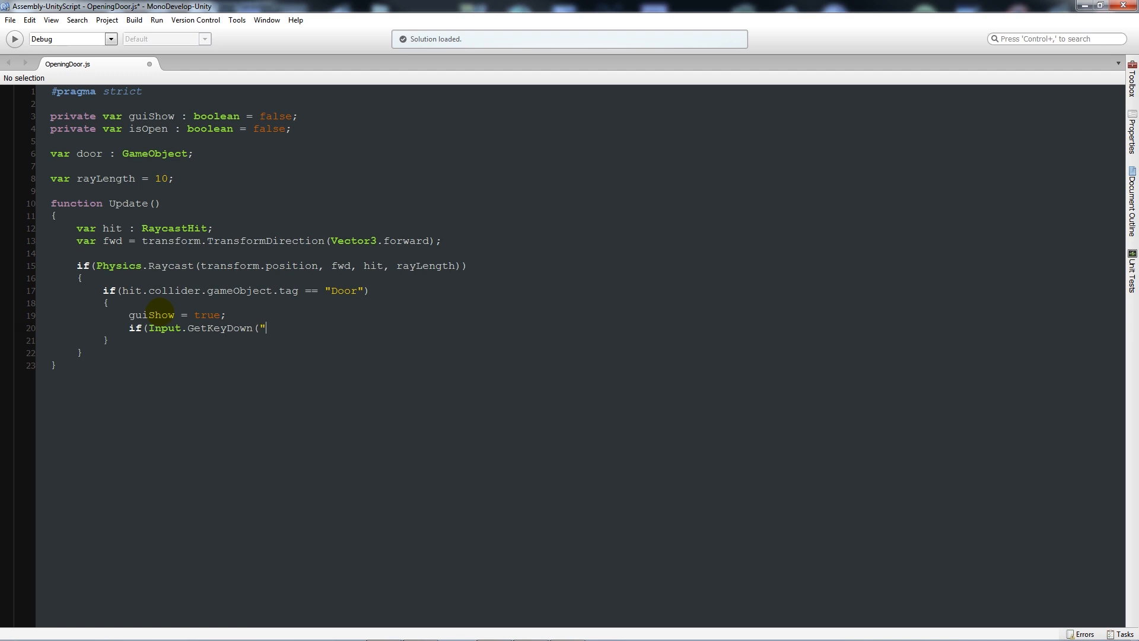
pyautogui.write('e')
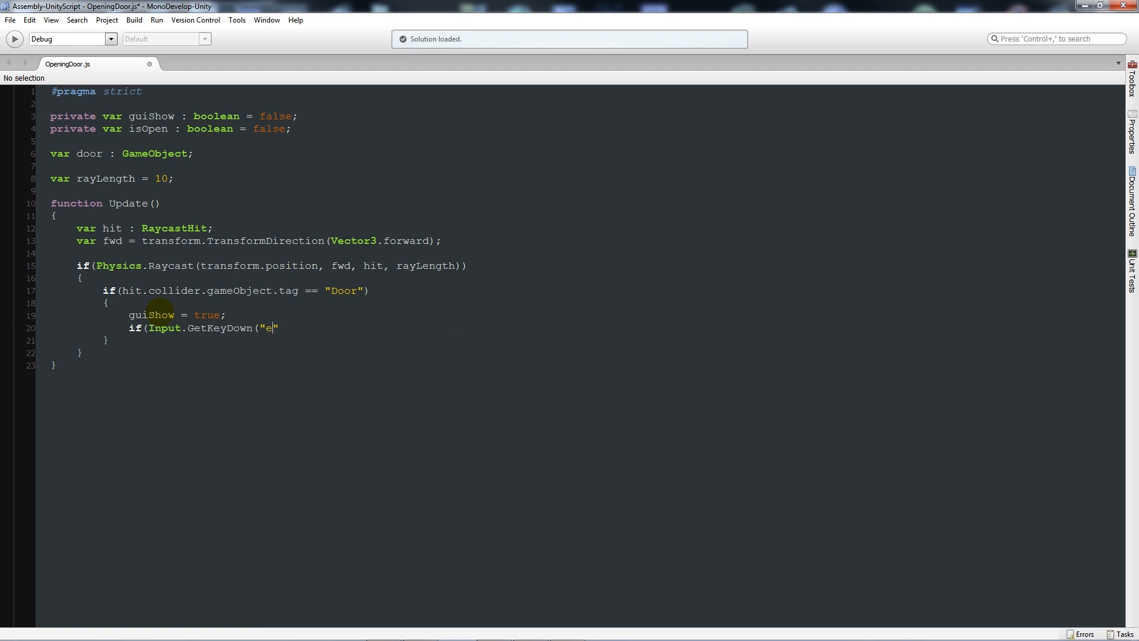
pyautogui.write('") &&')
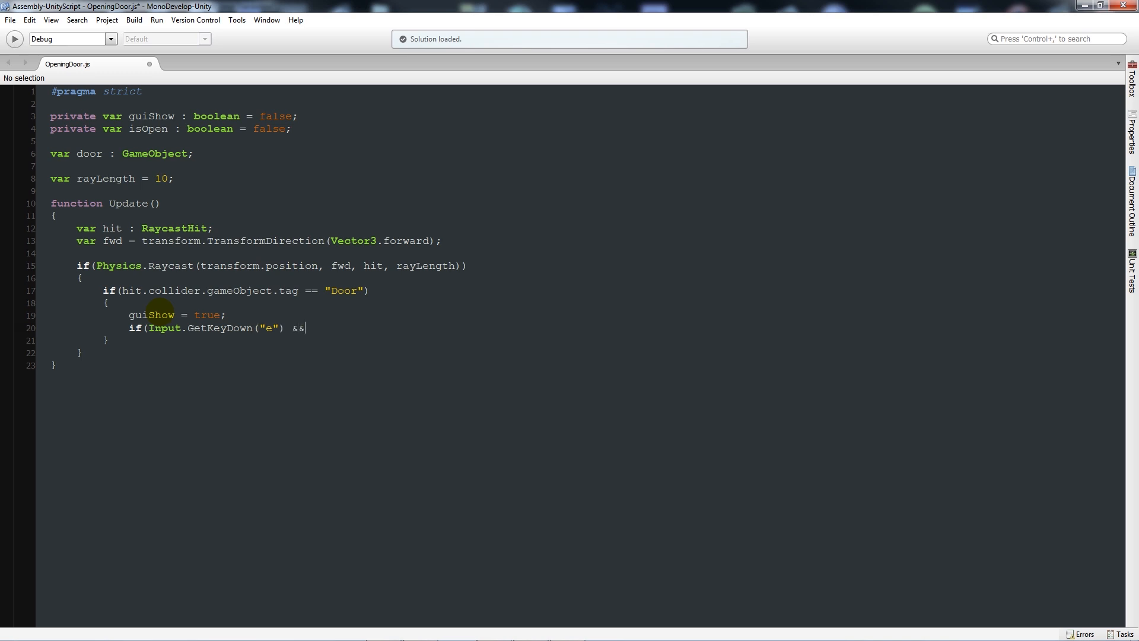
pyautogui.write('is')
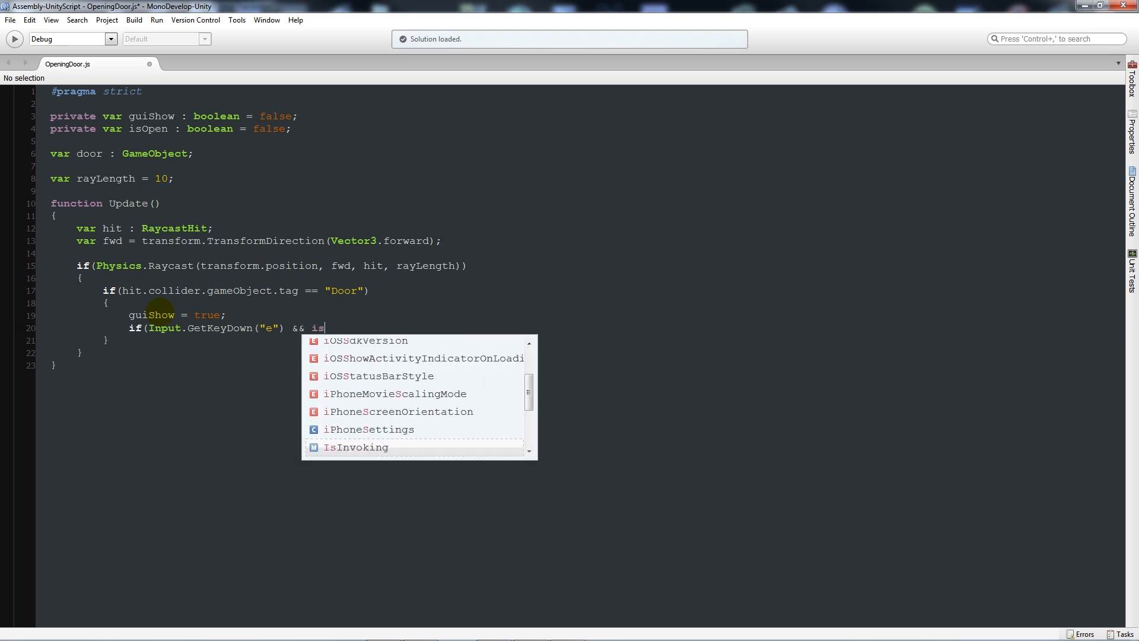
pyautogui.write('Open')
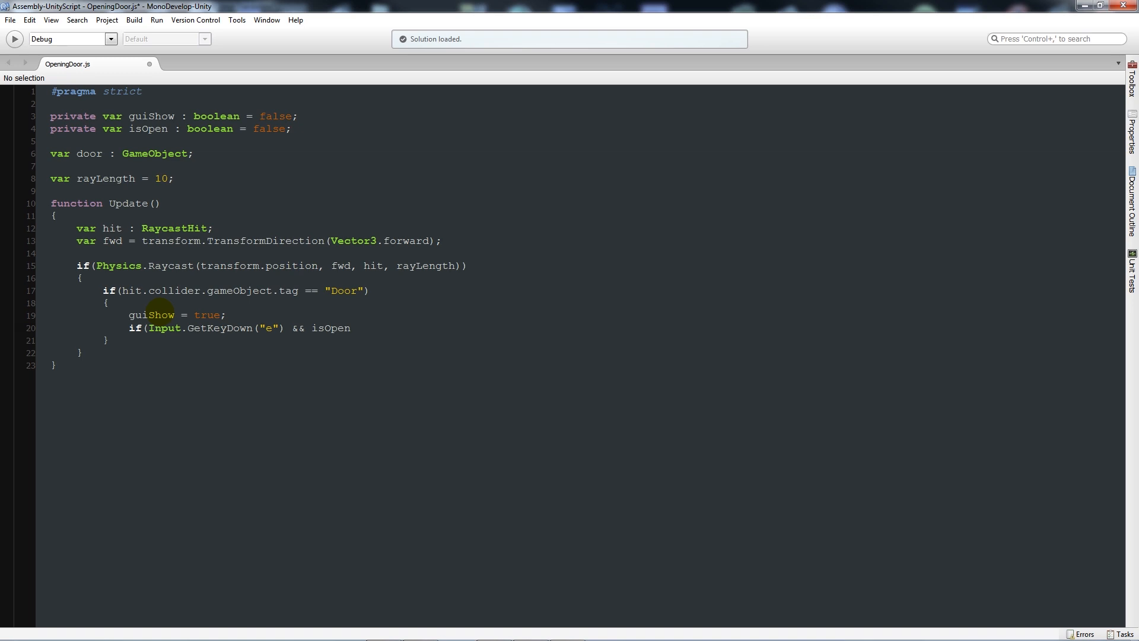
pyautogui.write('== false)')
pyautogui.write('{')
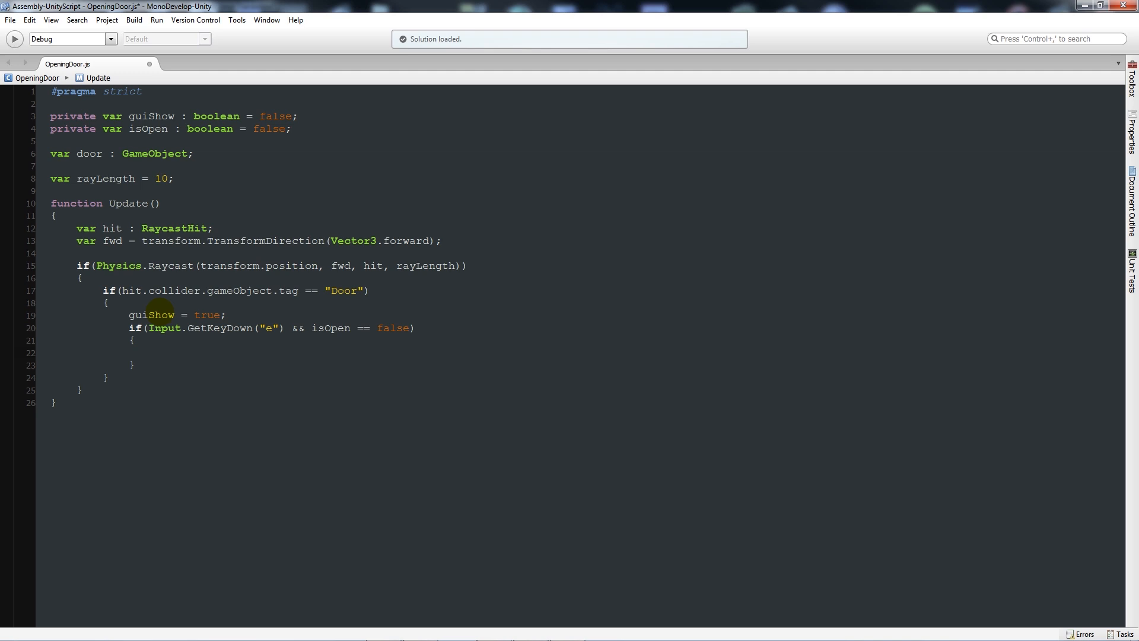
# Inside that block, play door.animation "DoorOpen", set isOpen = true and guiShow = false
pyautogui.write('door.animation')
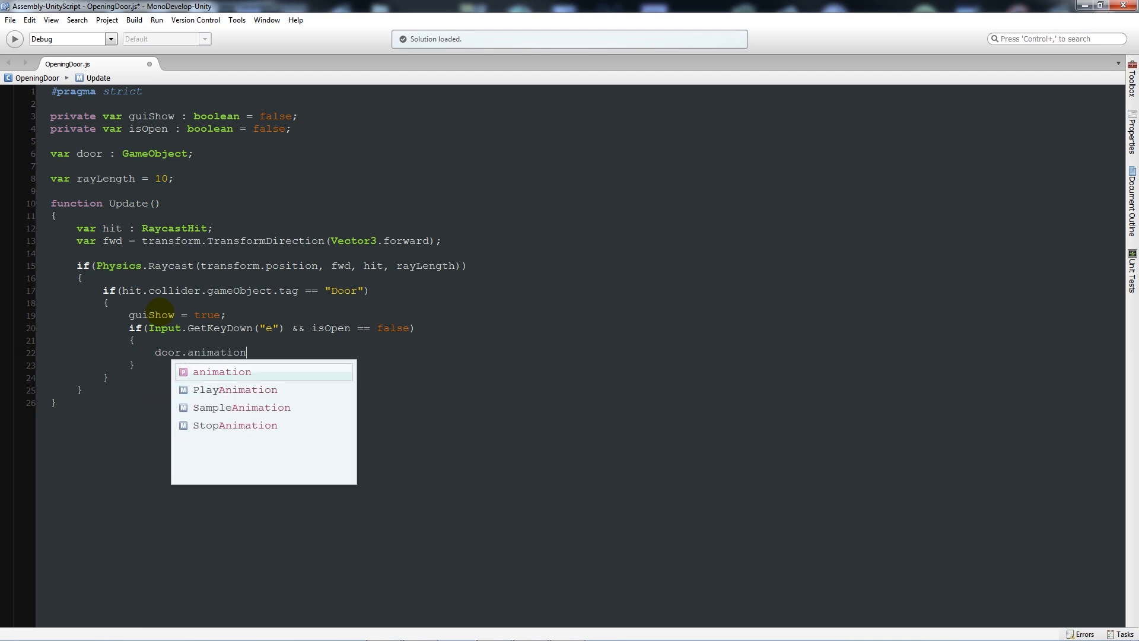
pyautogui.write('.Play(')
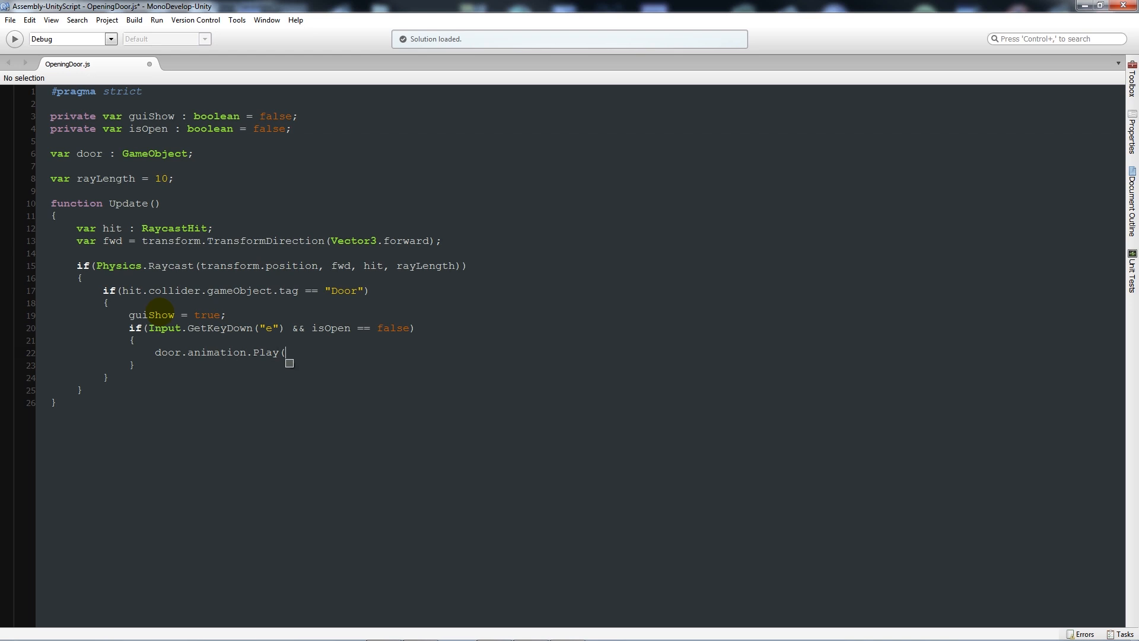
pyautogui.write('"Do')
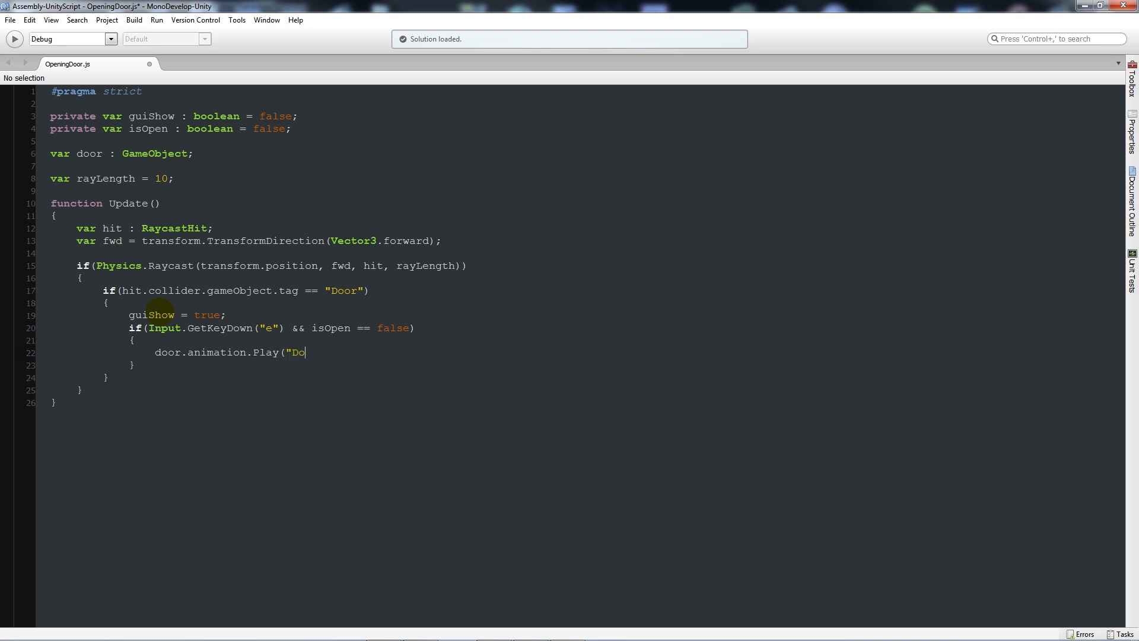
pyautogui.write('orOpen");')
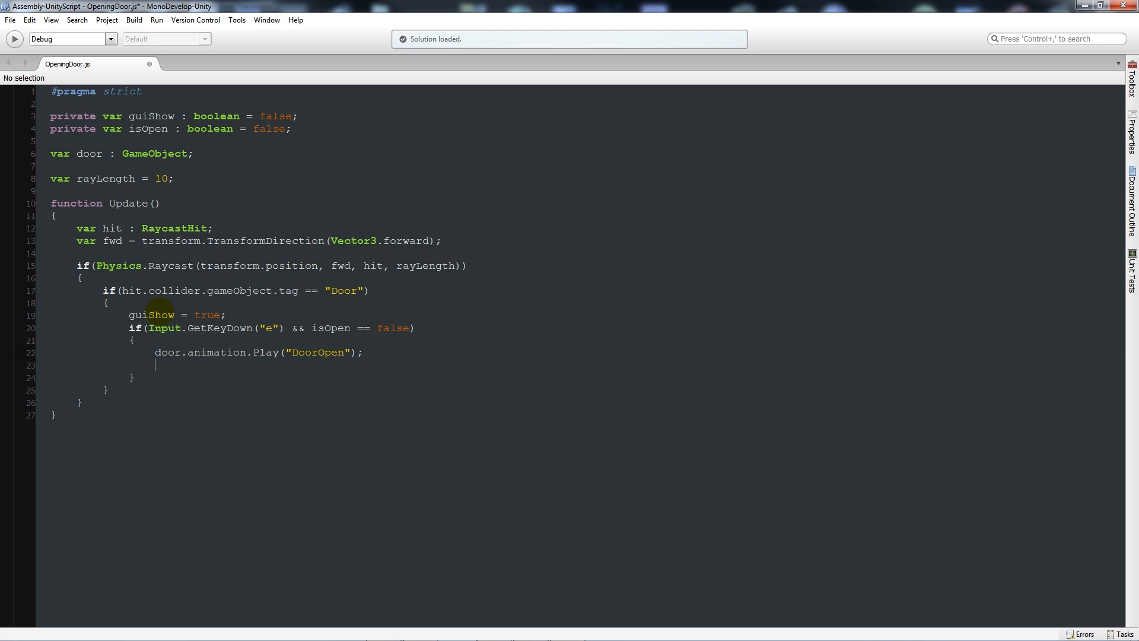
pyautogui.write('isOpen')
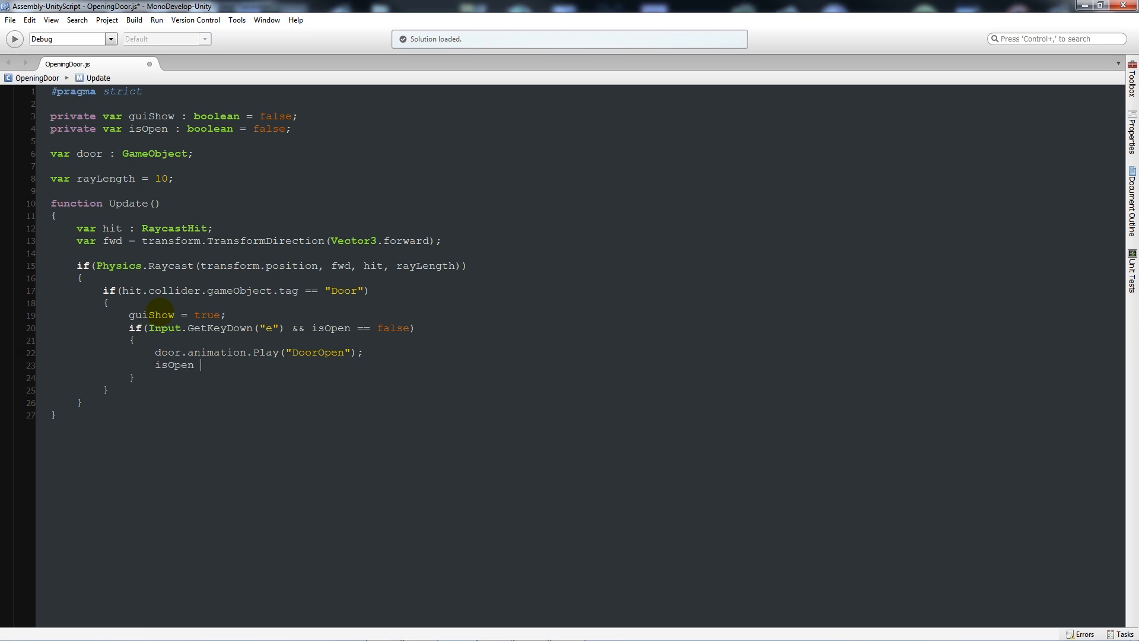
pyautogui.write('= true;')
pyautogui.write('gui')
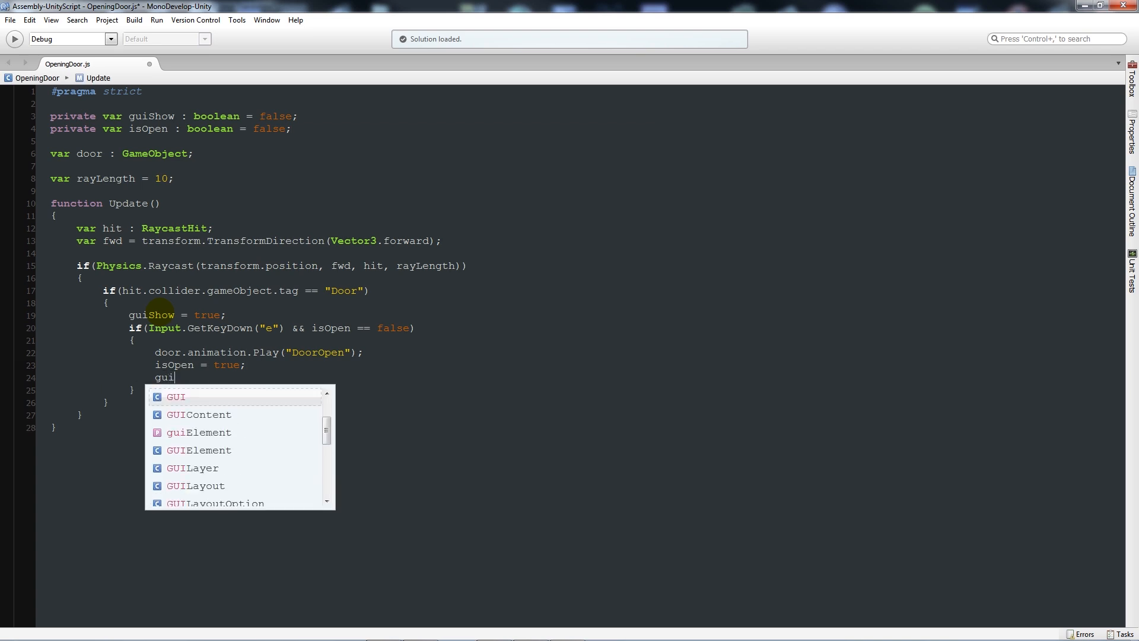
pyautogui.write('Show =')
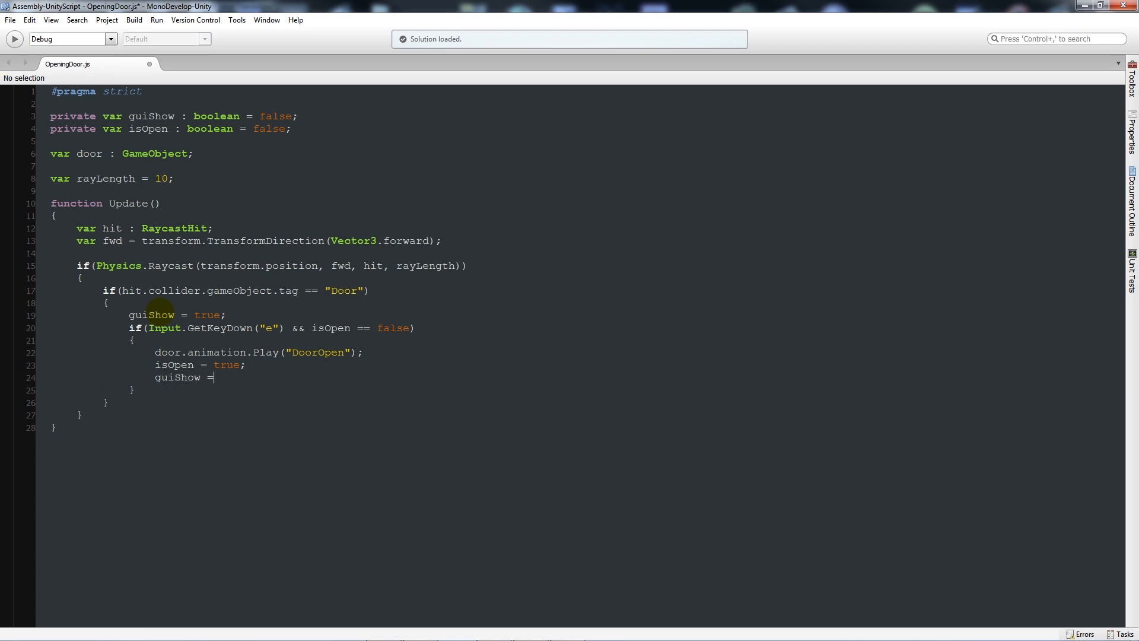
pyautogui.write('false;')
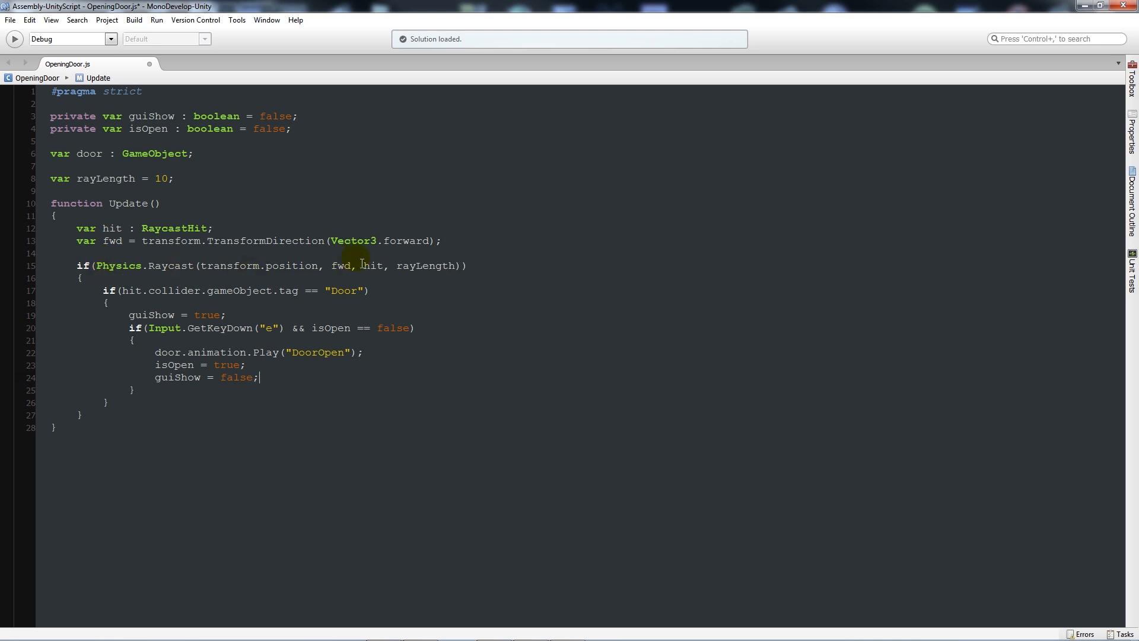
pyautogui.moveTo(443, 265)
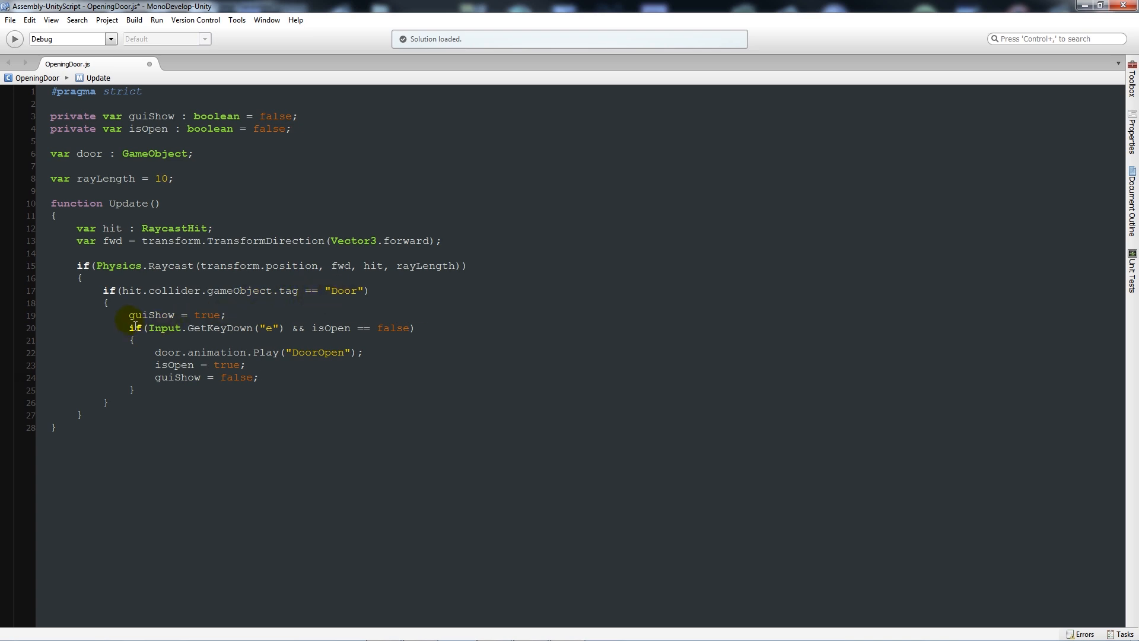
pyautogui.click(259, 378)
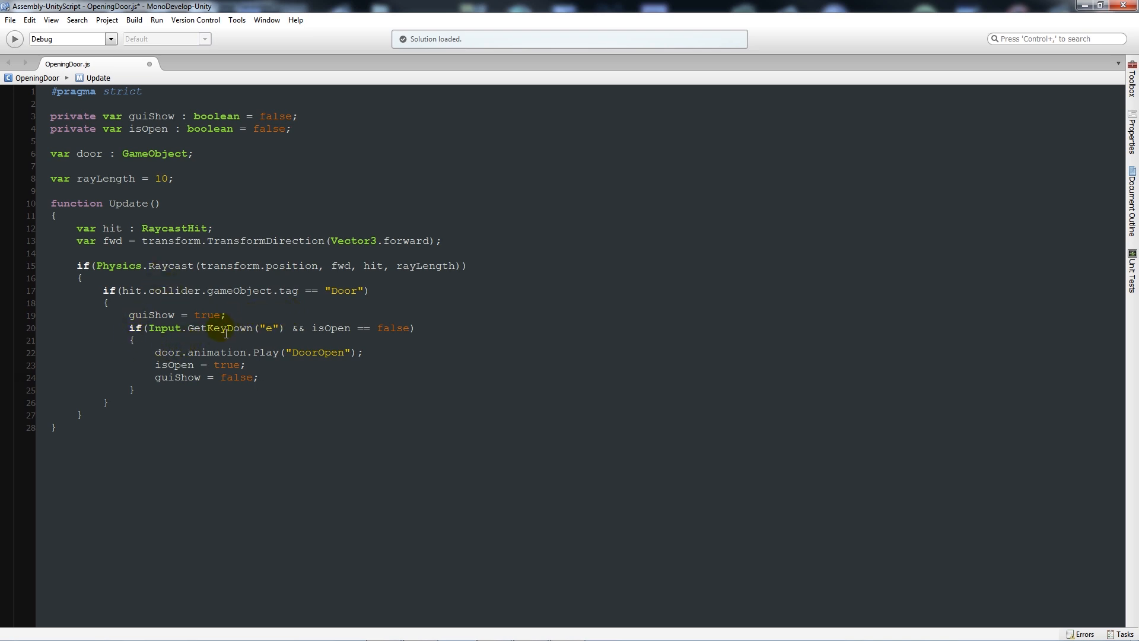
pyautogui.click(258, 377)
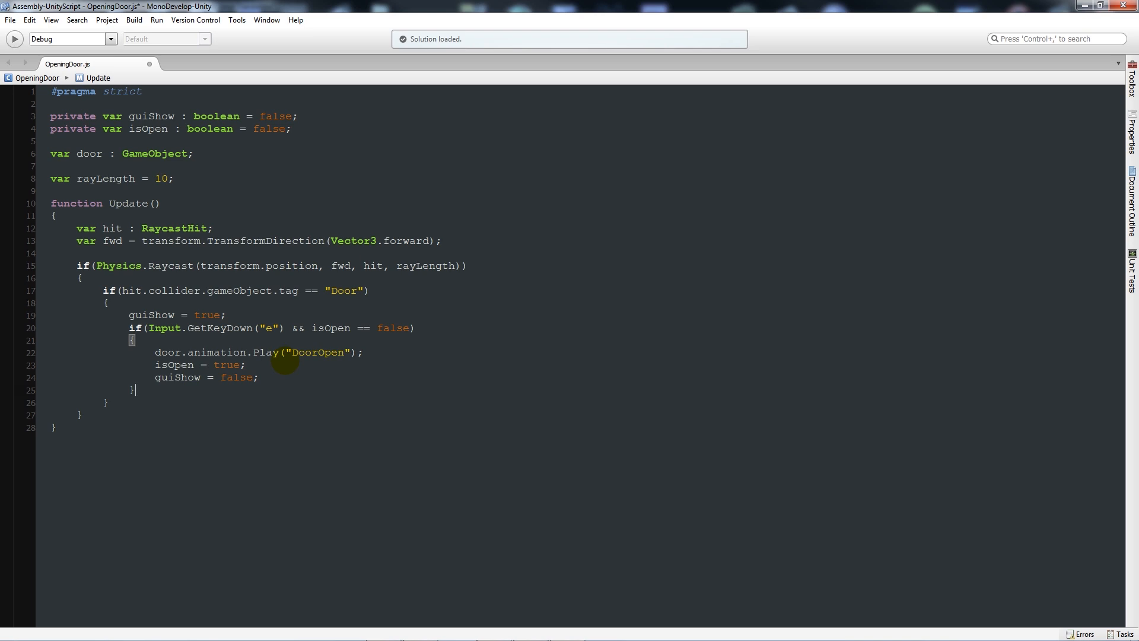
# Add if(Input.GetKeyDown("e") && isOpen == true) playing DoorClose and setting isOpen, guiShow false
pyautogui.press('enter')
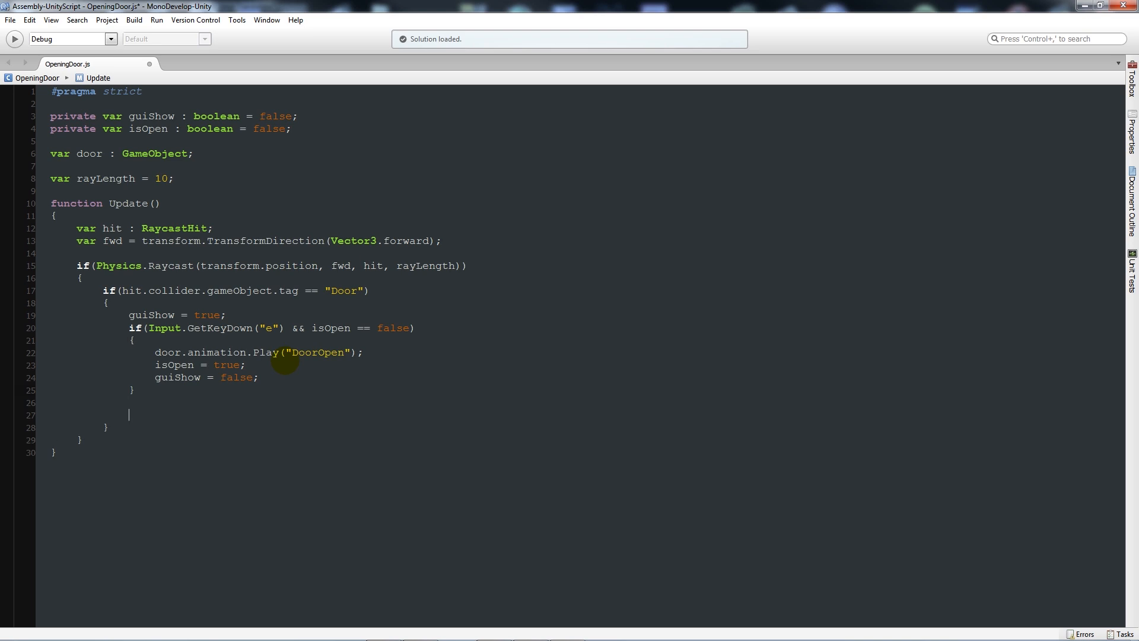
pyautogui.write('if(I')
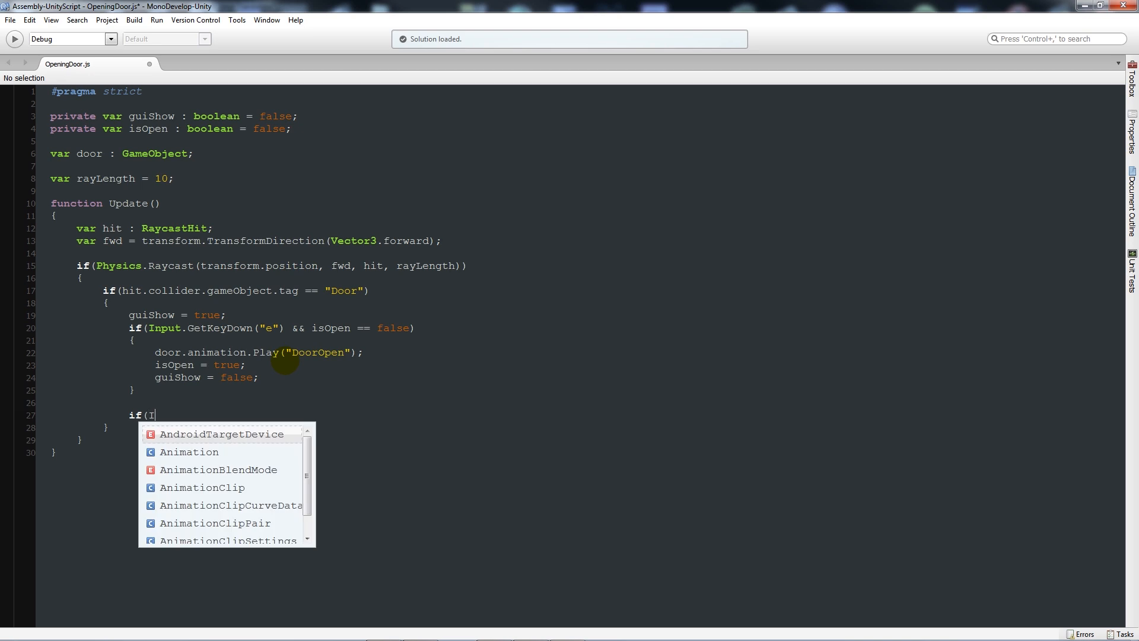
pyautogui.write('nput.Getkeyd')
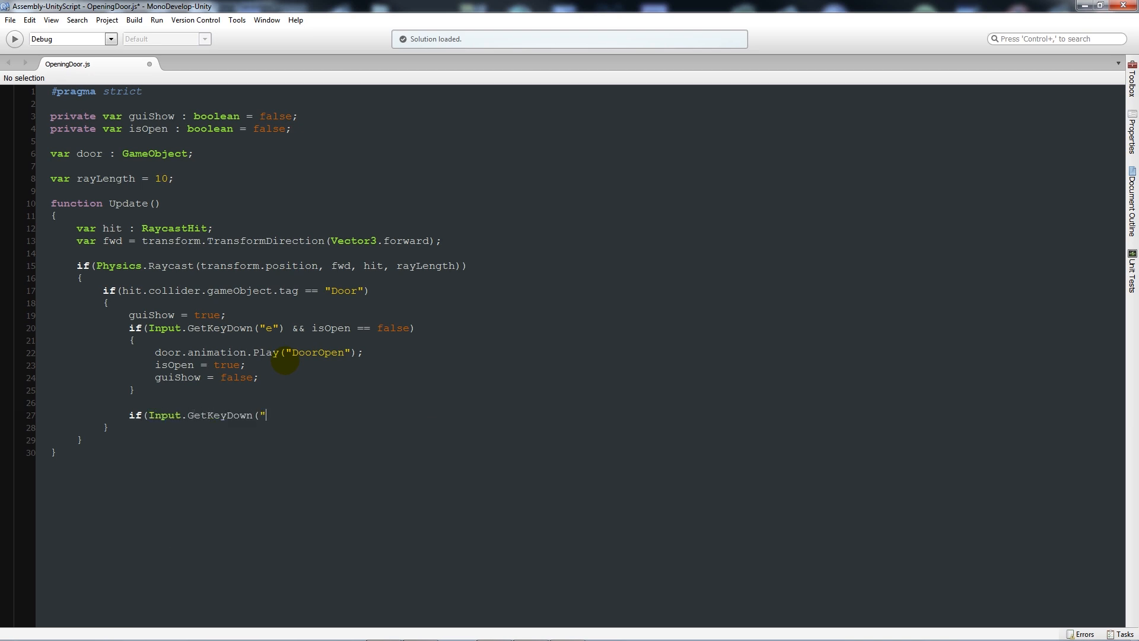
pyautogui.write('e")')
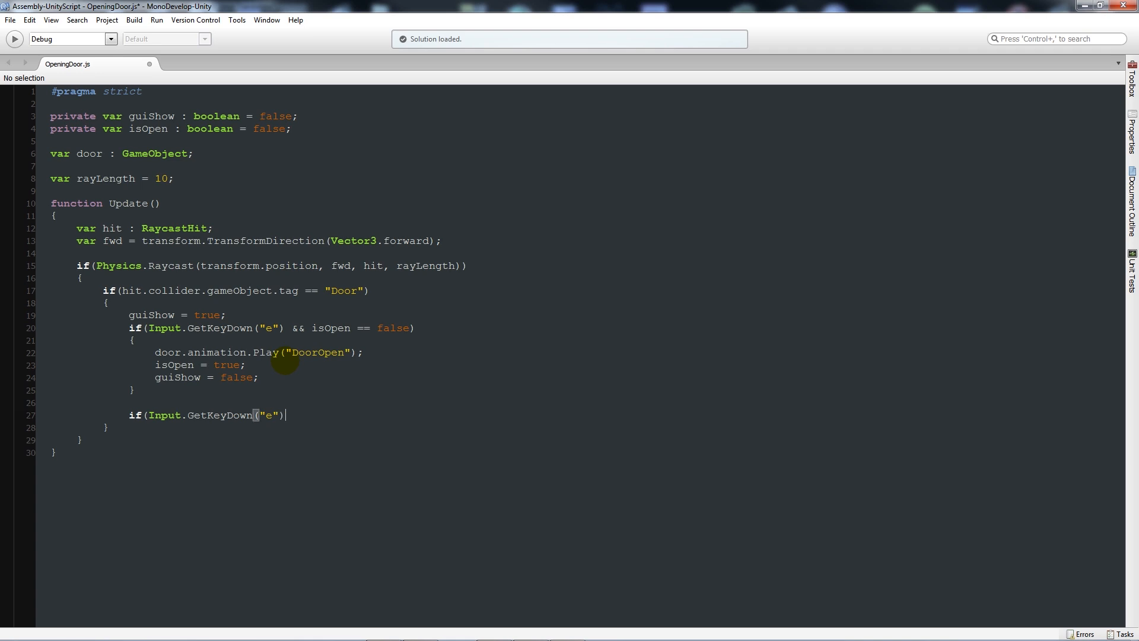
pyautogui.write('&&')
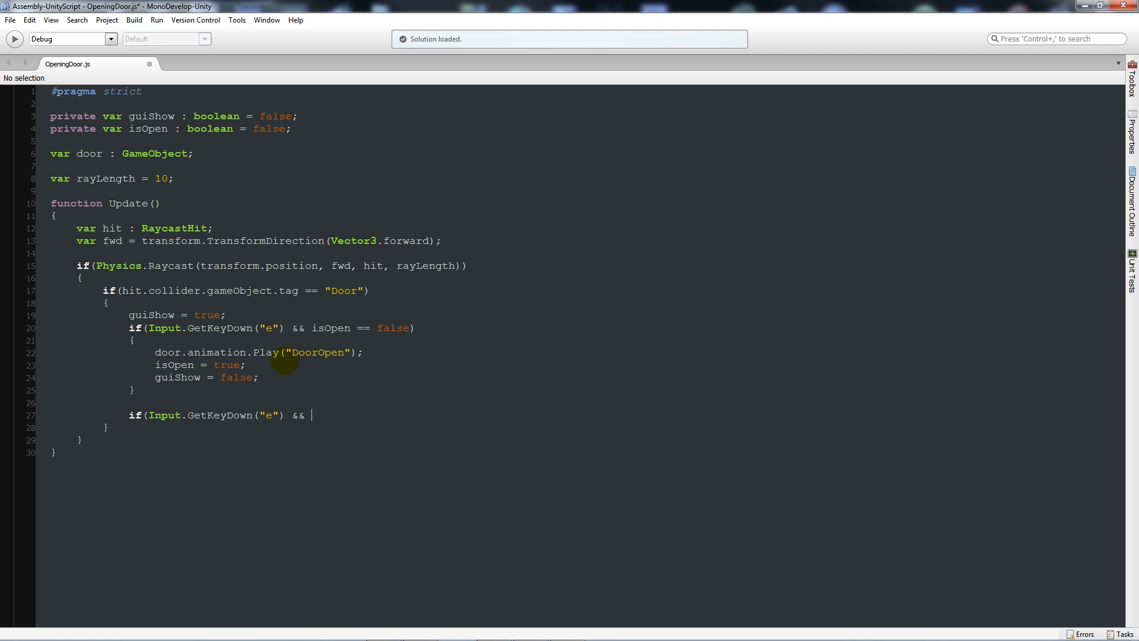
pyautogui.write('isOpen')
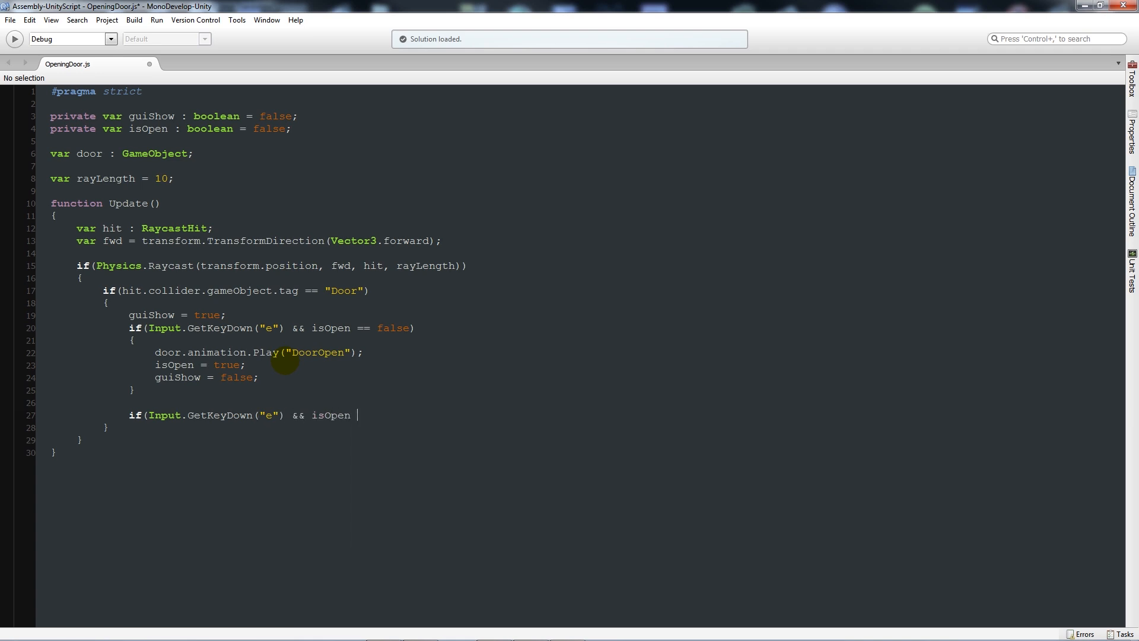
pyautogui.write('== true')
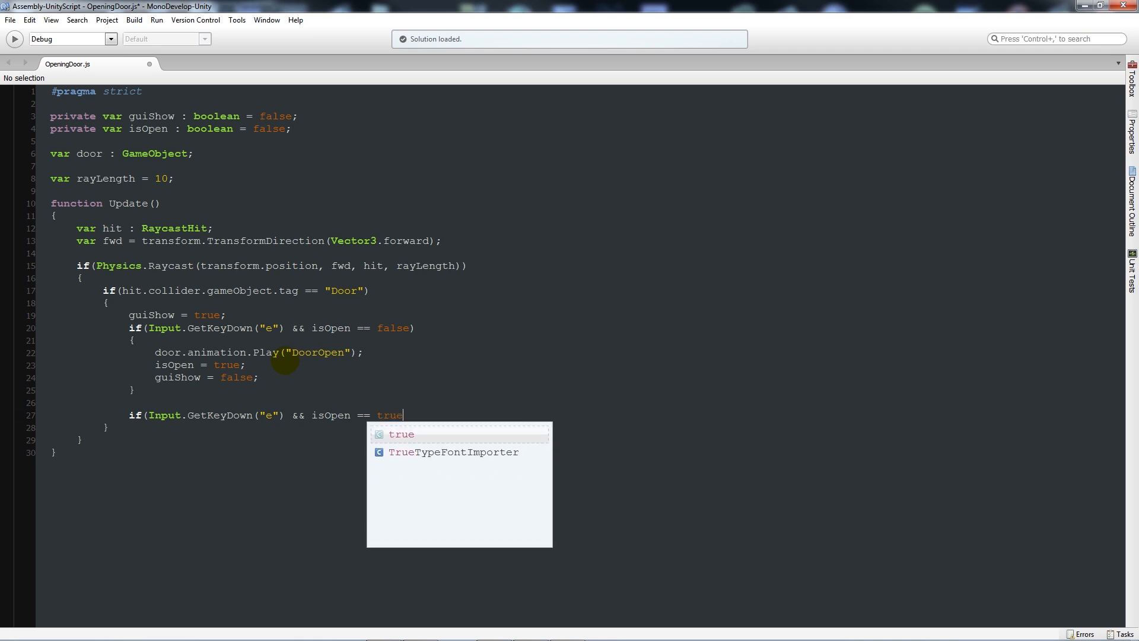
pyautogui.press('Return')
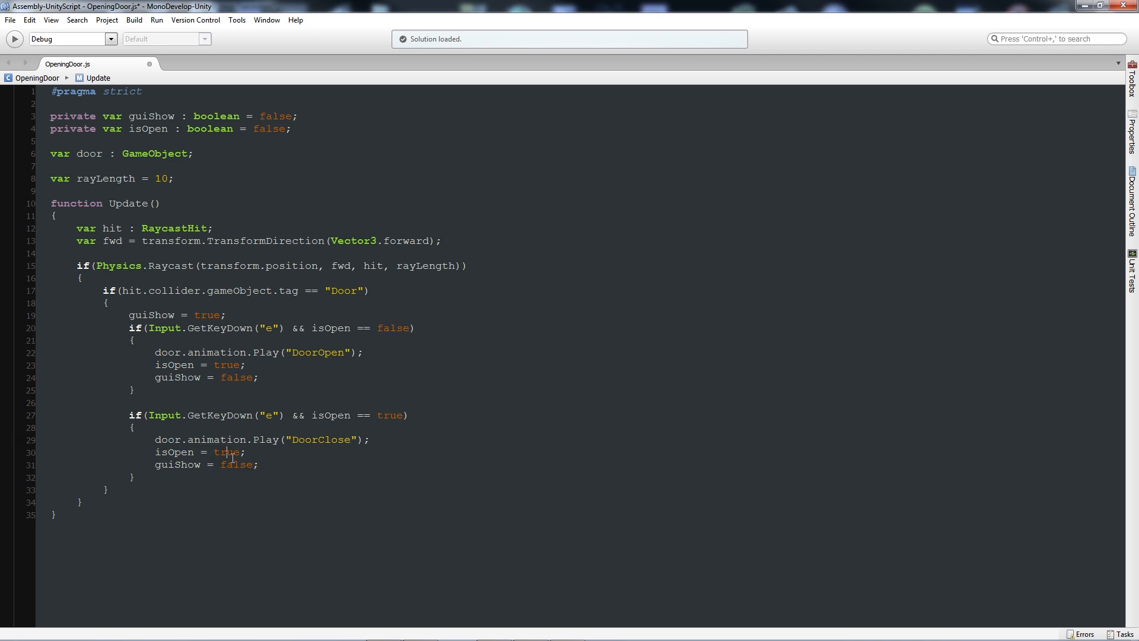
pyautogui.write('false')
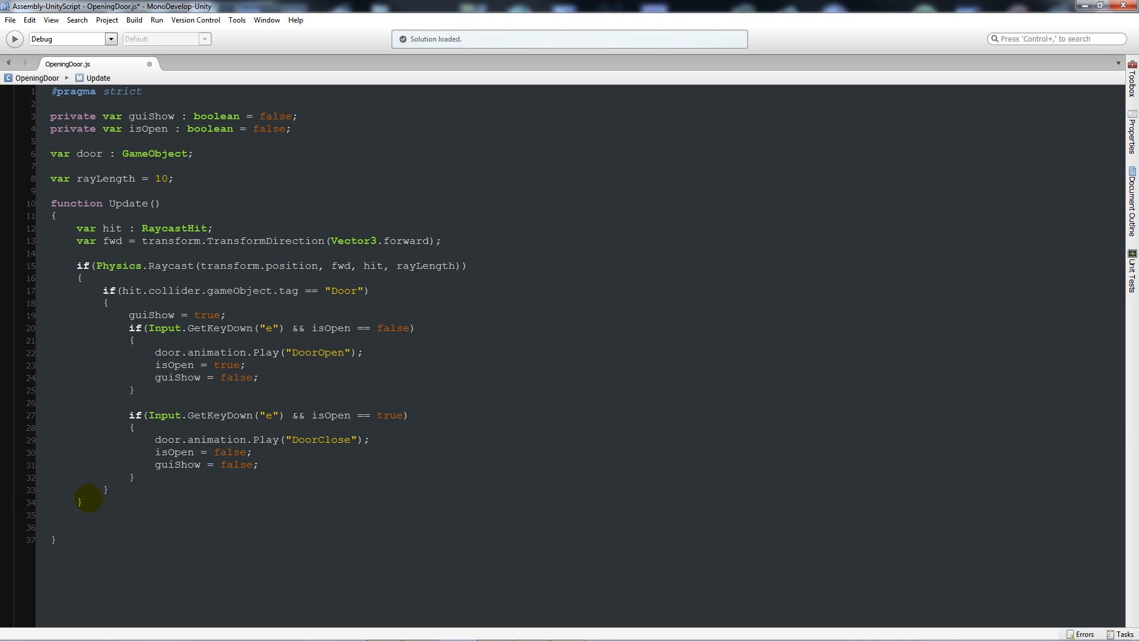
# Type else { guiShow = false; } after the raycast block
pyautogui.write('else')
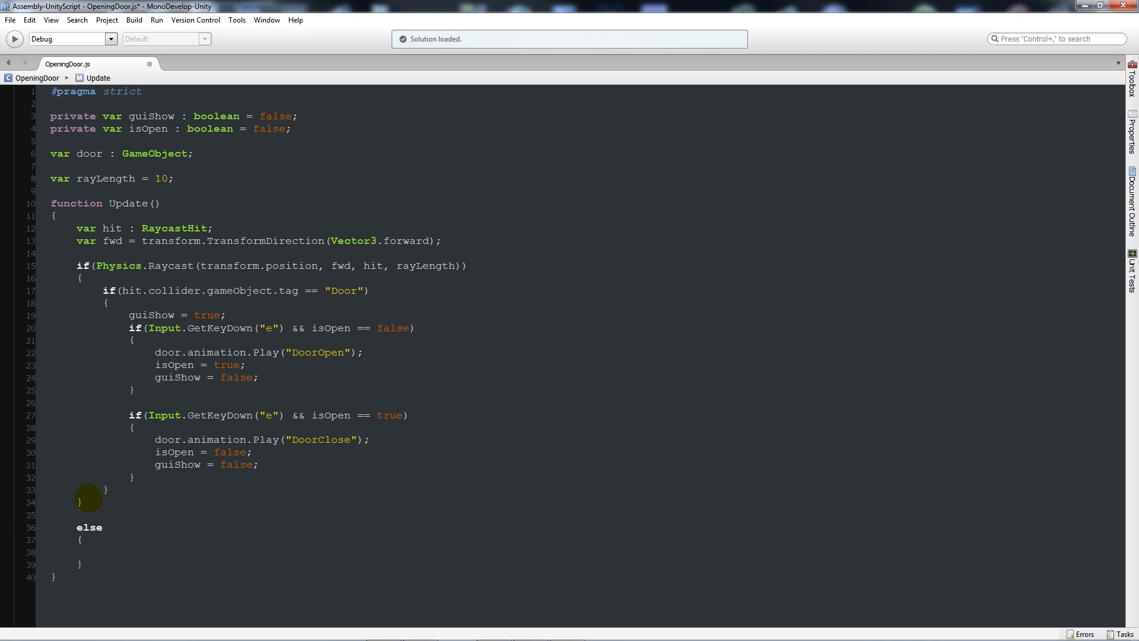
pyautogui.write('guiShow')
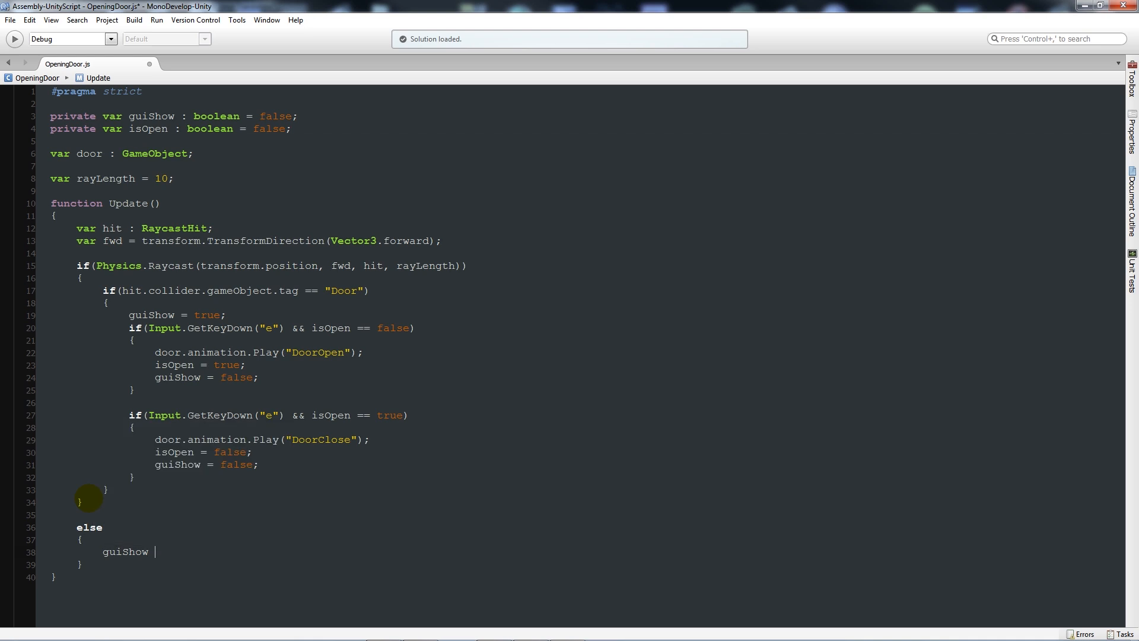
pyautogui.write('= false;')
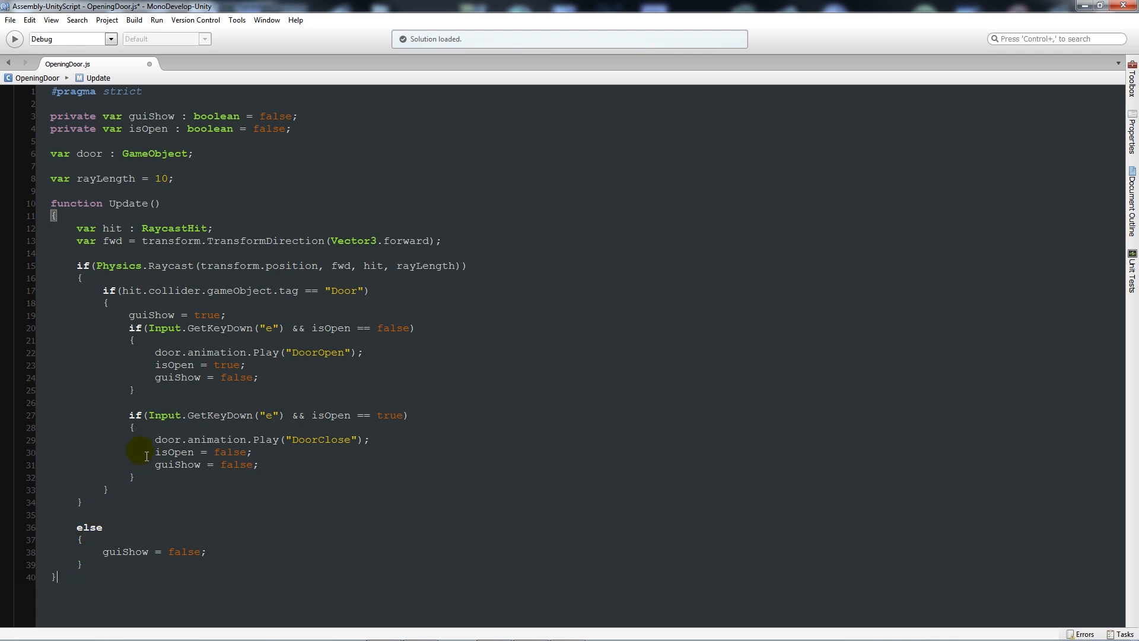
# Declare function OnGUI() with the condition guiShow == true && isOpen == false
pyautogui.write('fu')
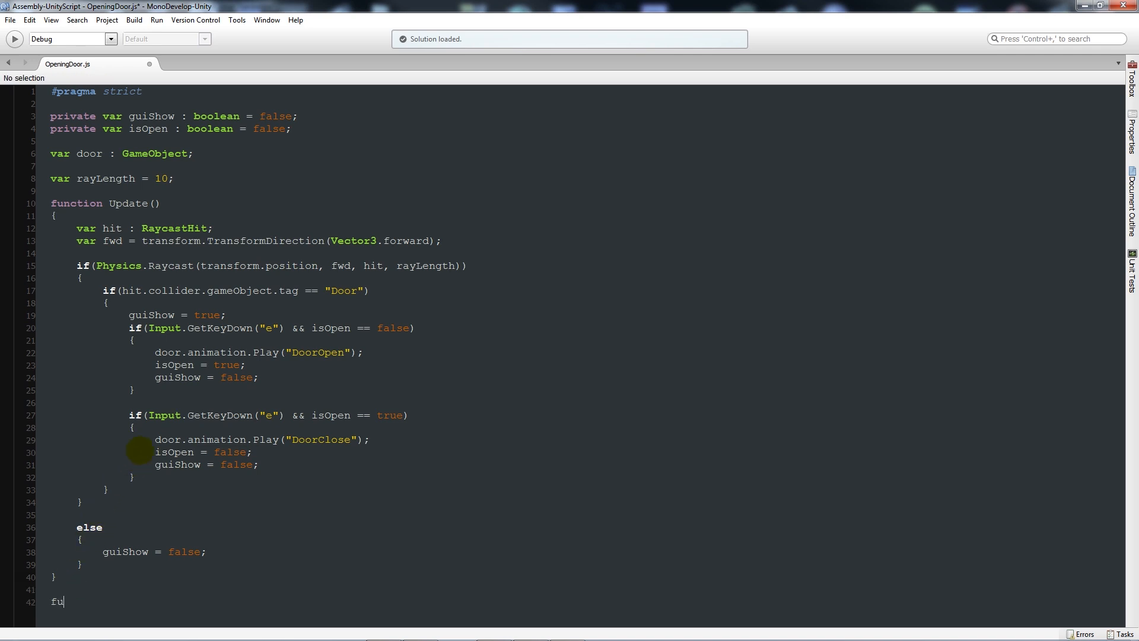
pyautogui.write('nction OnGUI()')
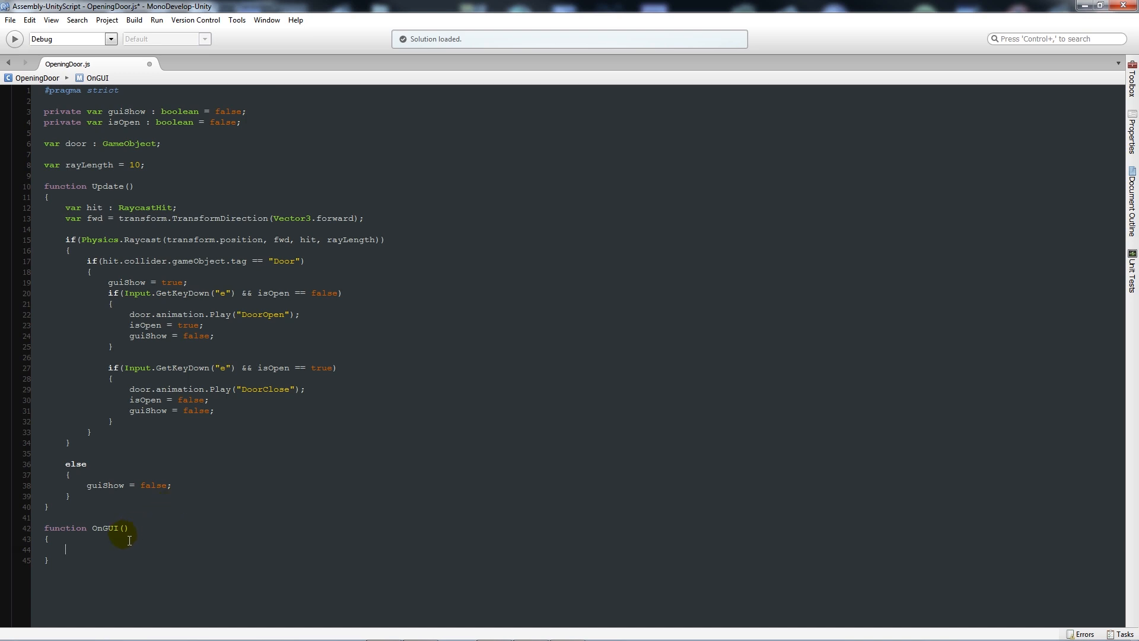
pyautogui.write('if(guiShow == true &&')
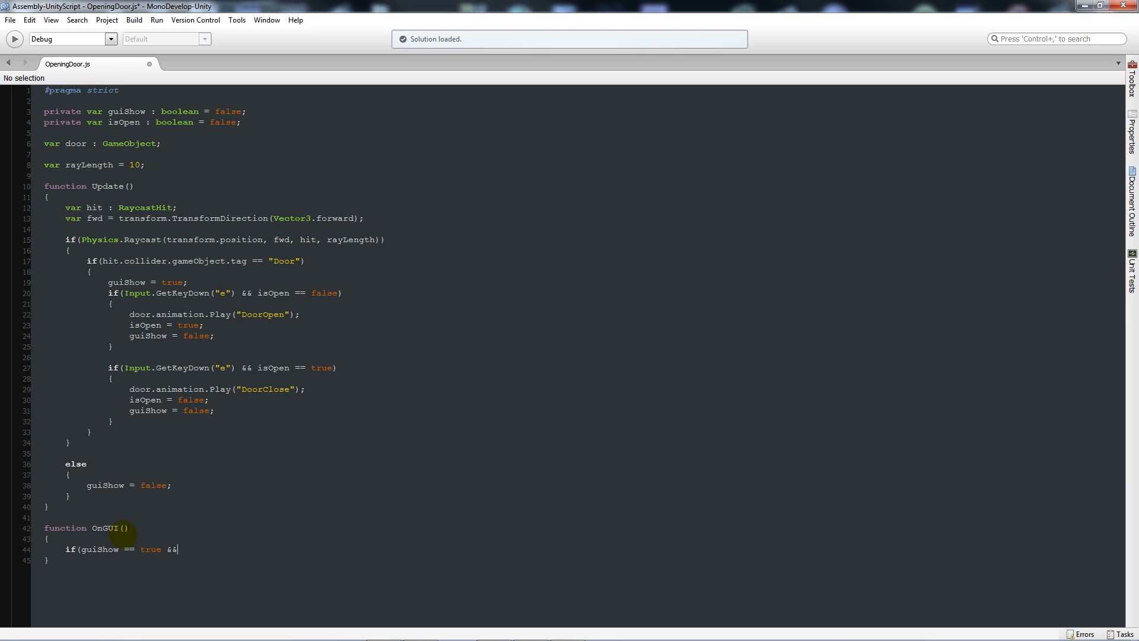
pyautogui.write('isOpen')
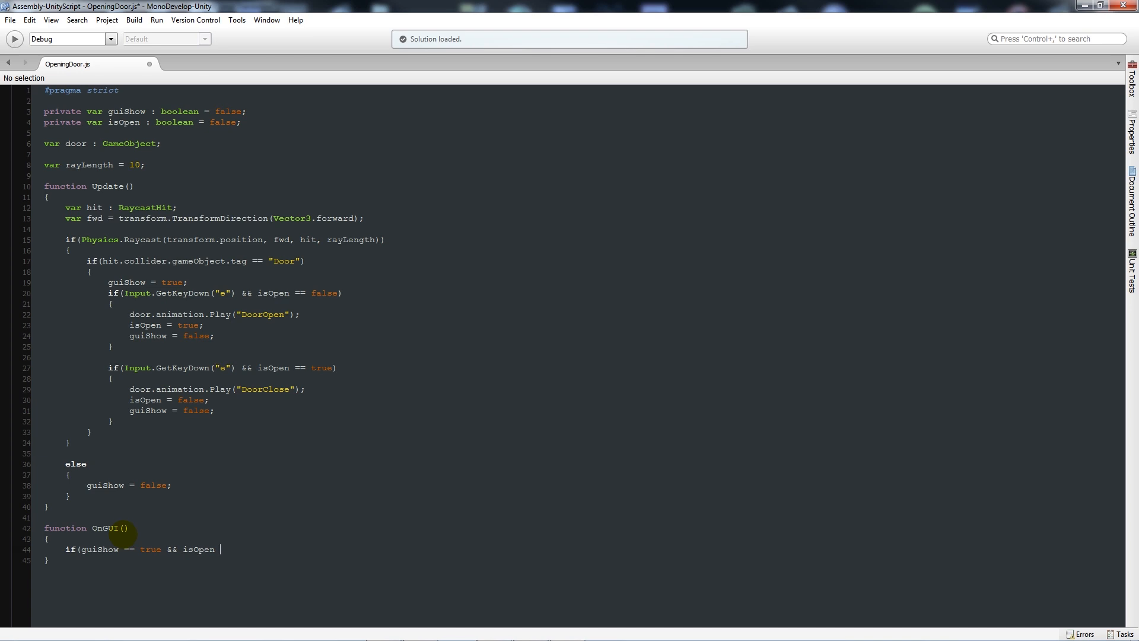
pyautogui.write('== false)')
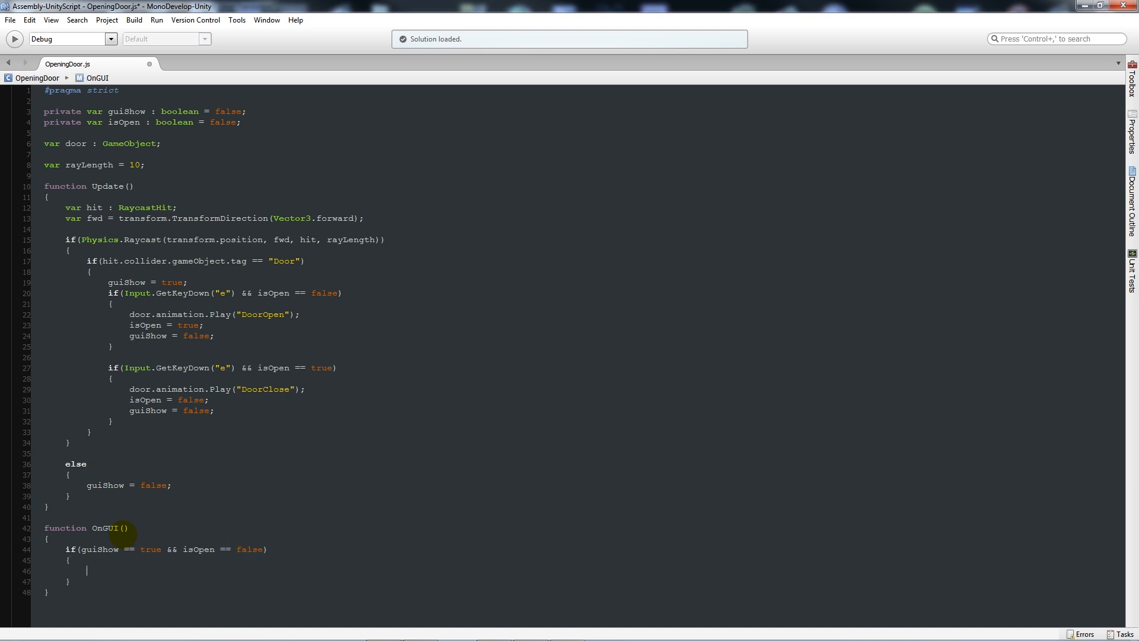
# Draw GUI.Box(Rect(Screen.width/2, Screen.height/2, 100, 25), "Use Door") inside it
pyautogui.write('GUI.')
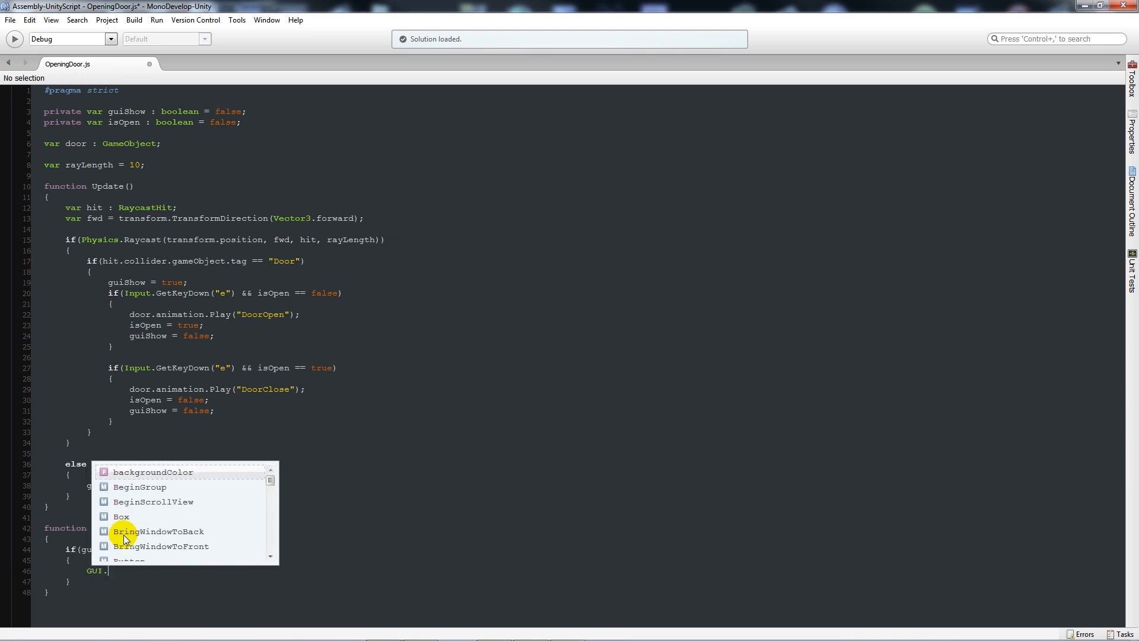
pyautogui.write('Box(Rect(')
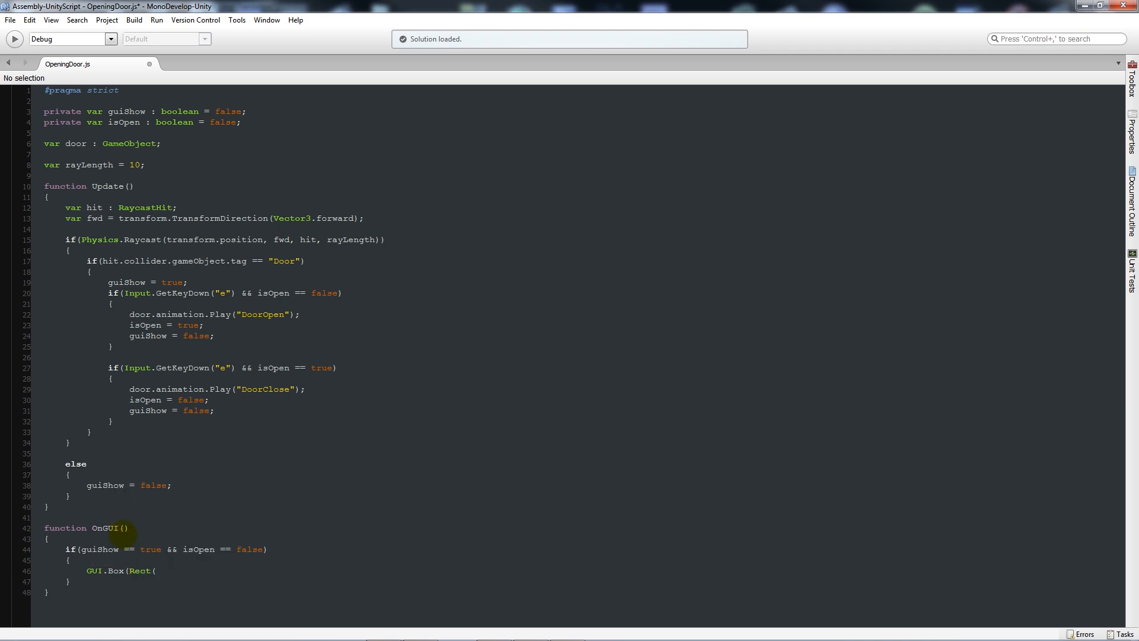
pyautogui.write('Screen.width / 2,')
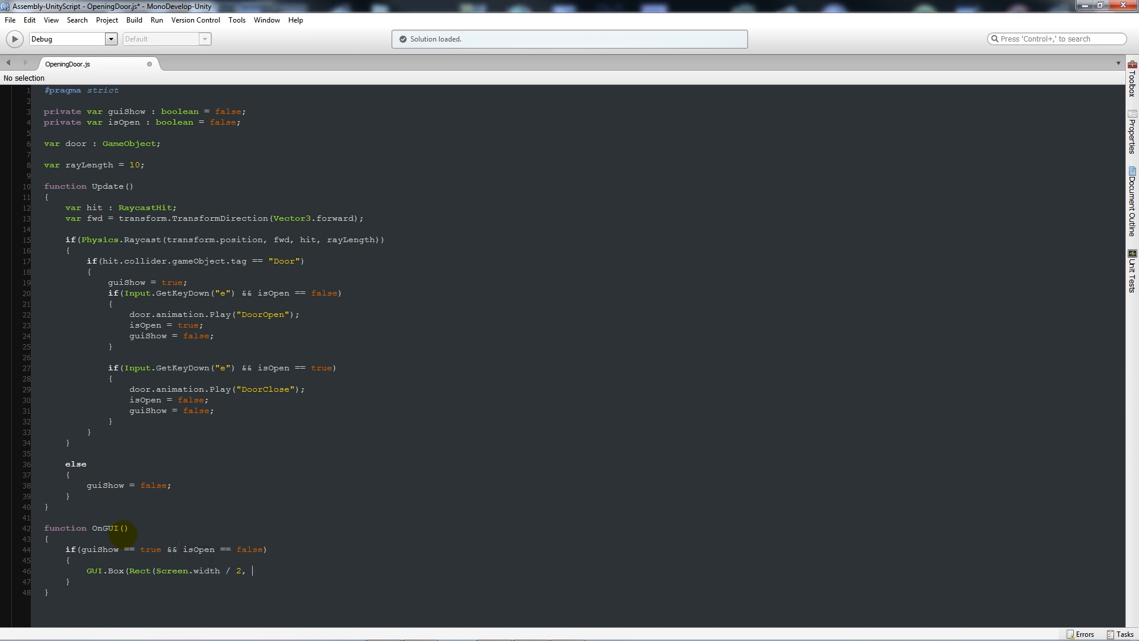
pyautogui.write('Screen.height / 2, 100, 25')
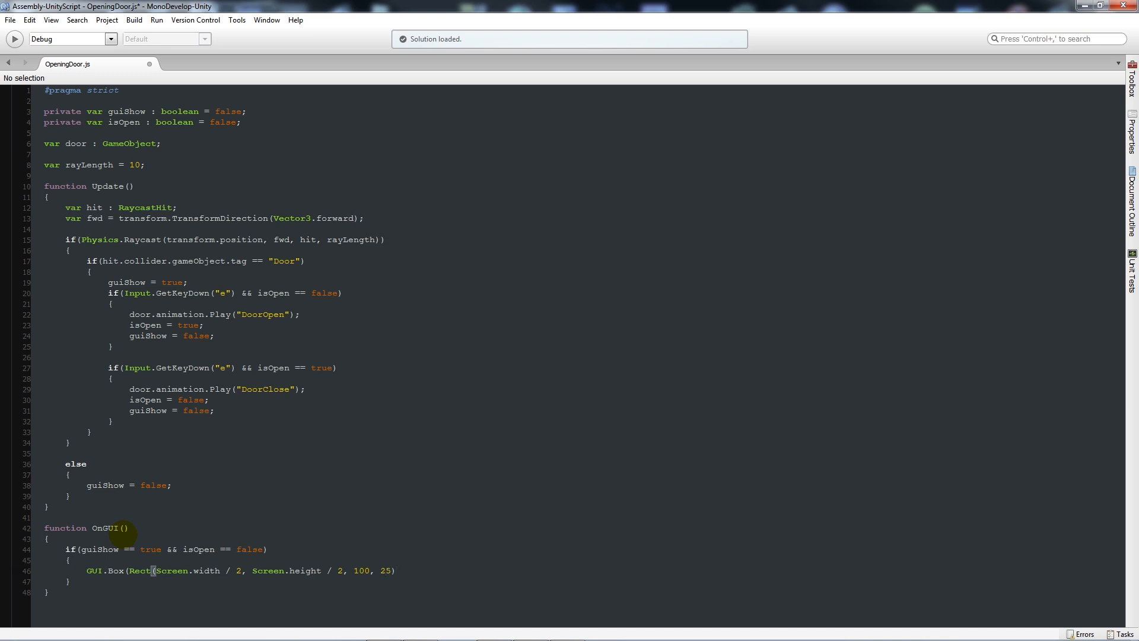
pyautogui.write(', "')
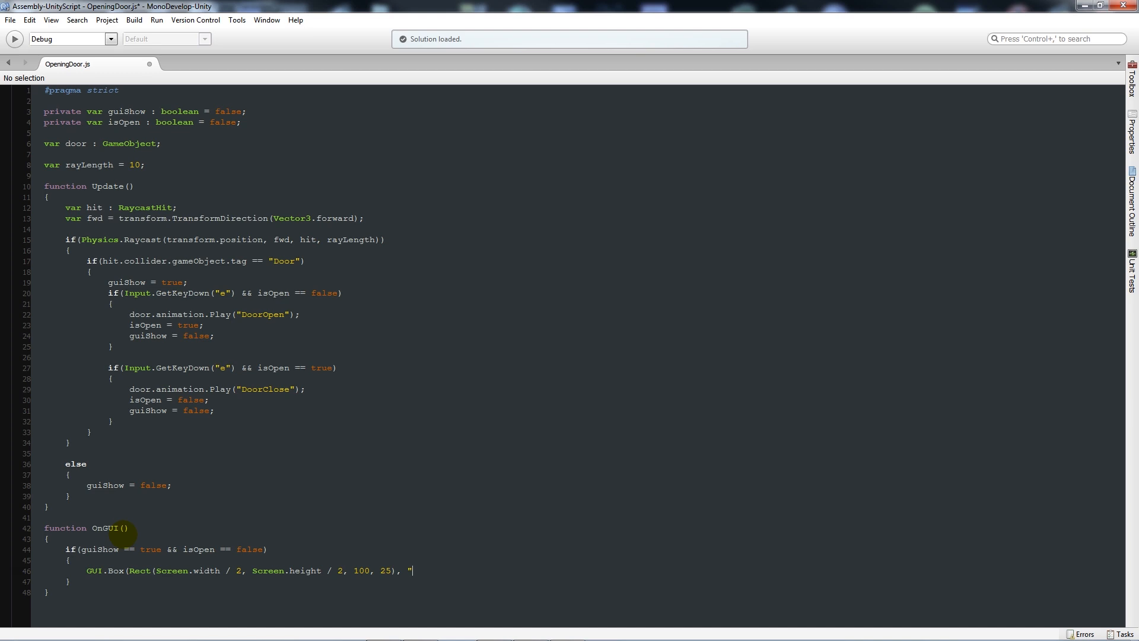
pyautogui.write('Use Door')
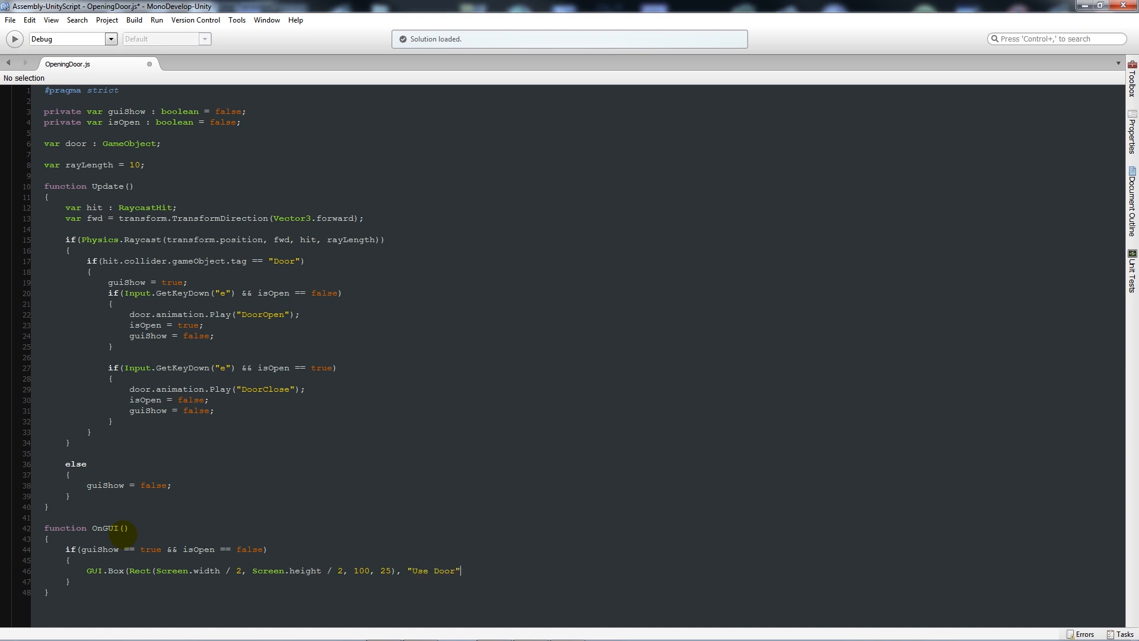
pyautogui.write(';')
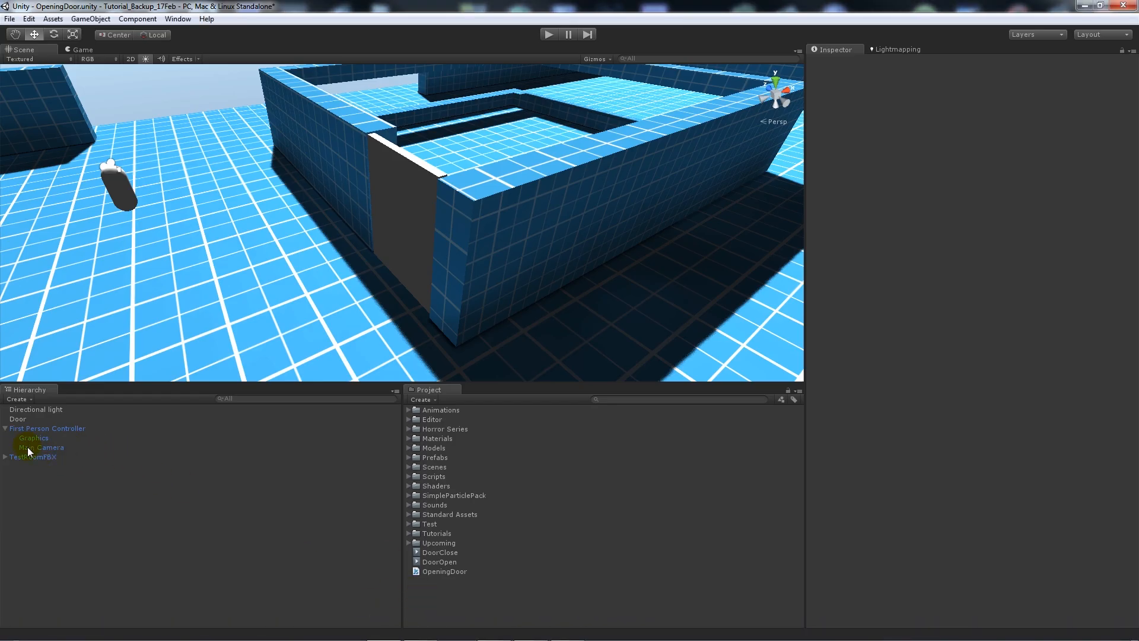
# Select Main Camera to view its Opening Door script with Door and Ray Length 10
pyautogui.click(41, 447)
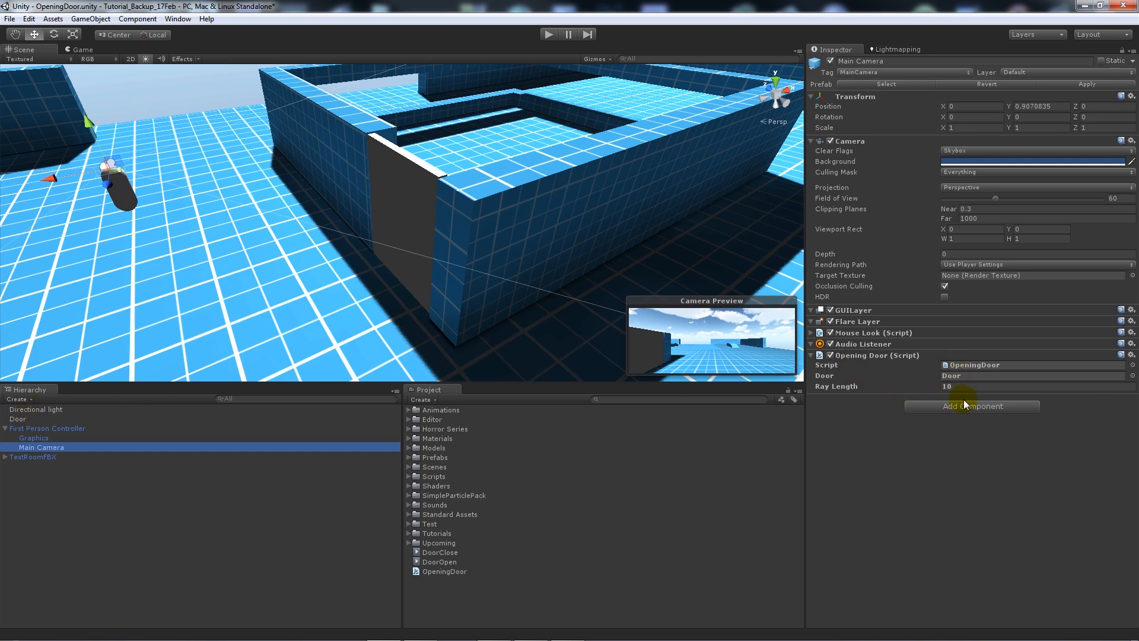
pyautogui.click(18, 418)
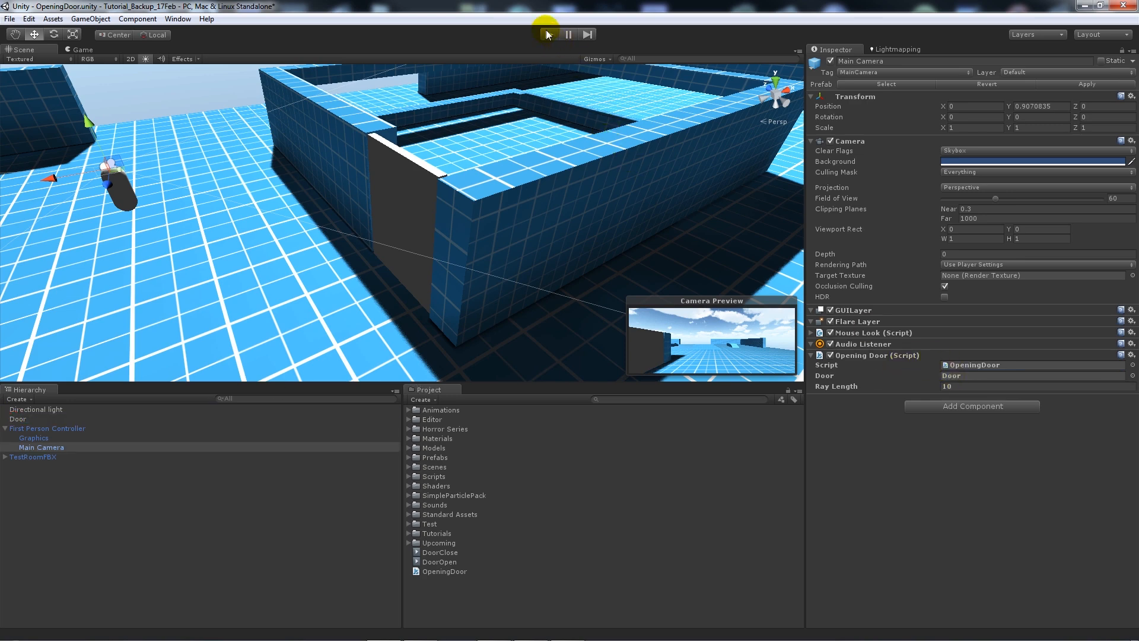
# Start play mode to test the door with the player
pyautogui.click(549, 35)
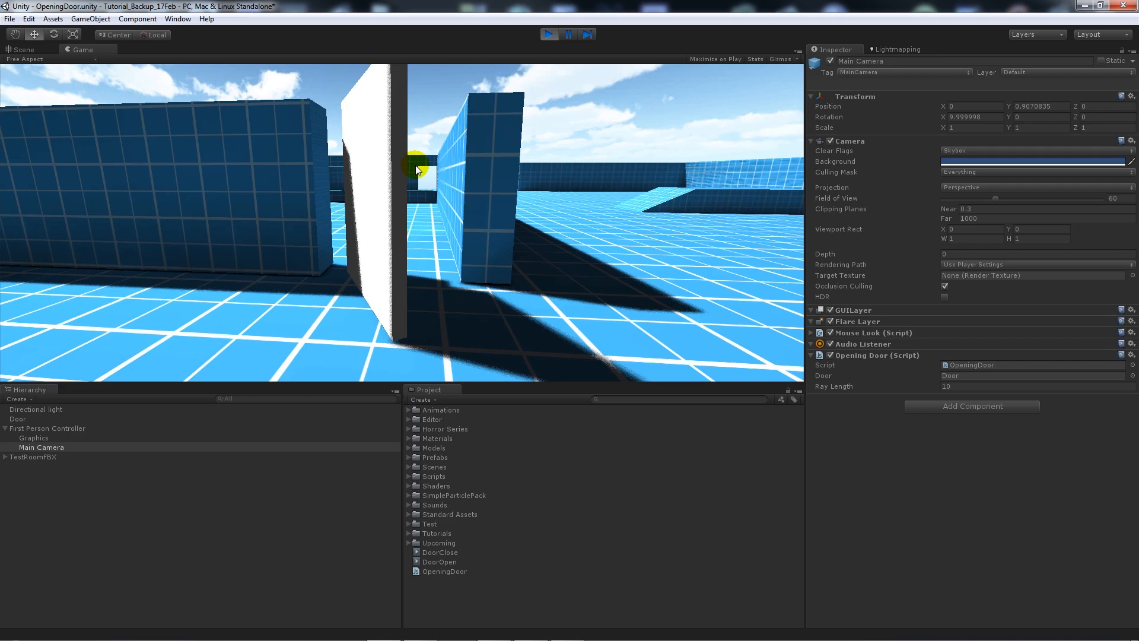
pyautogui.click(550, 34)
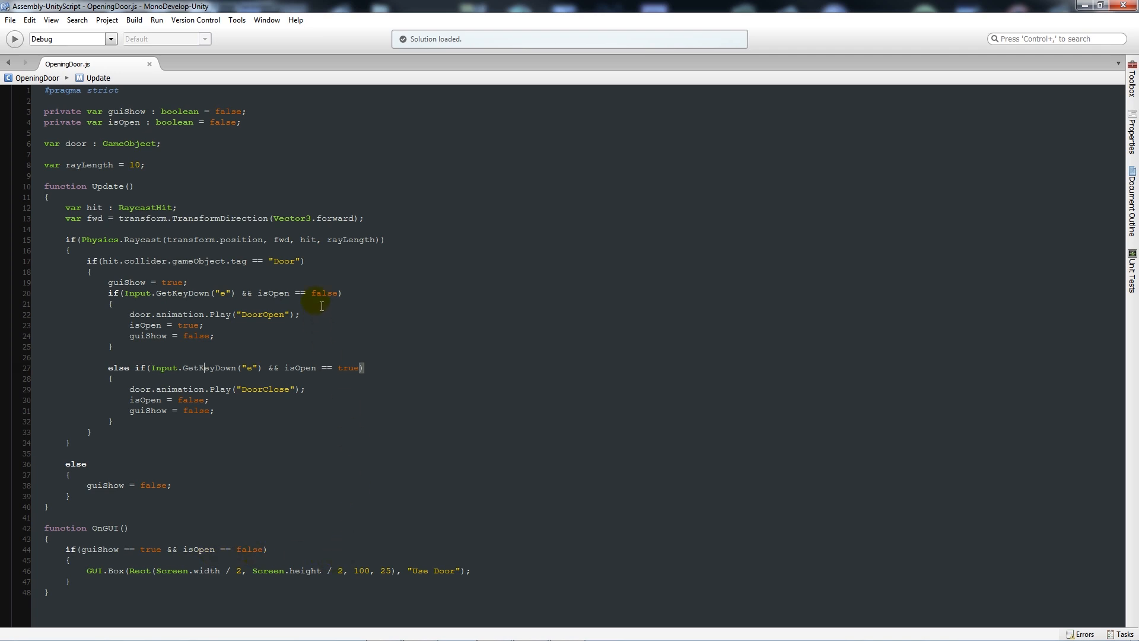
pyautogui.moveTo(255, 426)
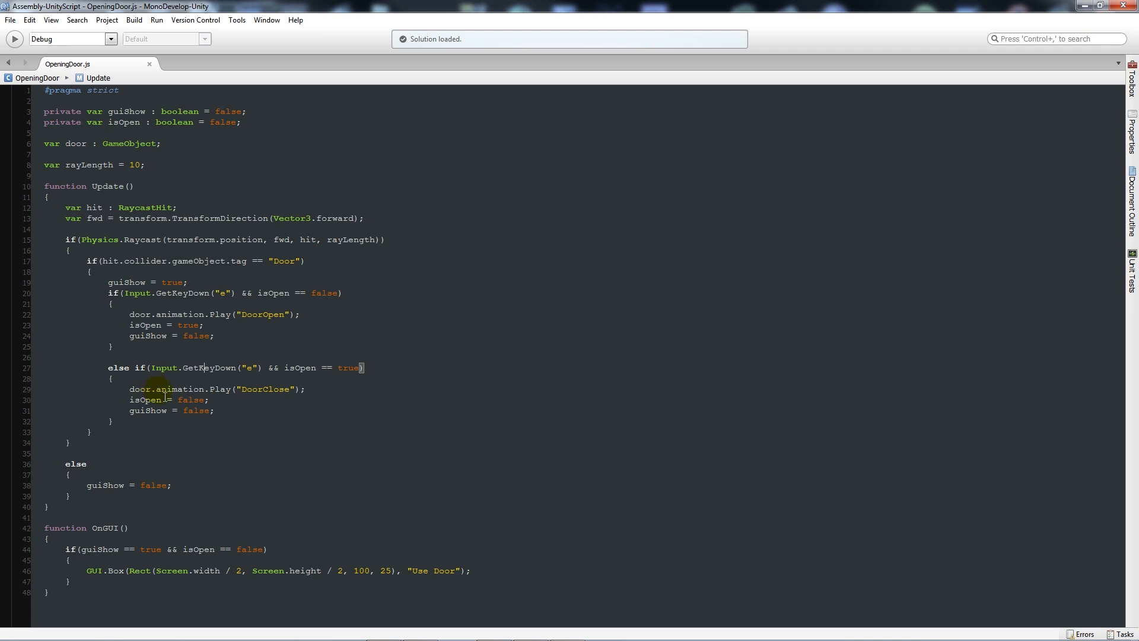
pyautogui.moveTo(236, 438)
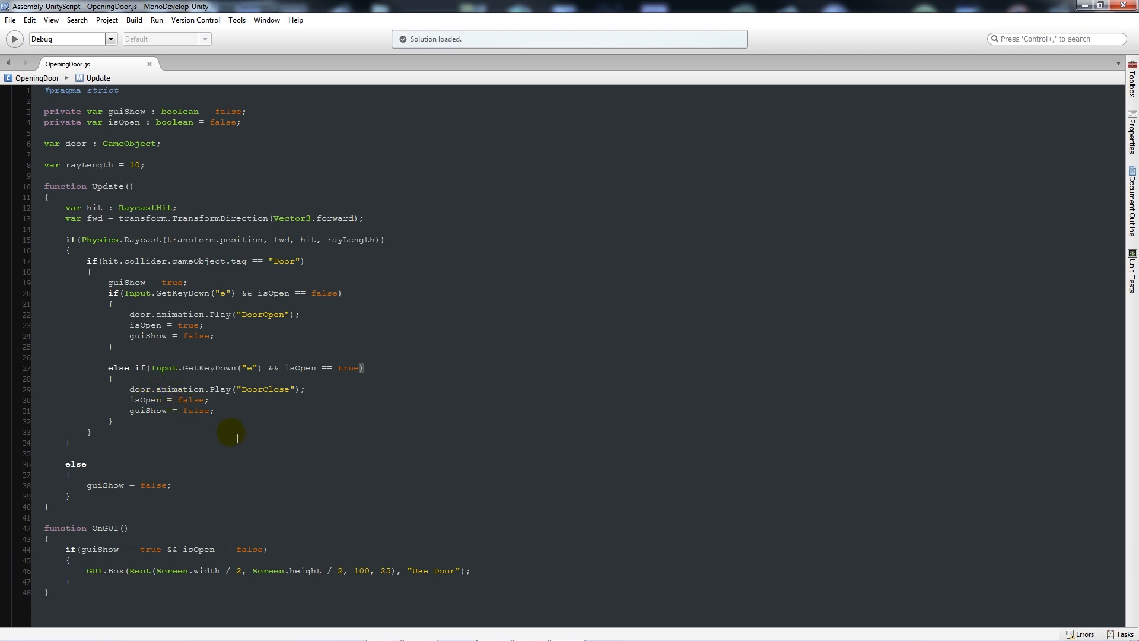